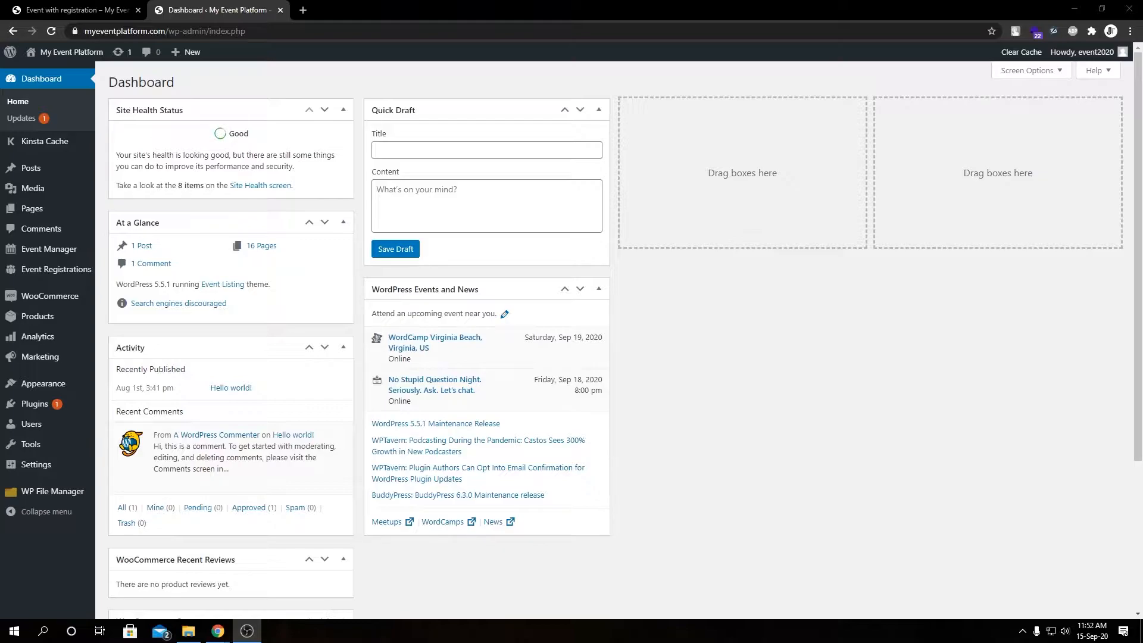
Step: Compare the live event page's registration form with the site dashboard
left_click(215, 10)
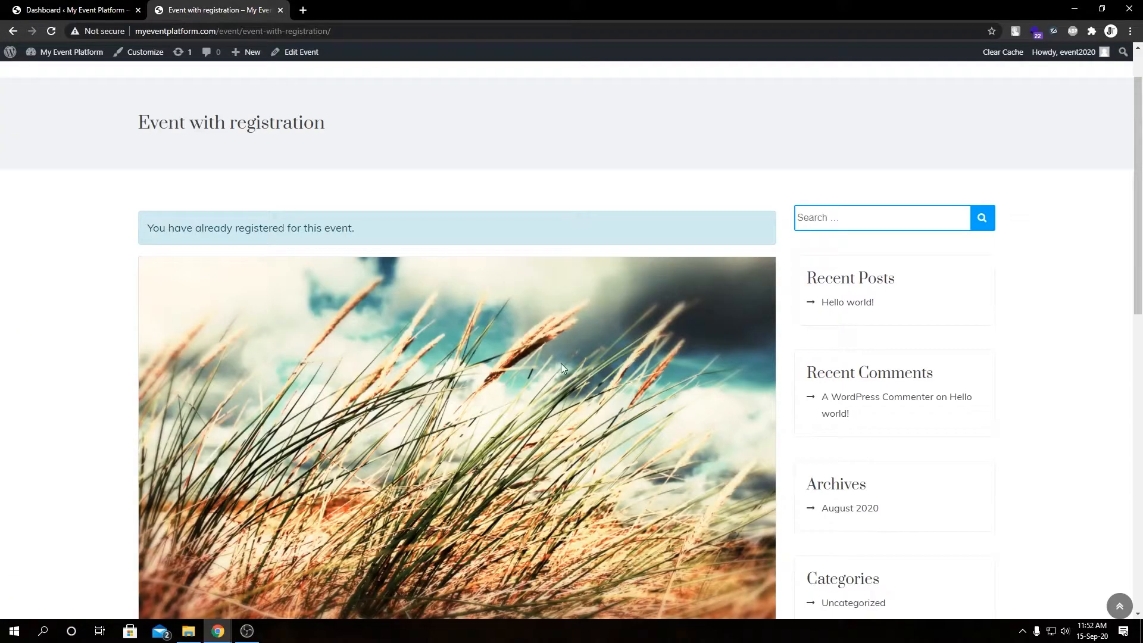
scroll("down", 3)
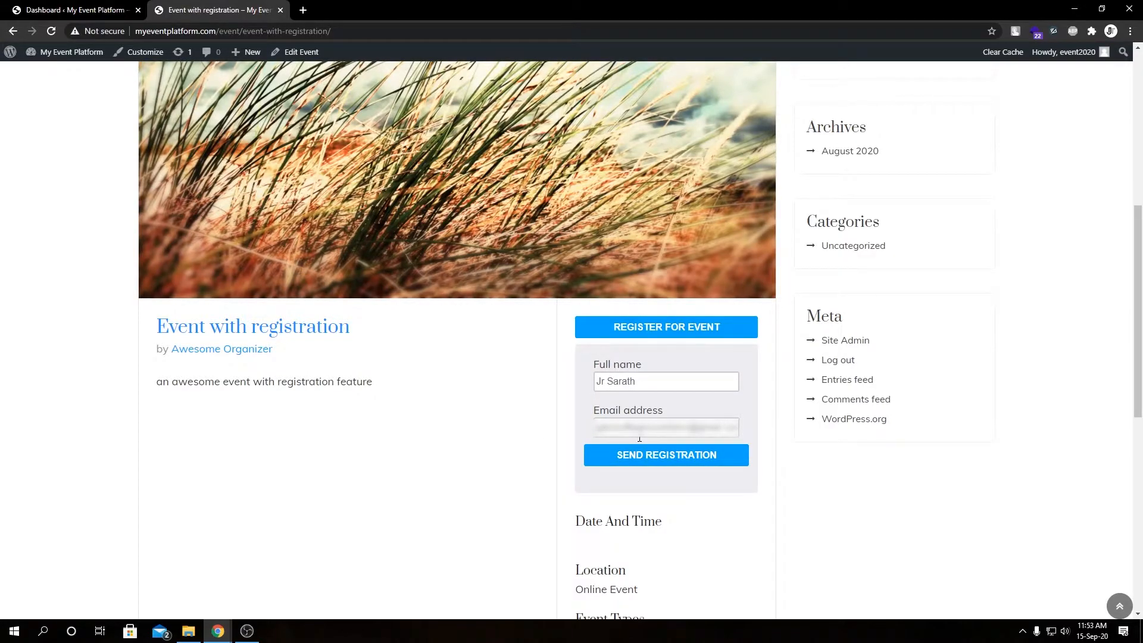
left_click(73, 10)
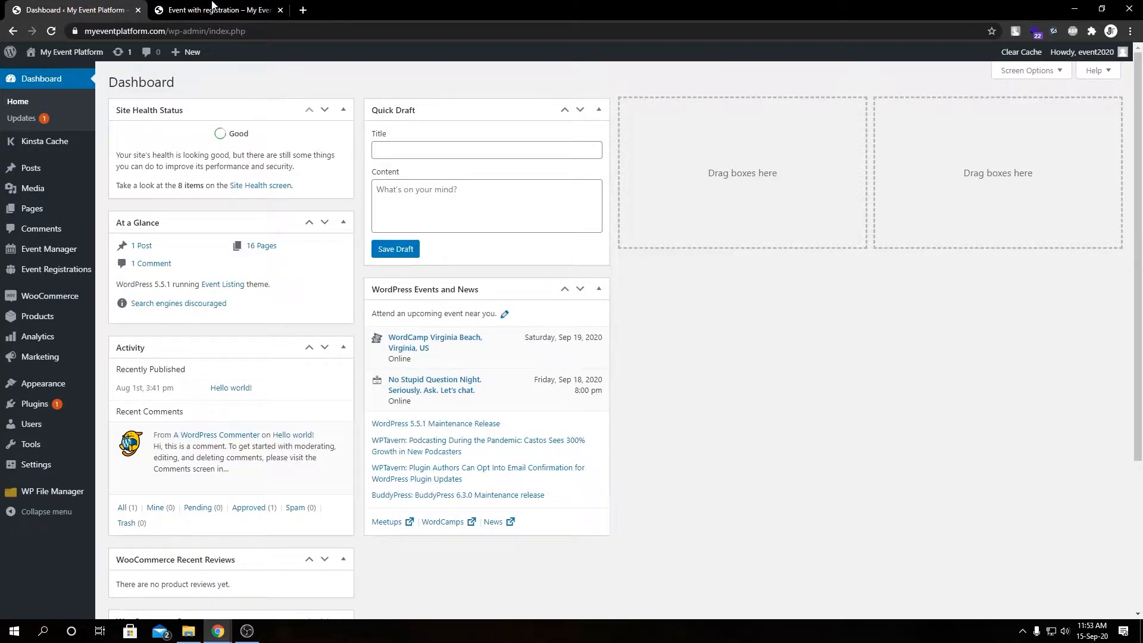
left_click(215, 10)
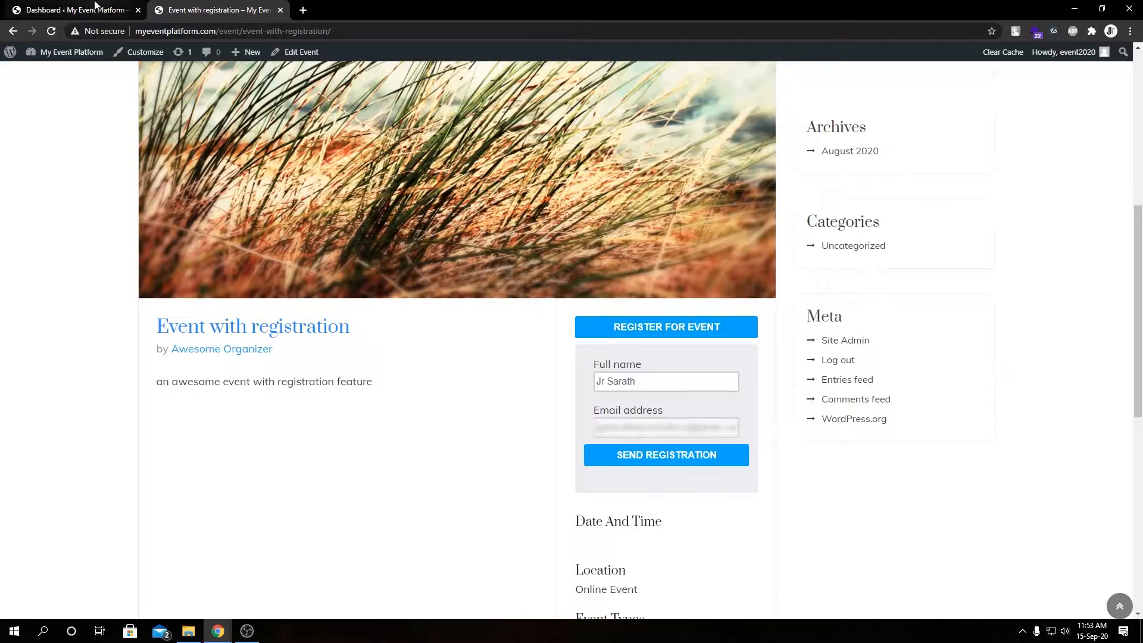
left_click(73, 10)
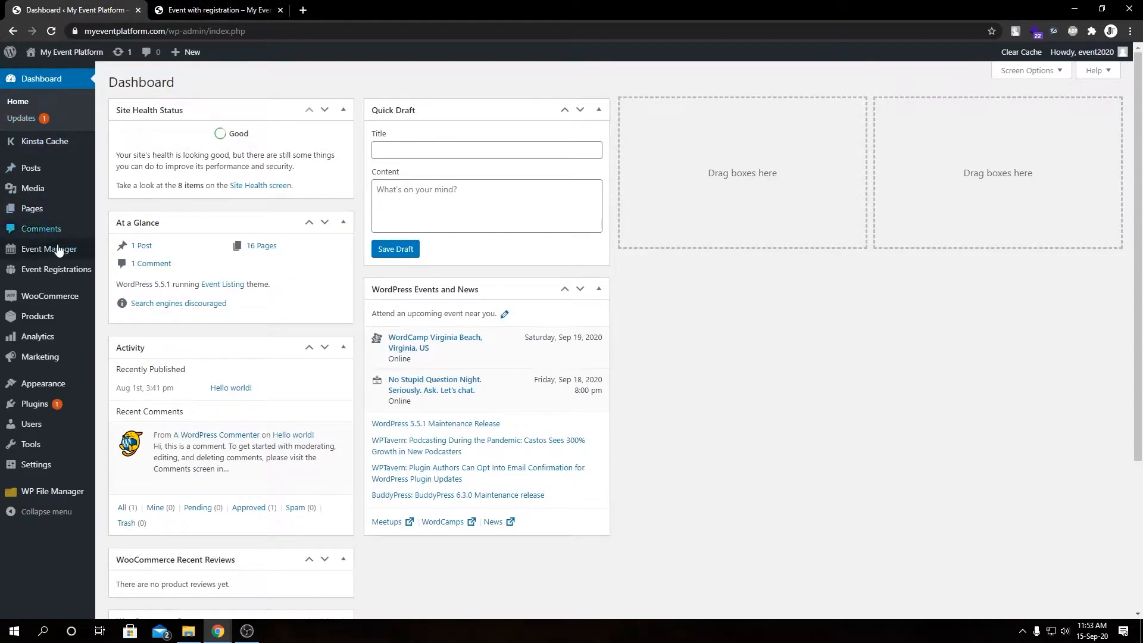
mouse_move(50, 269)
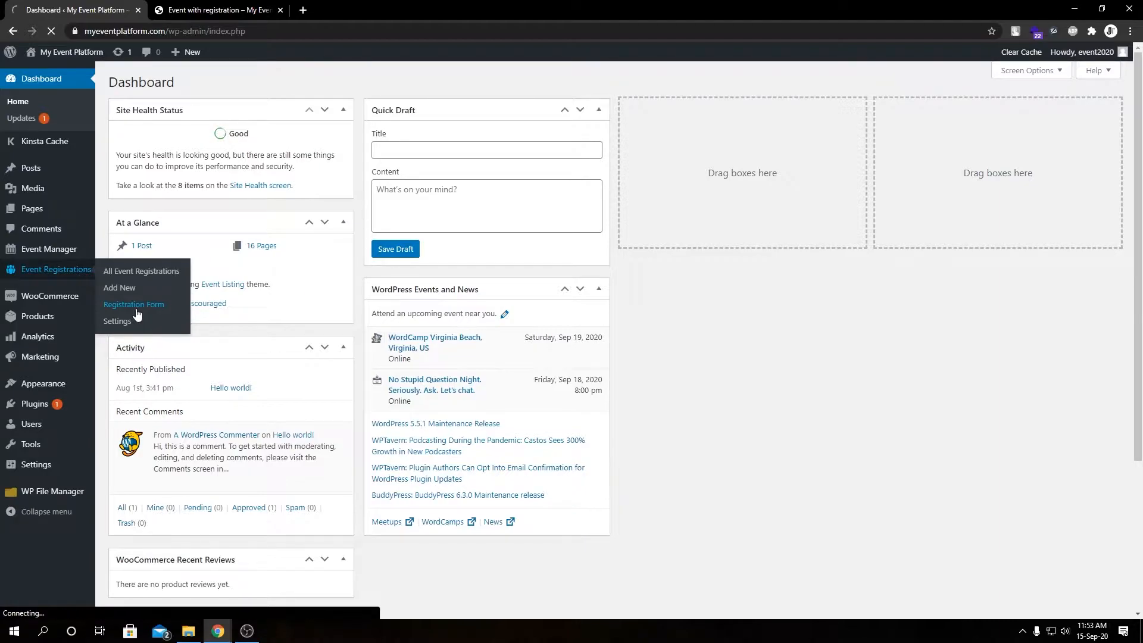
Step: Open the Event Registrations form editor listing the Full name and Email address fields
left_click(133, 304)
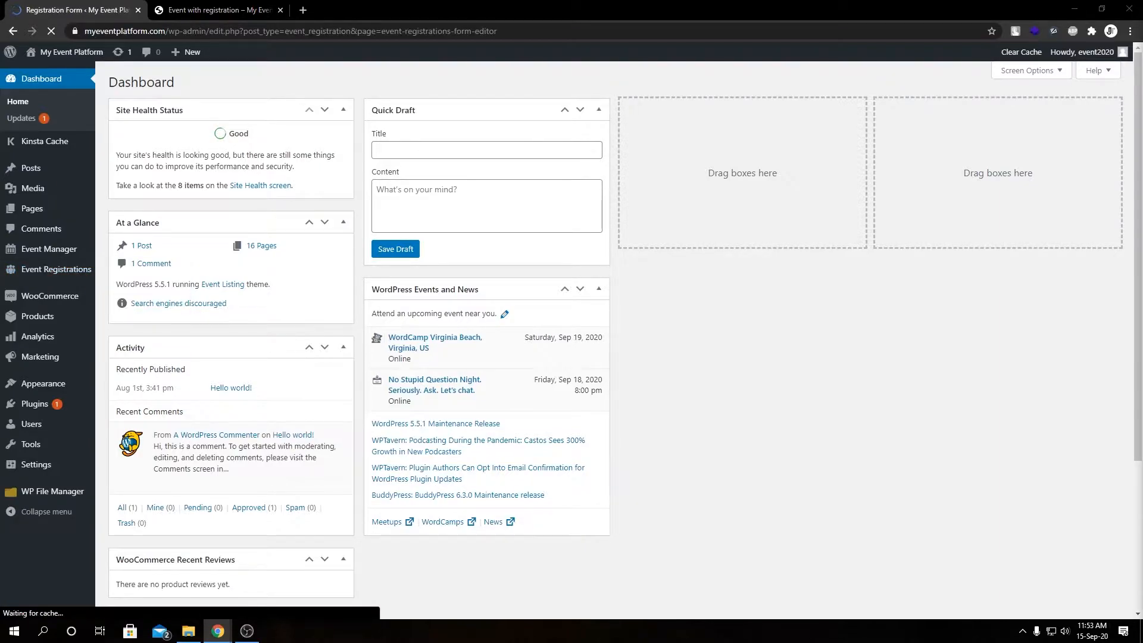
left_click(39, 282)
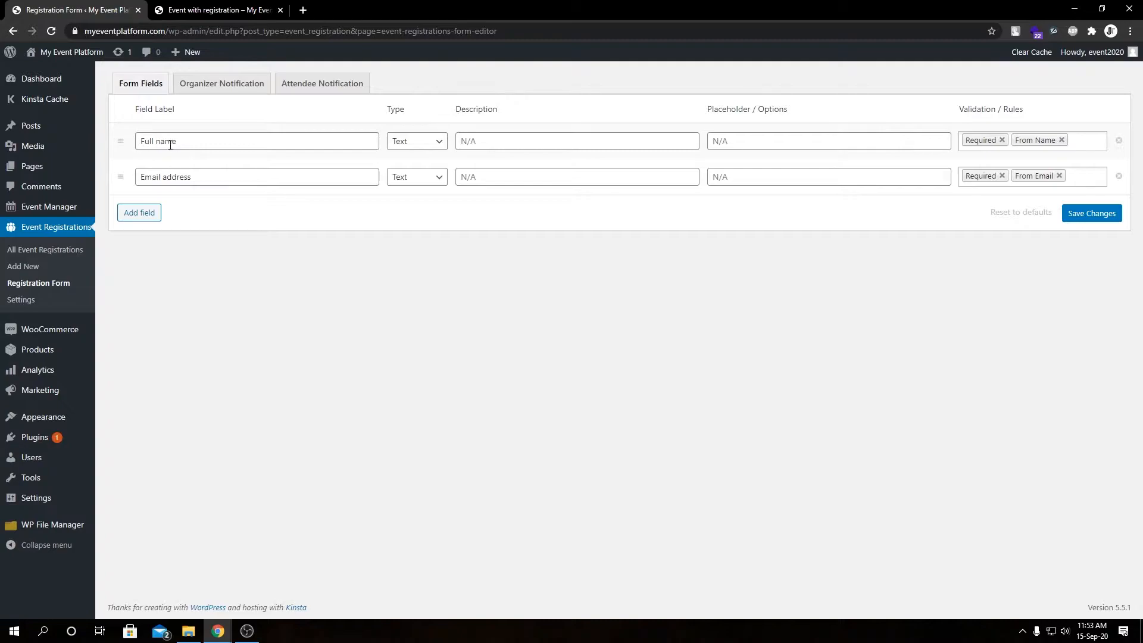
double_click(144, 108)
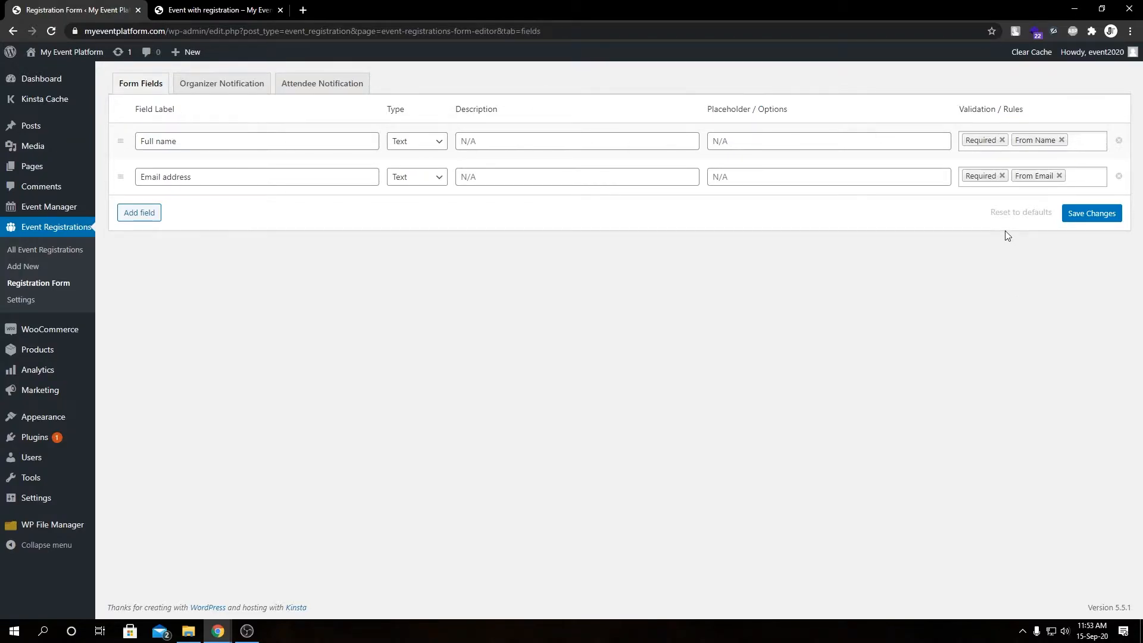
mouse_move(1020, 212)
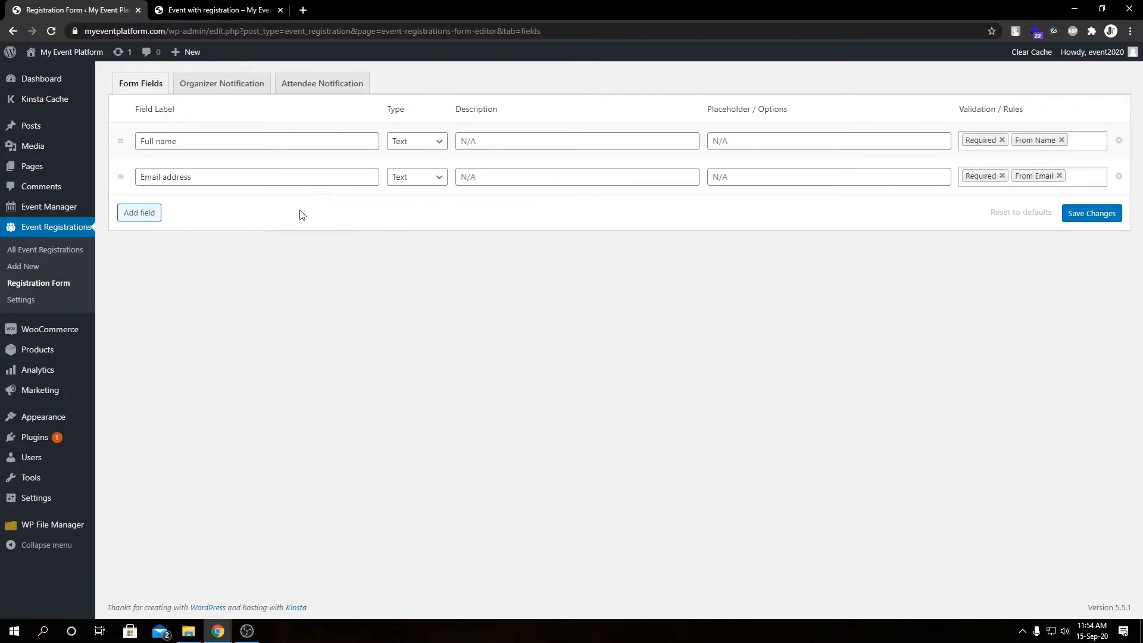
mouse_move(263, 215)
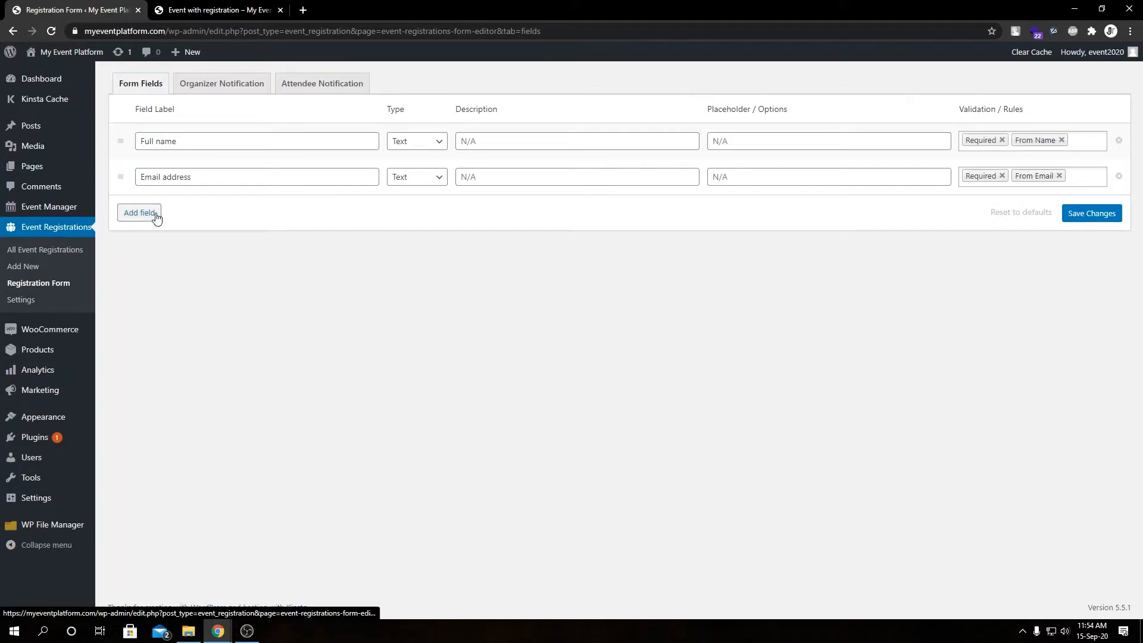
Step: Add a new registration field labelled 'Country' and browse its type options
left_click(138, 212)
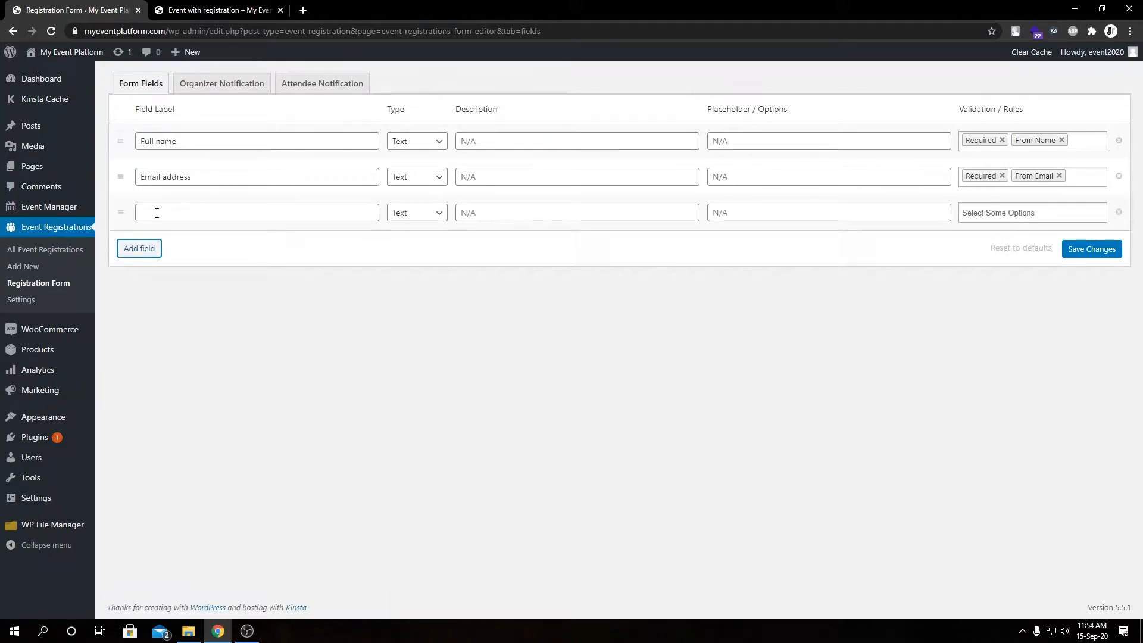
left_click(256, 212)
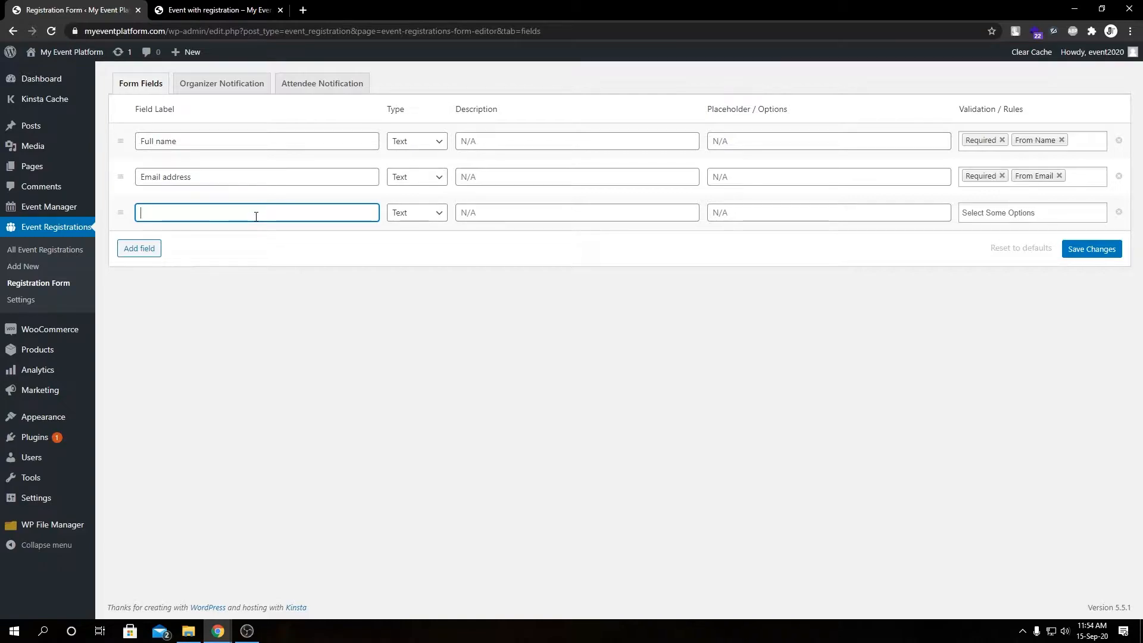
type("Cou")
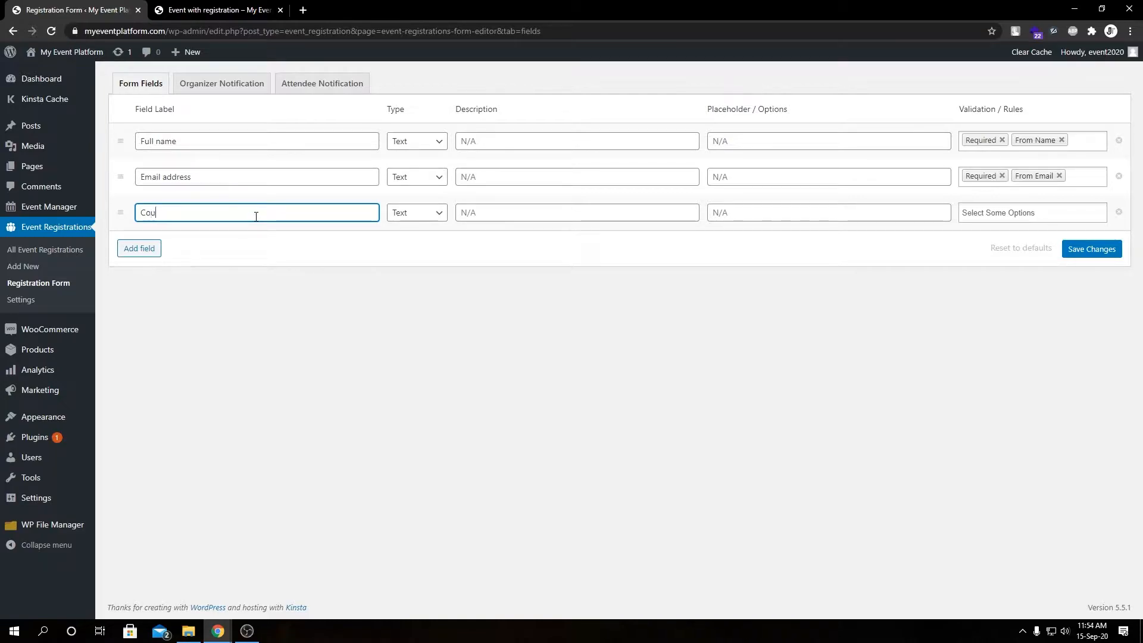
type("ntry")
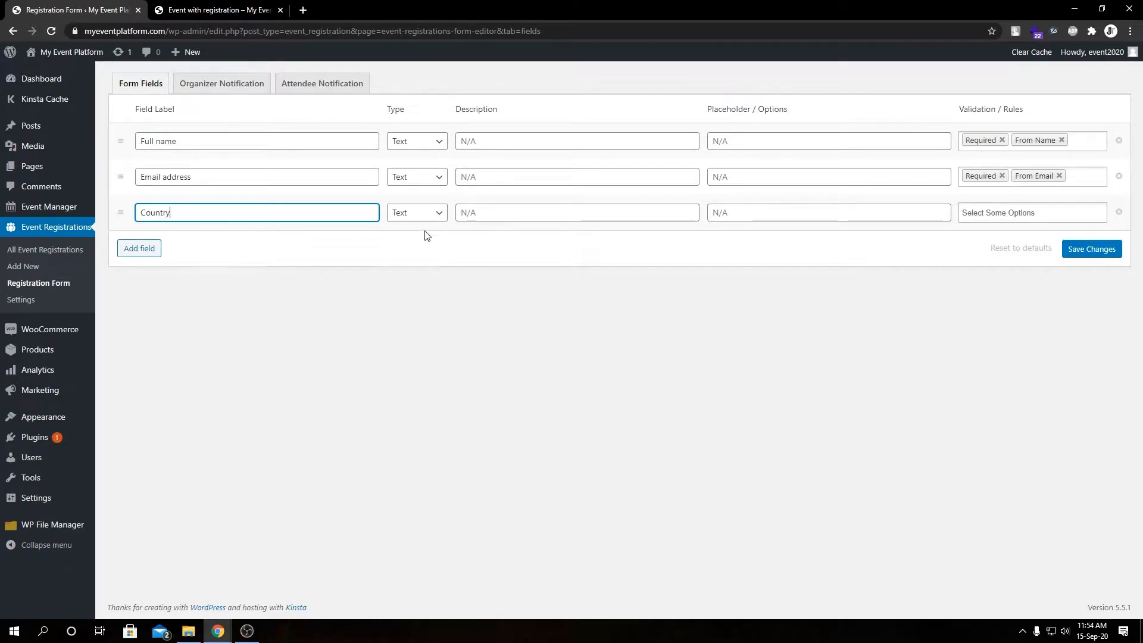
left_click(416, 211)
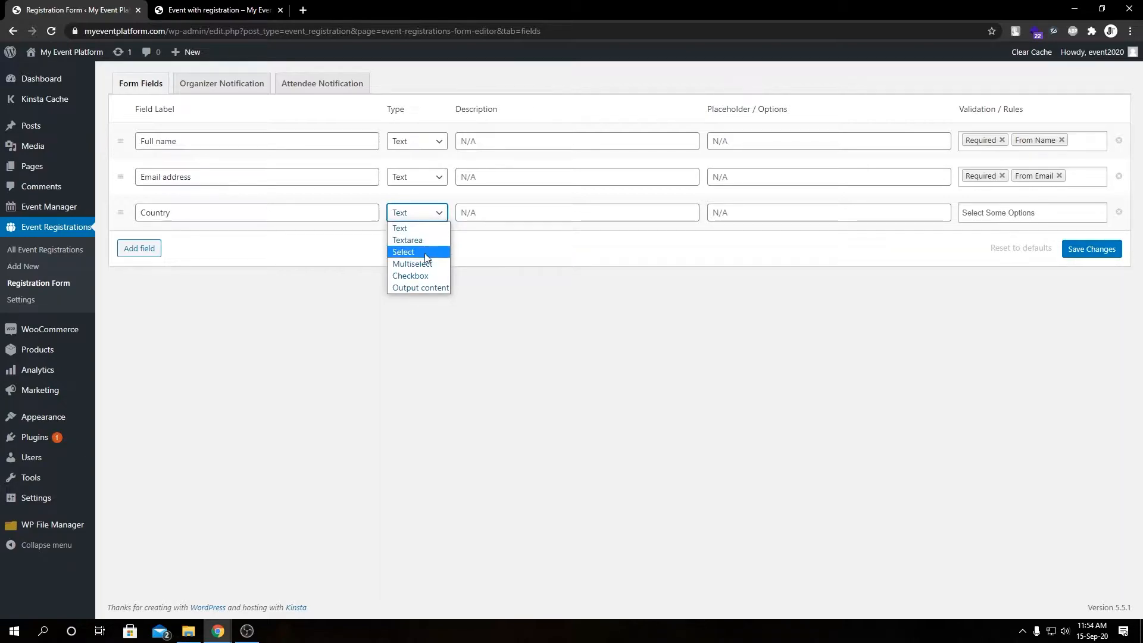
mouse_move(412, 263)
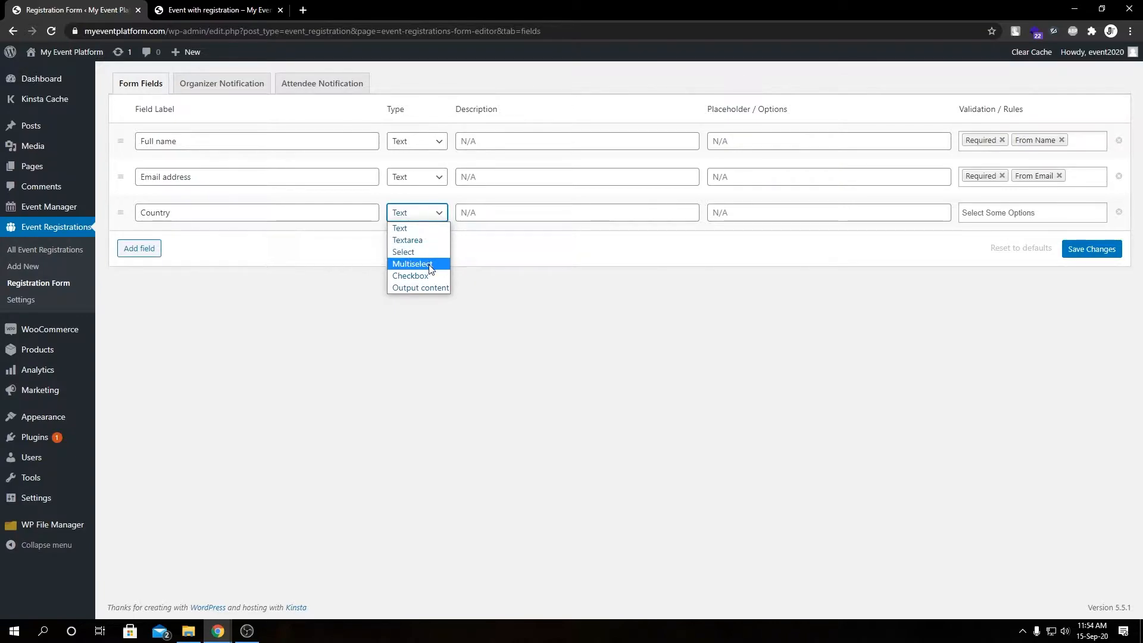
mouse_move(410, 275)
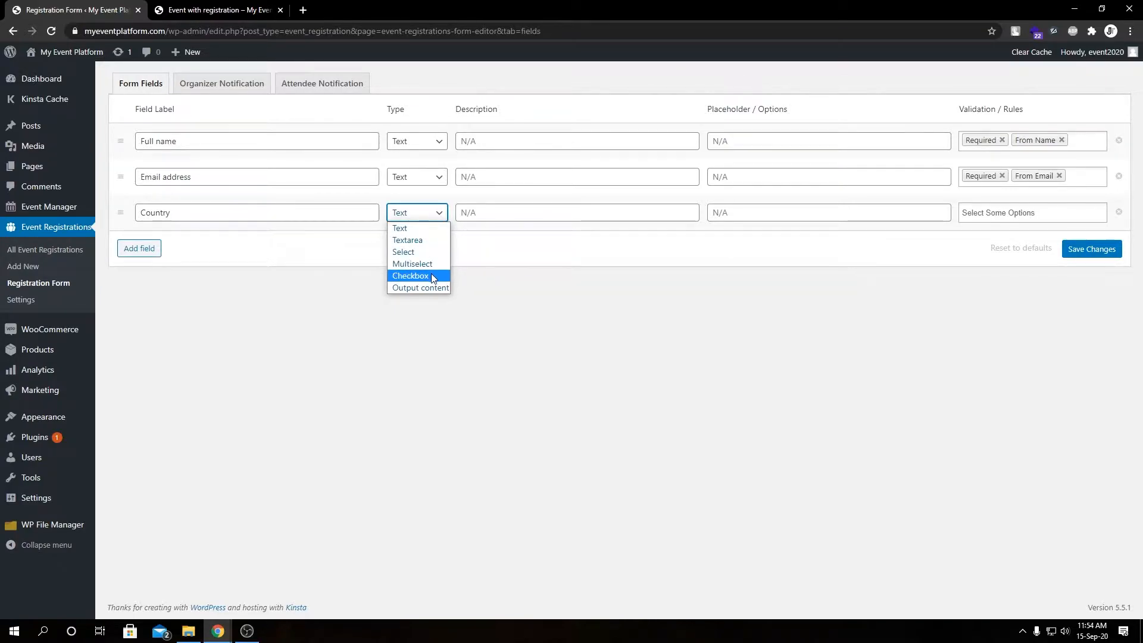
mouse_move(420, 287)
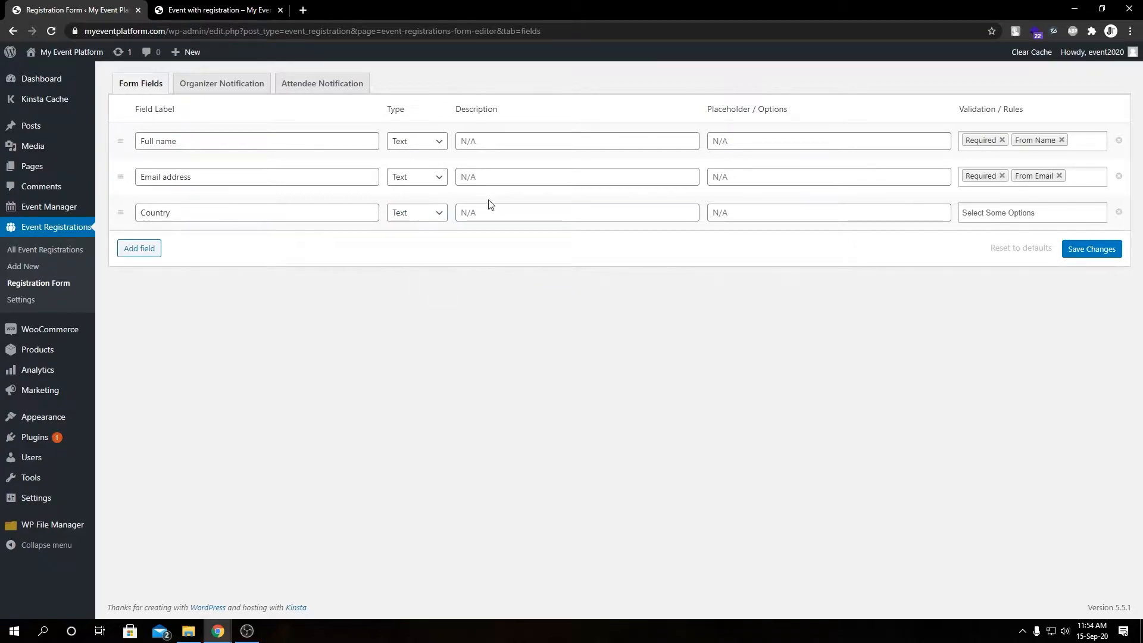
left_click(575, 212)
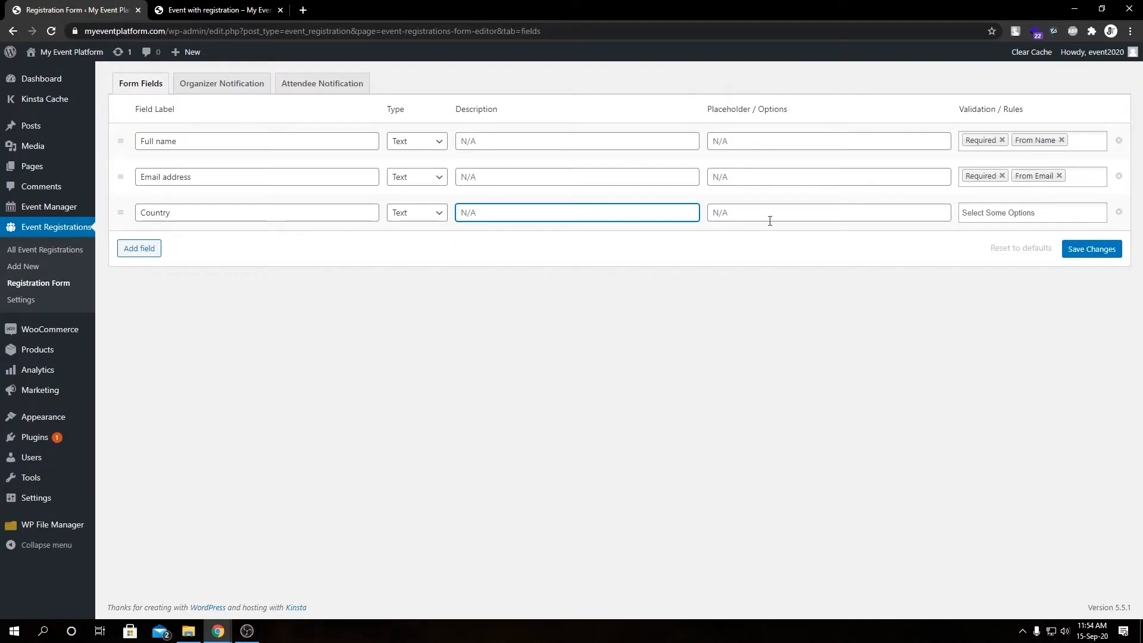
left_click(827, 212)
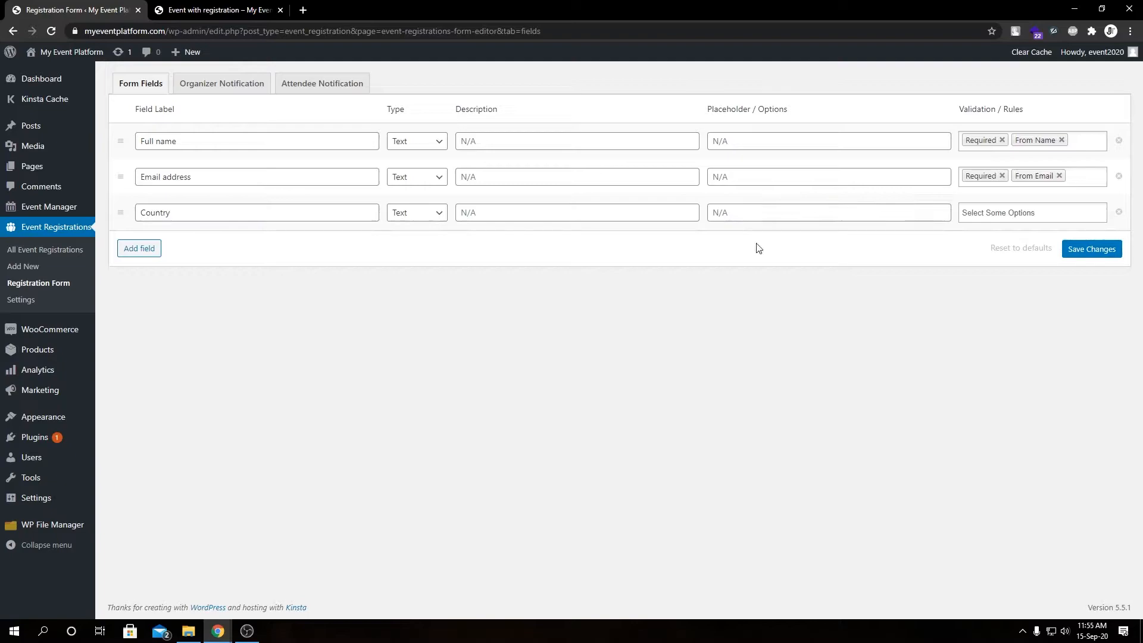
left_click(827, 212)
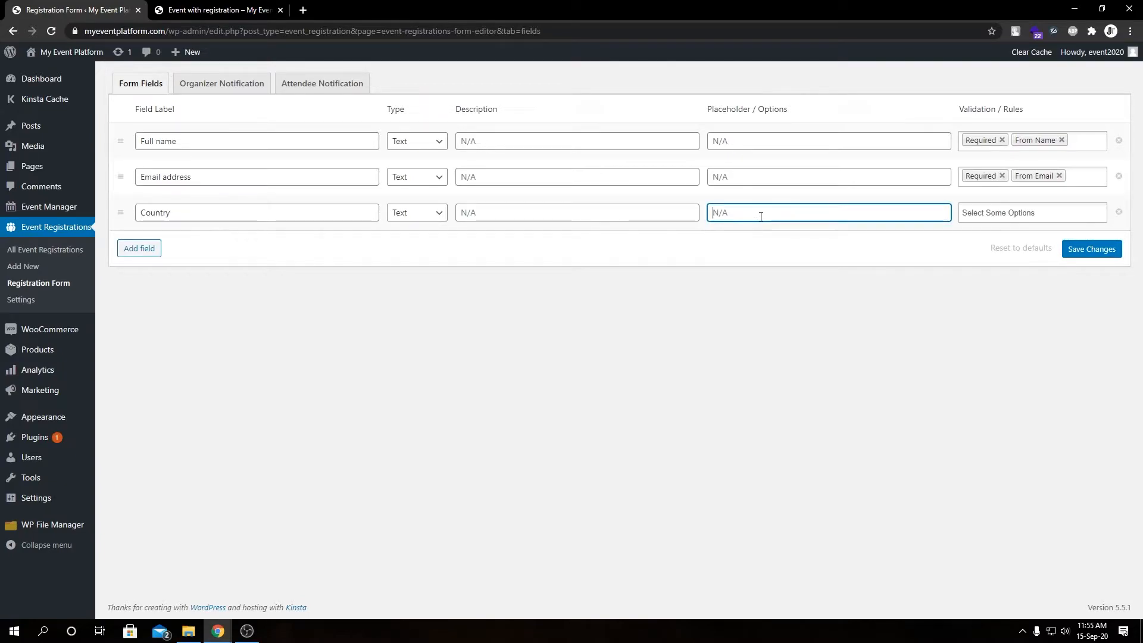
Step: Make Country a select with 'Yes|No' options, then change its type to Multiselect
left_click(416, 212)
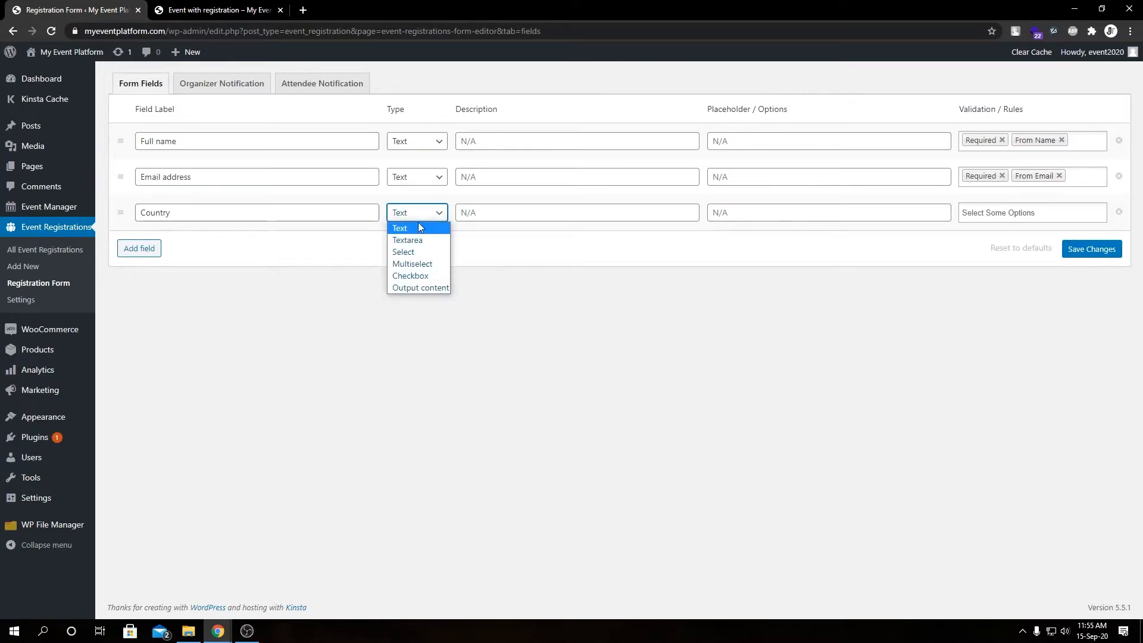
mouse_move(412, 251)
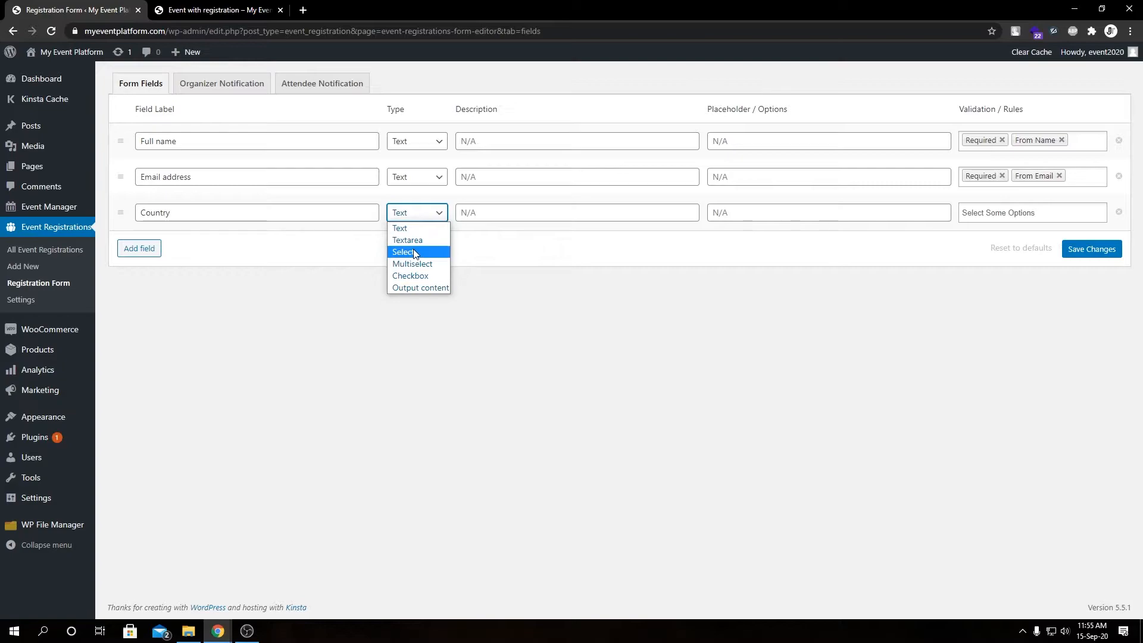
left_click(403, 251)
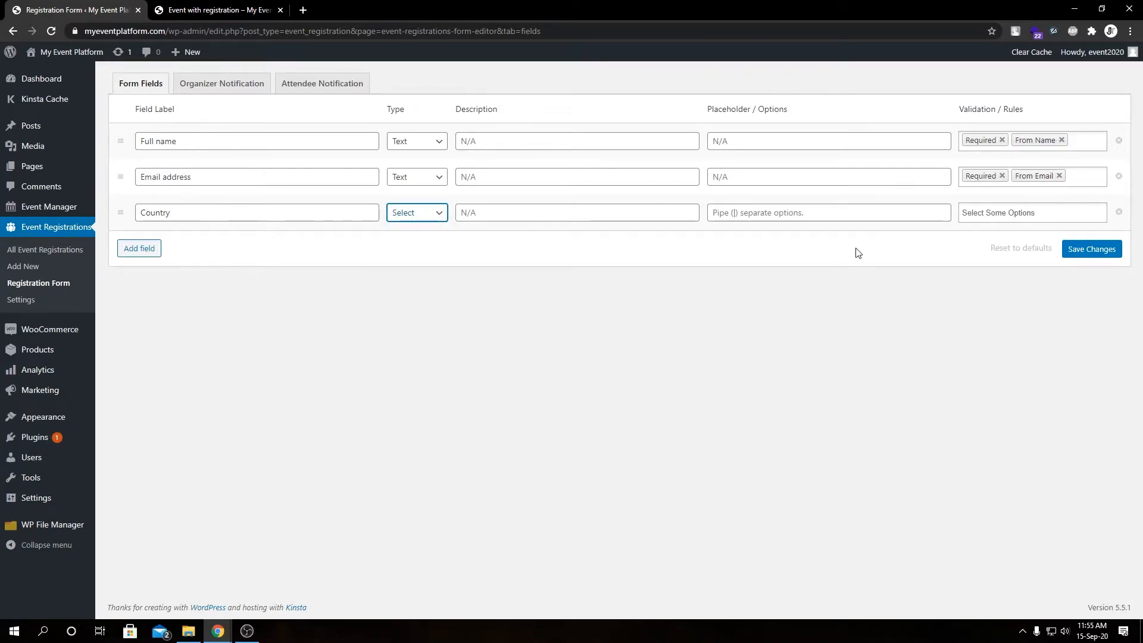
left_click(827, 212)
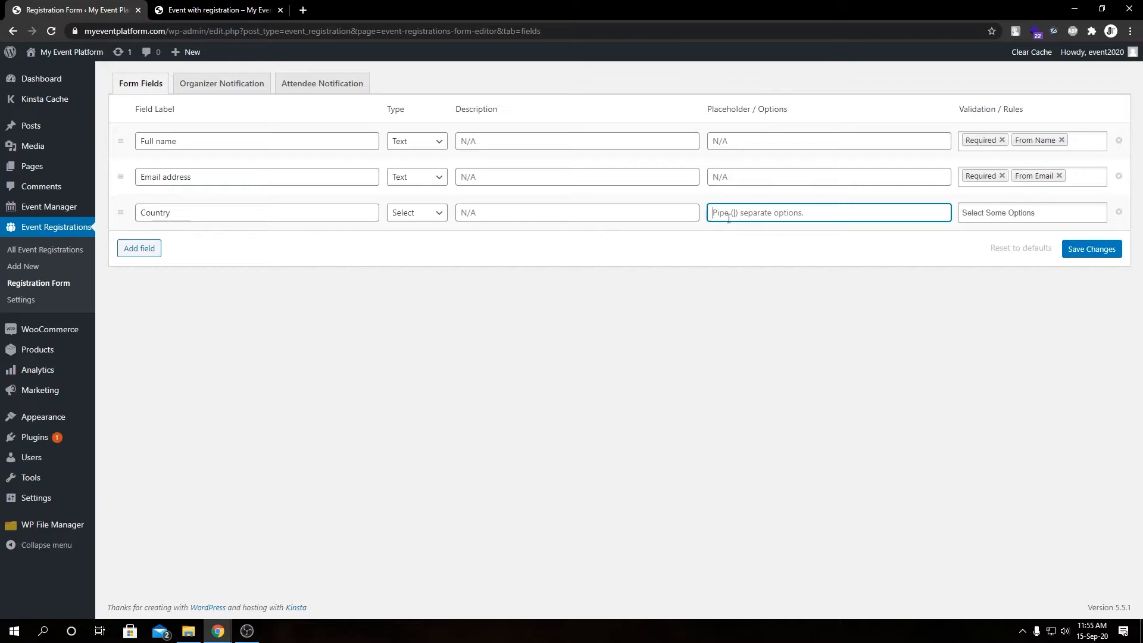
type("Yes")
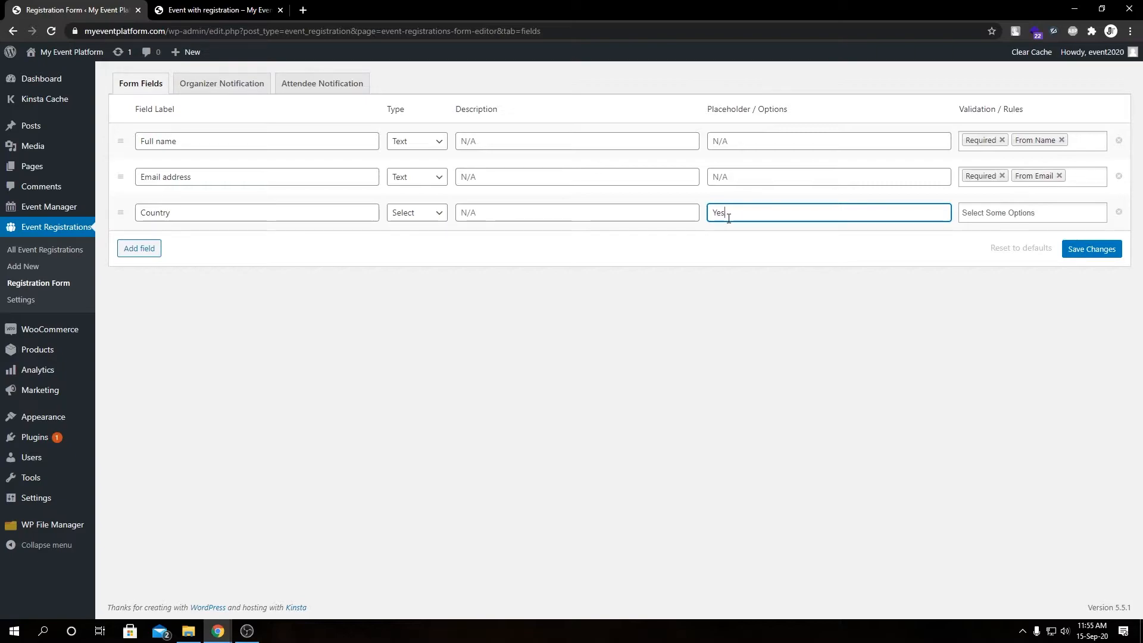
type("|No")
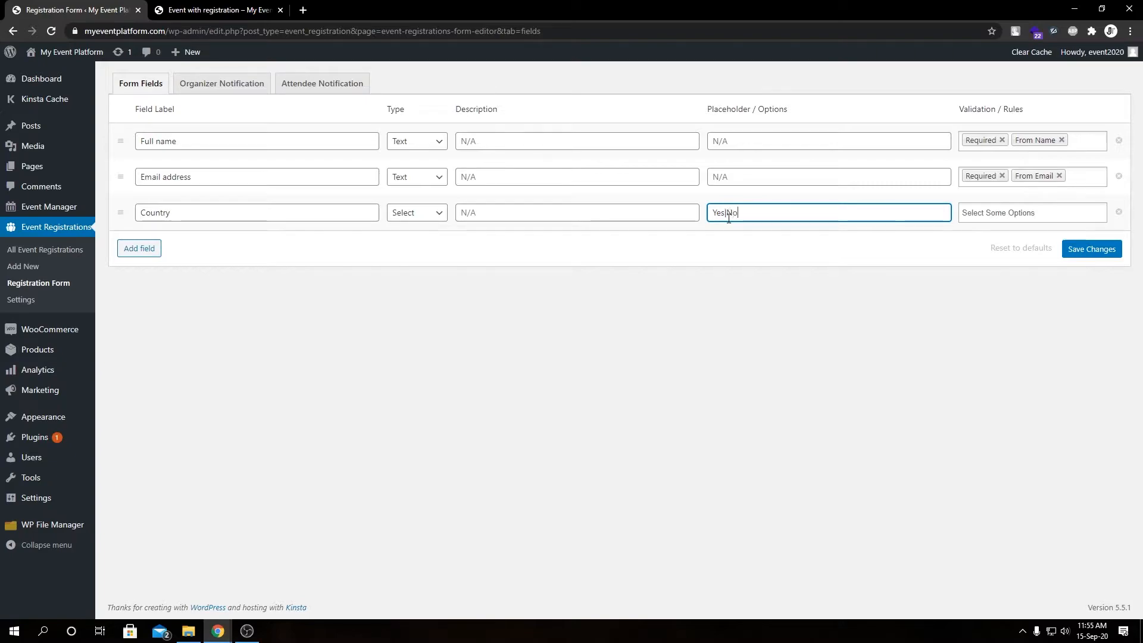
double_click(718, 212)
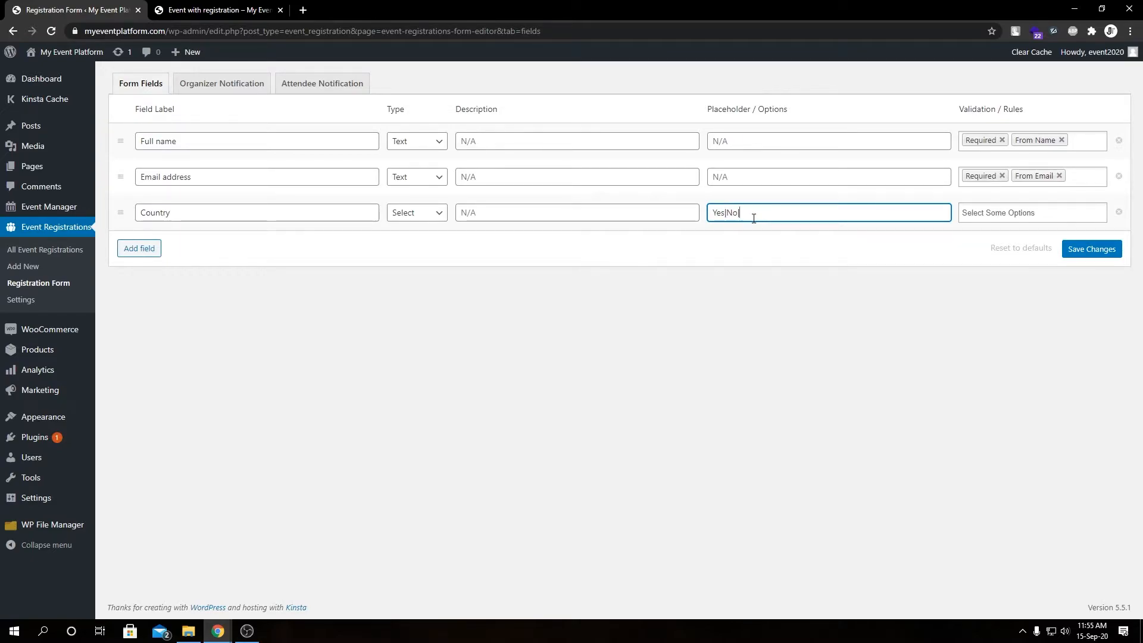
left_click(416, 212)
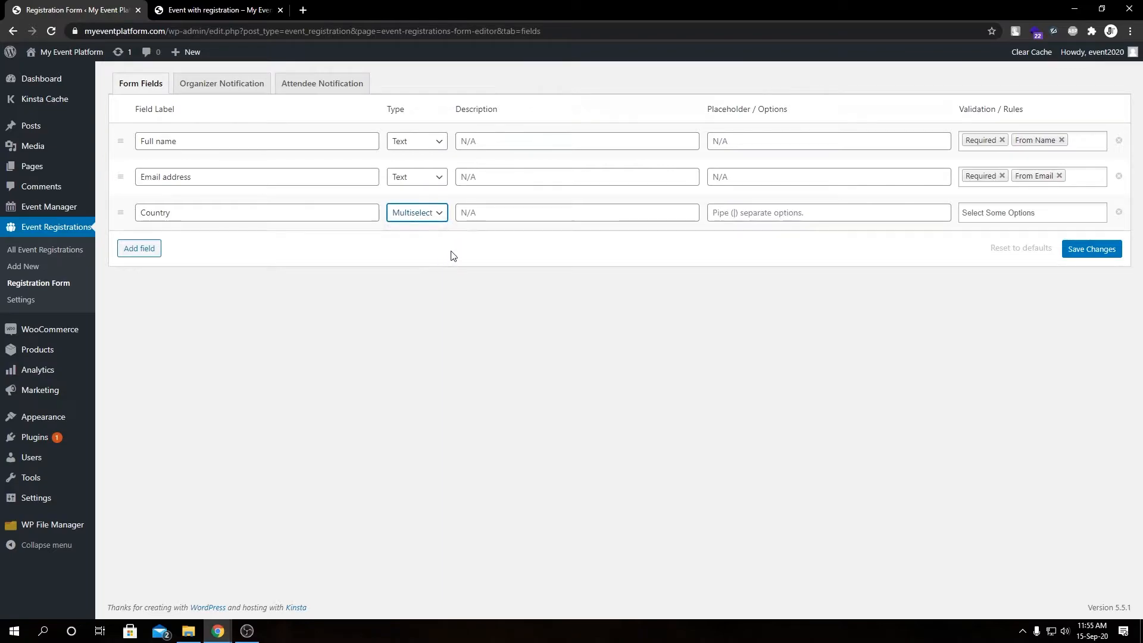
left_click(416, 212)
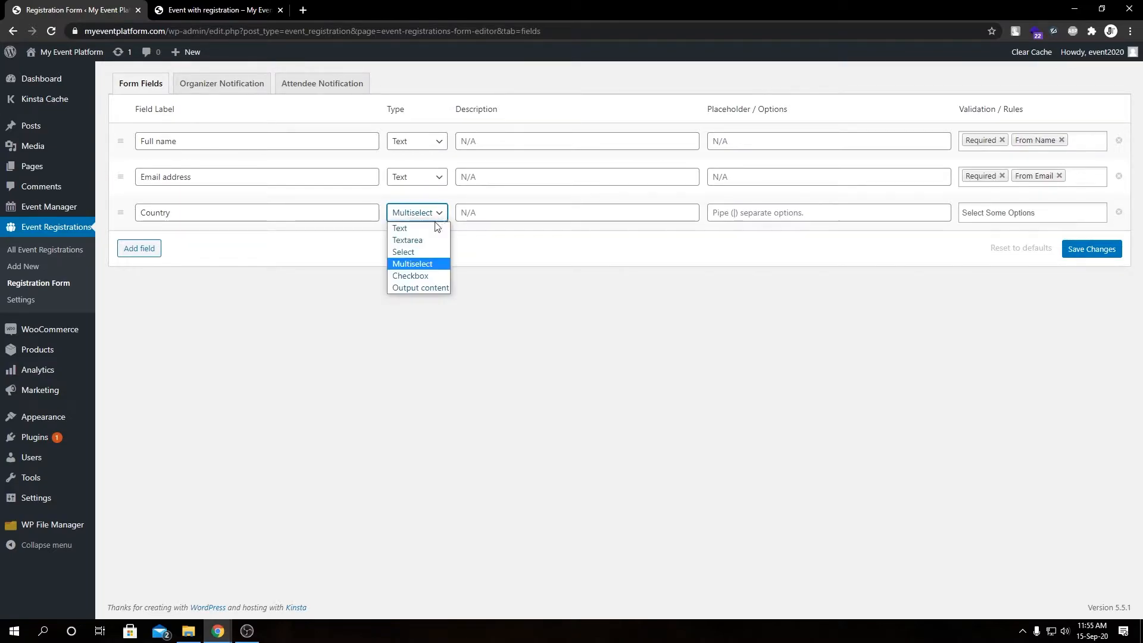
Step: Change Country back to a Text field with the placeholder 'Your Country'
left_click(399, 228)
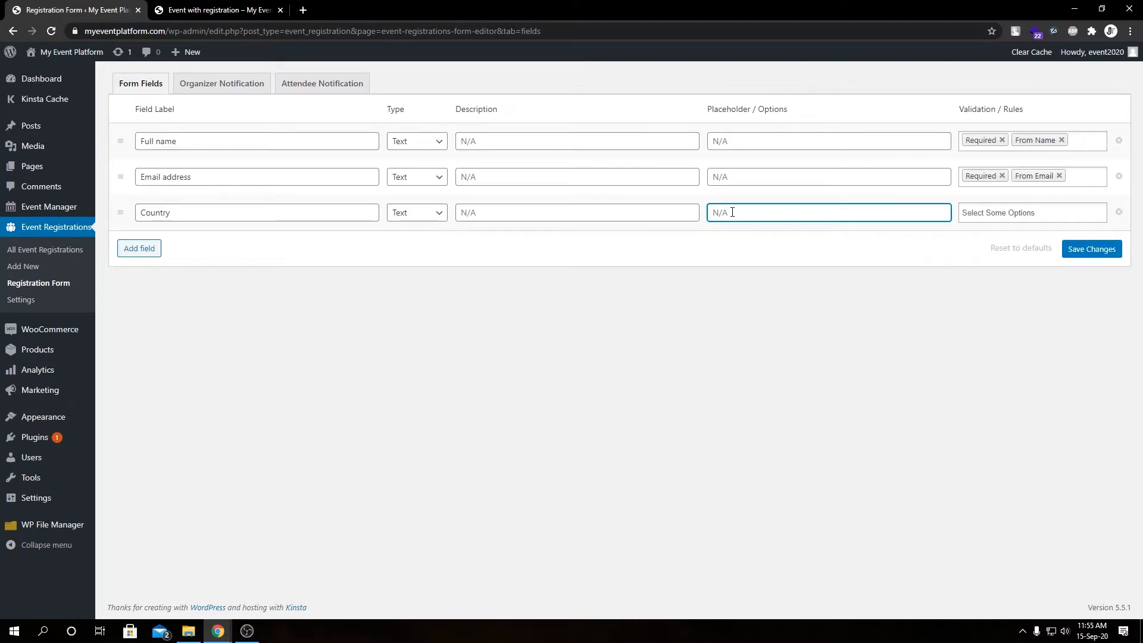
type("Your Country")
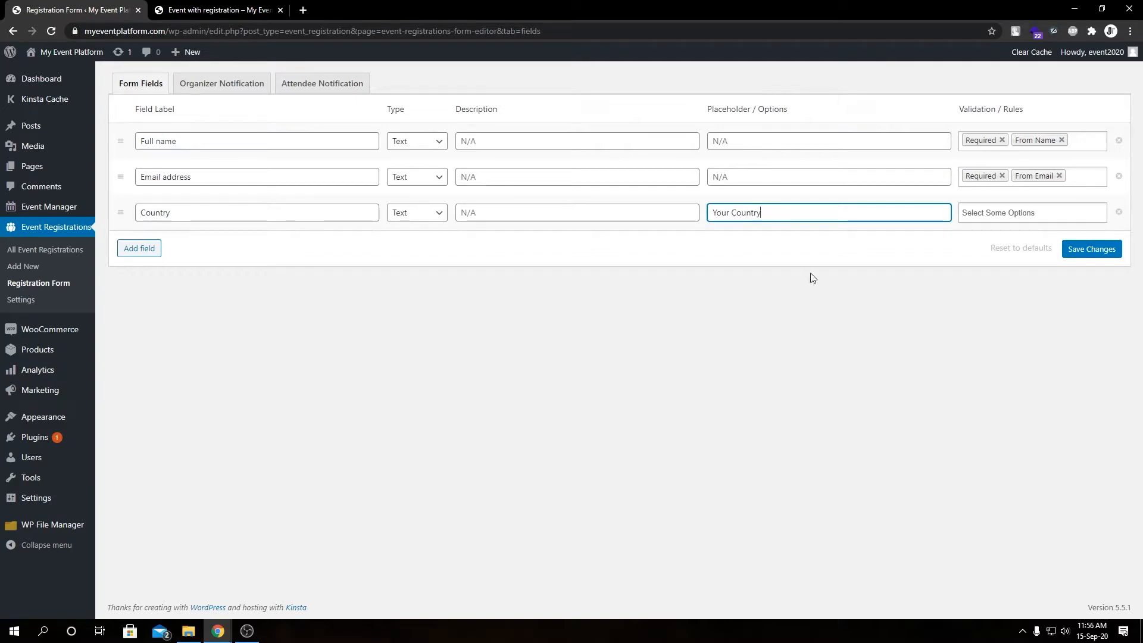
left_click(1032, 212)
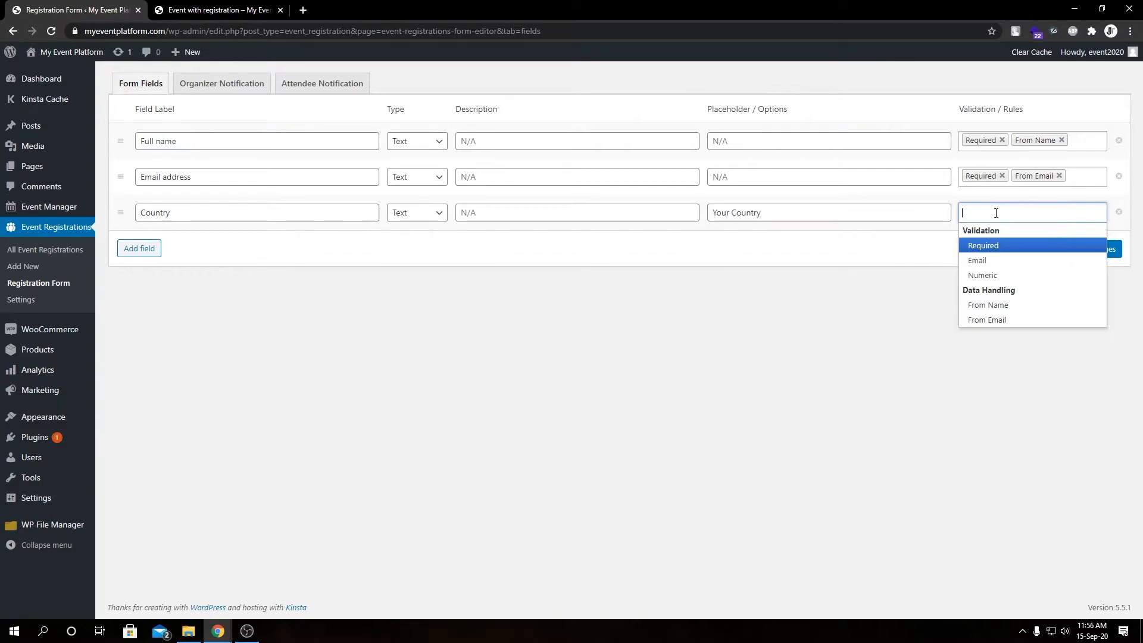
Step: Mark the Country field Required, save the form fields, and view the event page
left_click(984, 245)
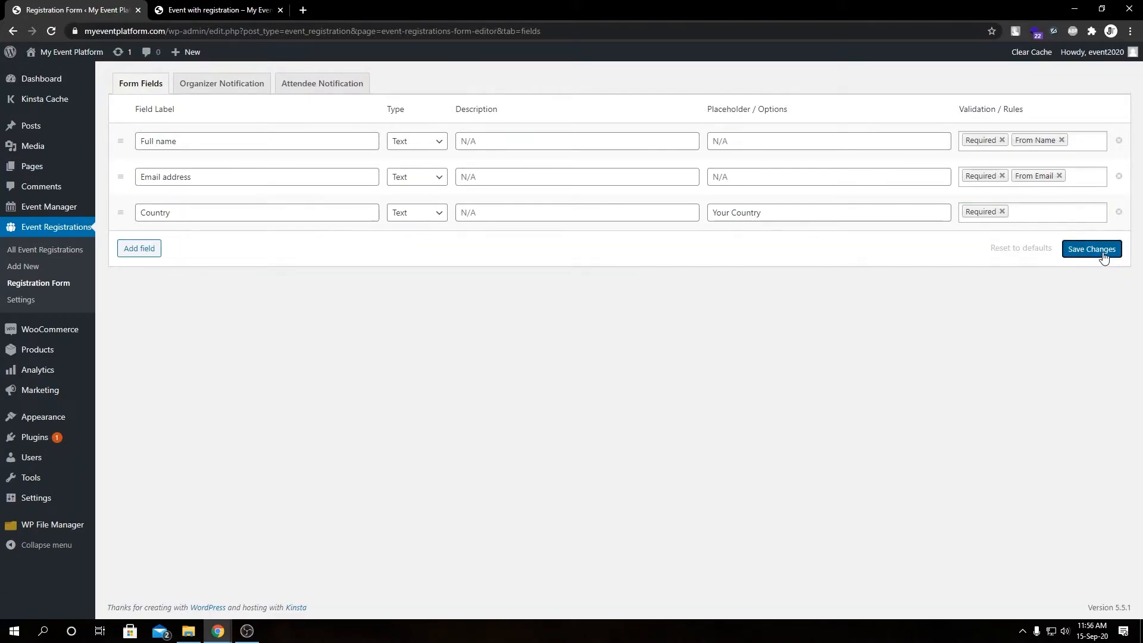
left_click(1091, 249)
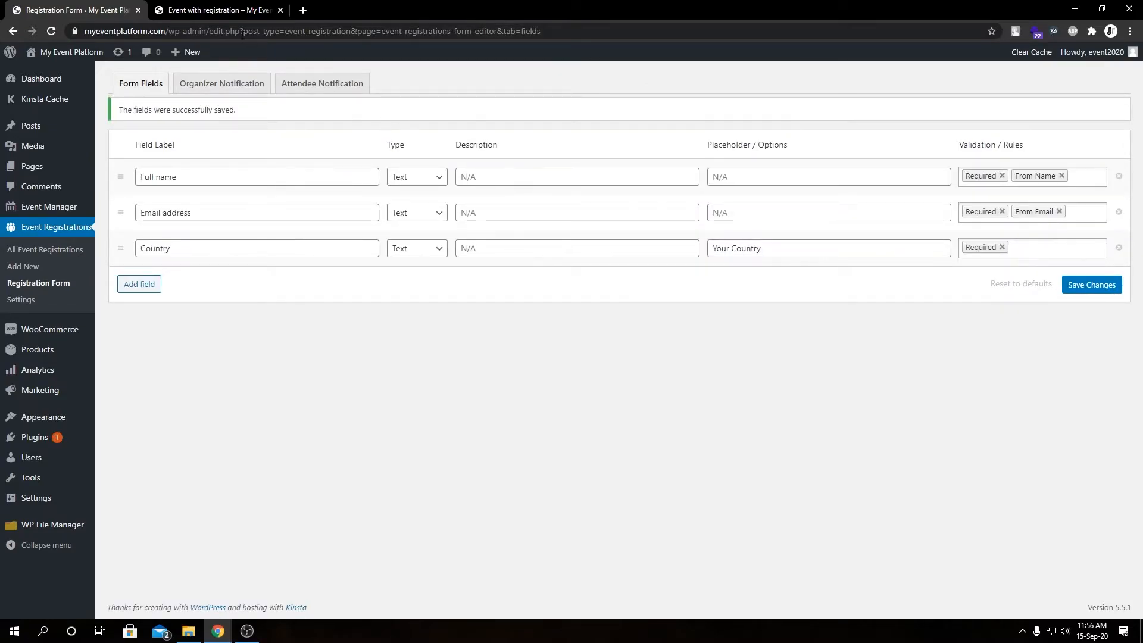
left_click(217, 10)
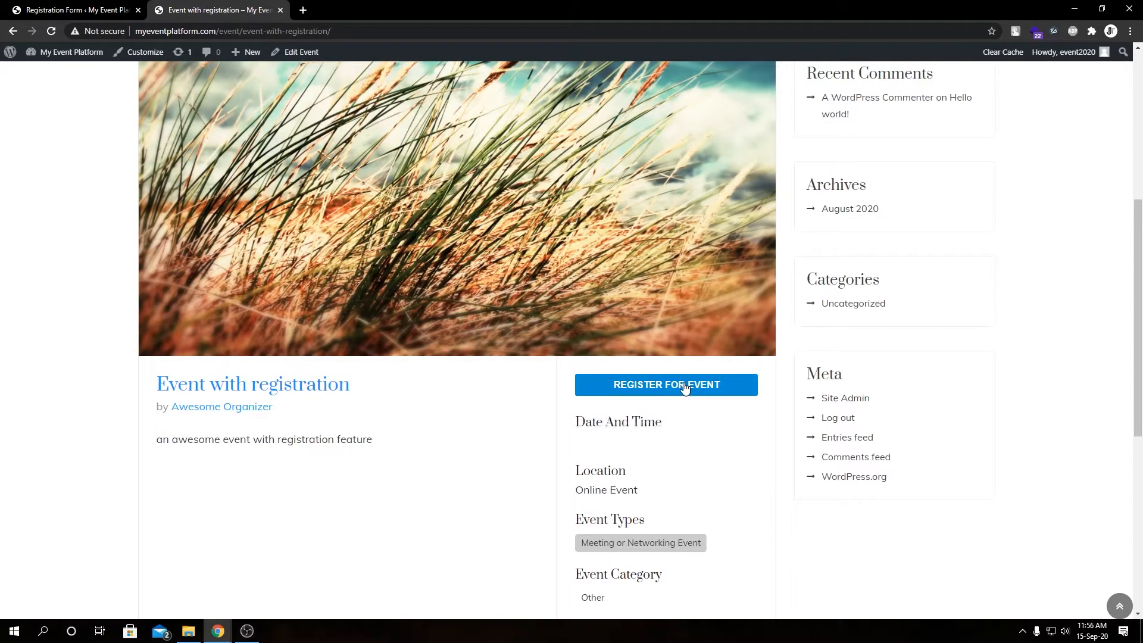
left_click(666, 384)
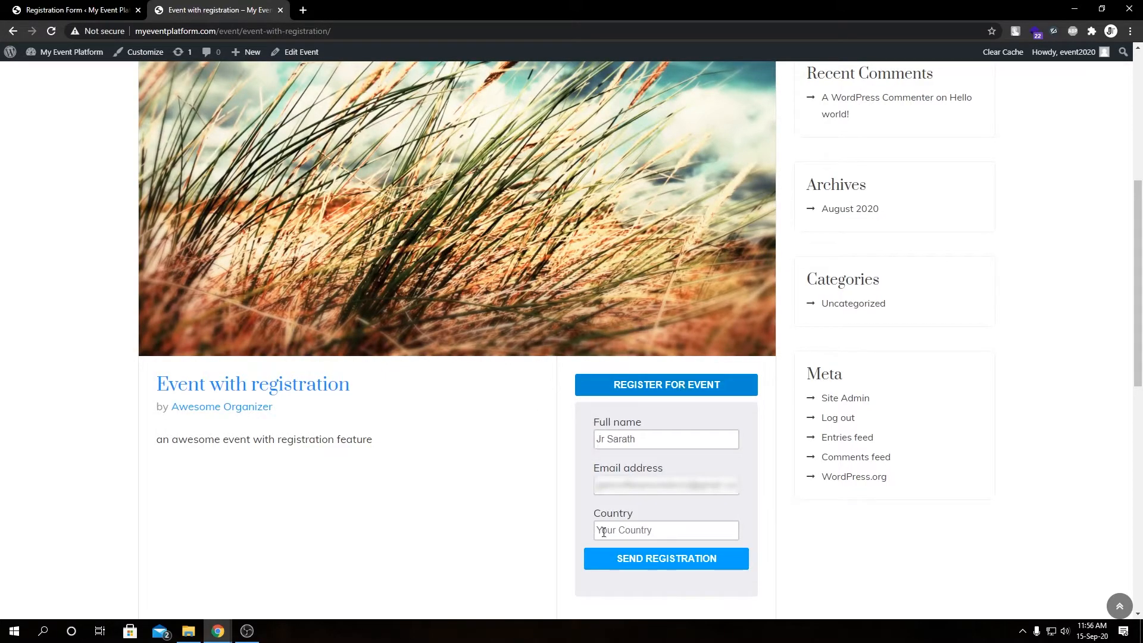
left_click(665, 530)
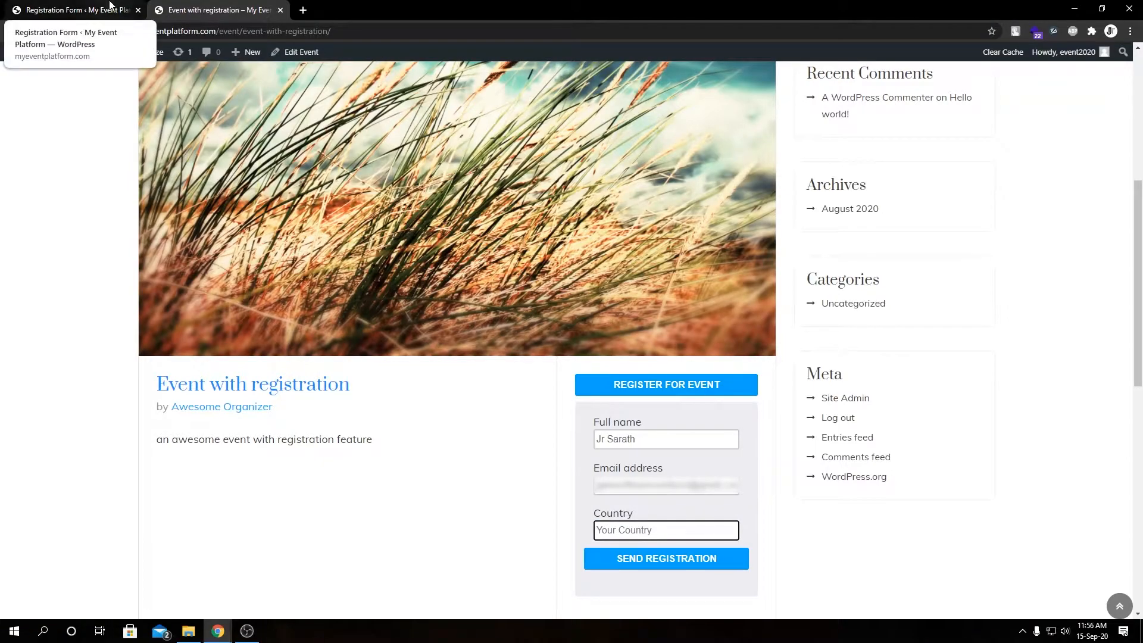
left_click(72, 10)
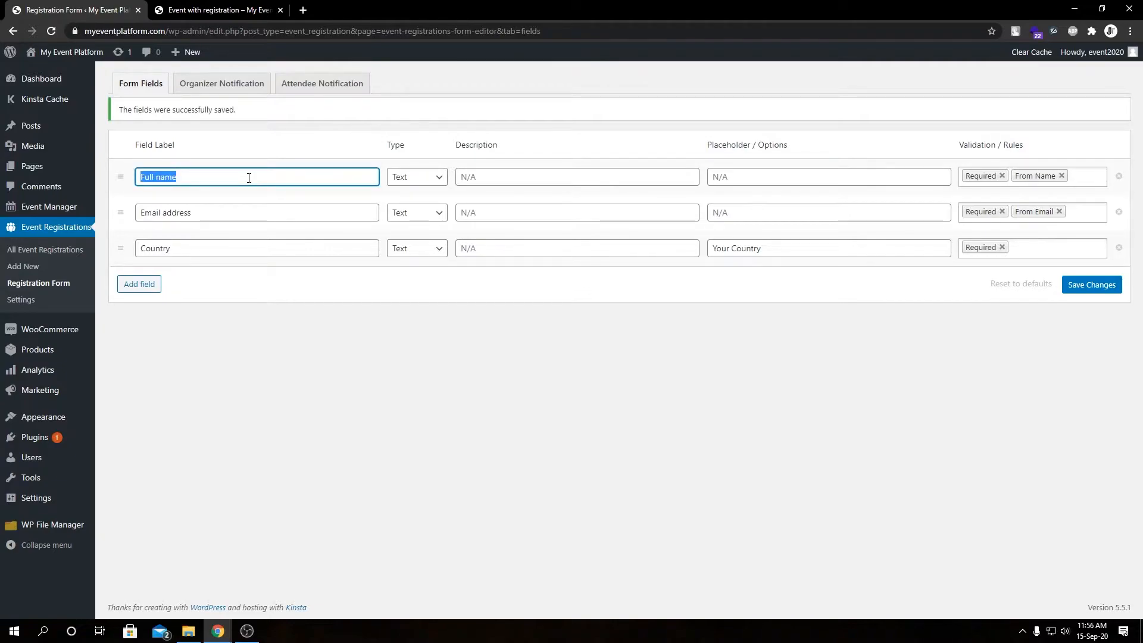
Step: Rename the labels to 'Your Full Name', 'Your Email address', 'Your Country' and save
type("Your Fu")
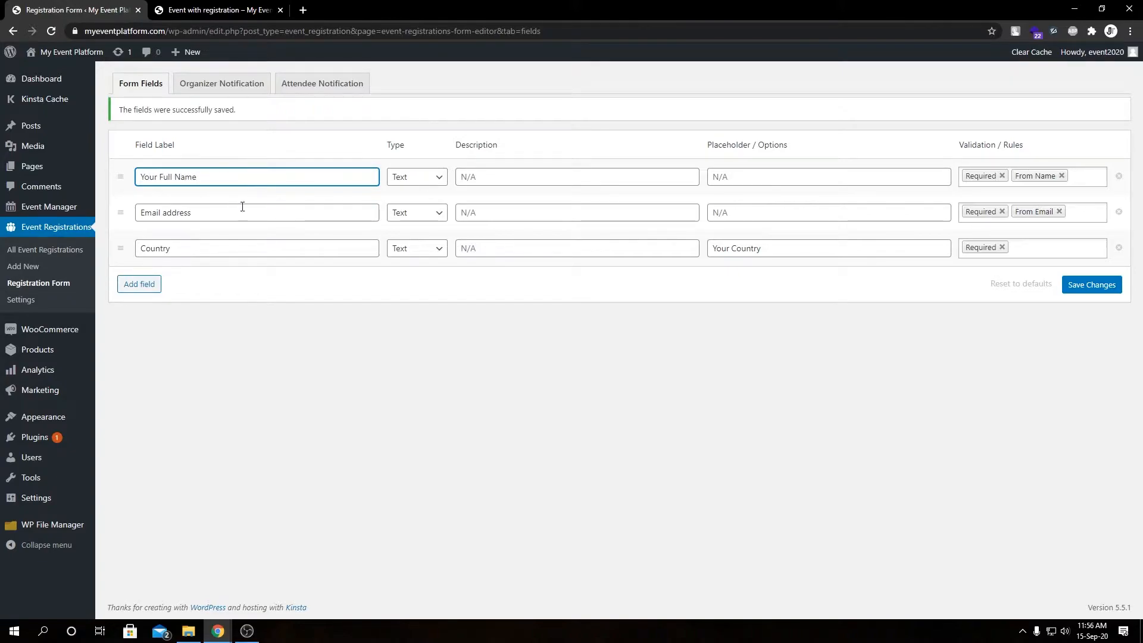
left_click(256, 212)
type("Your ")
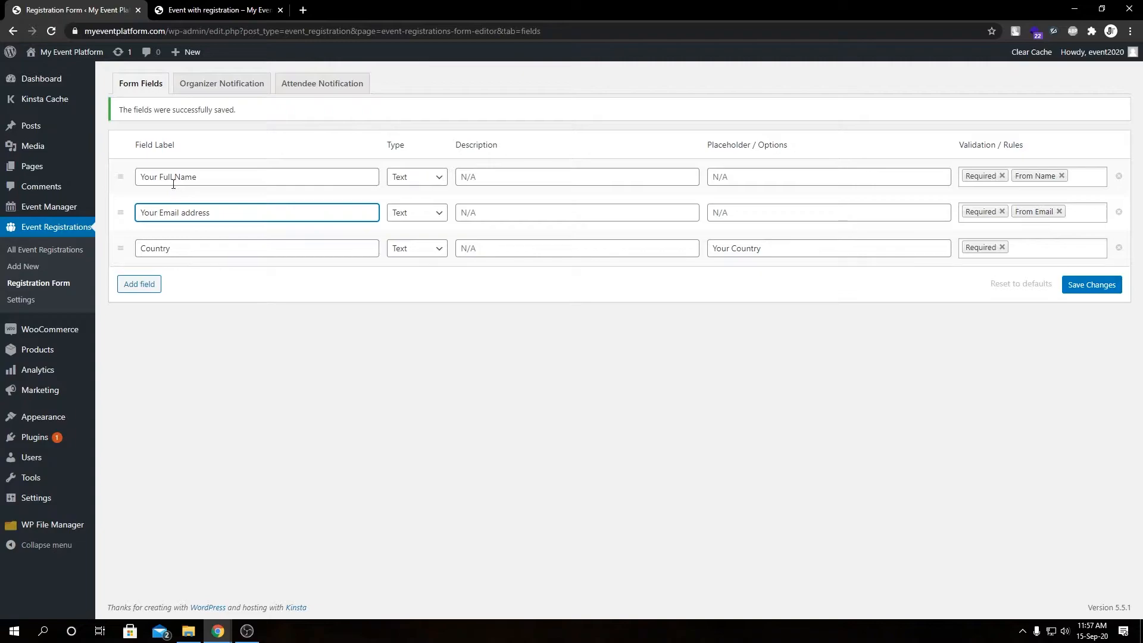
left_click(256, 248)
type("Your ")
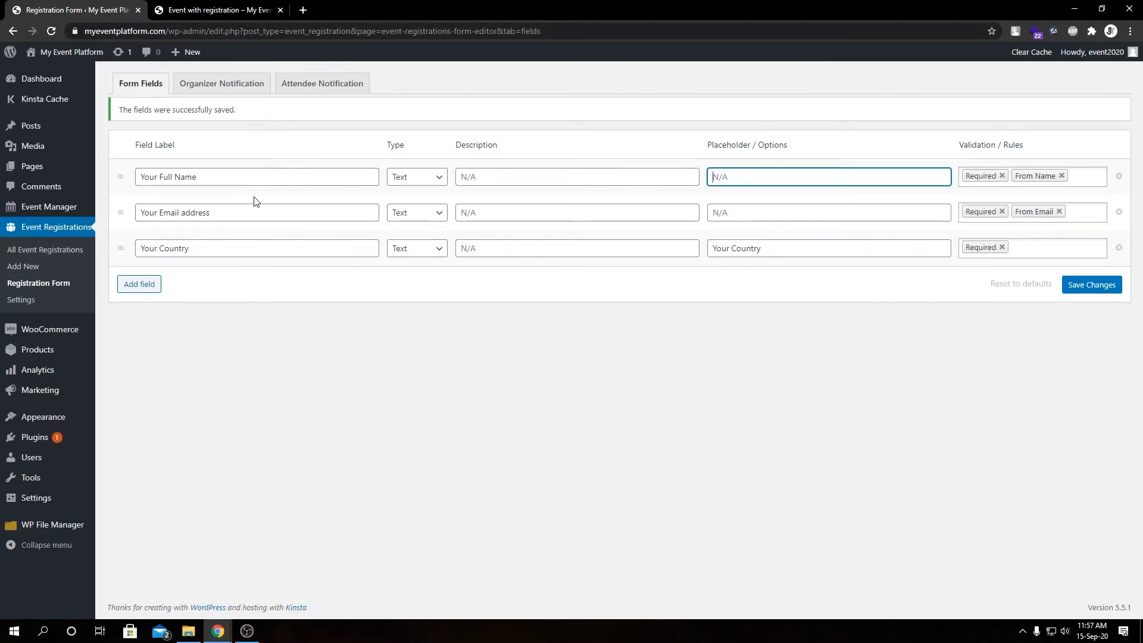
left_click(1091, 285)
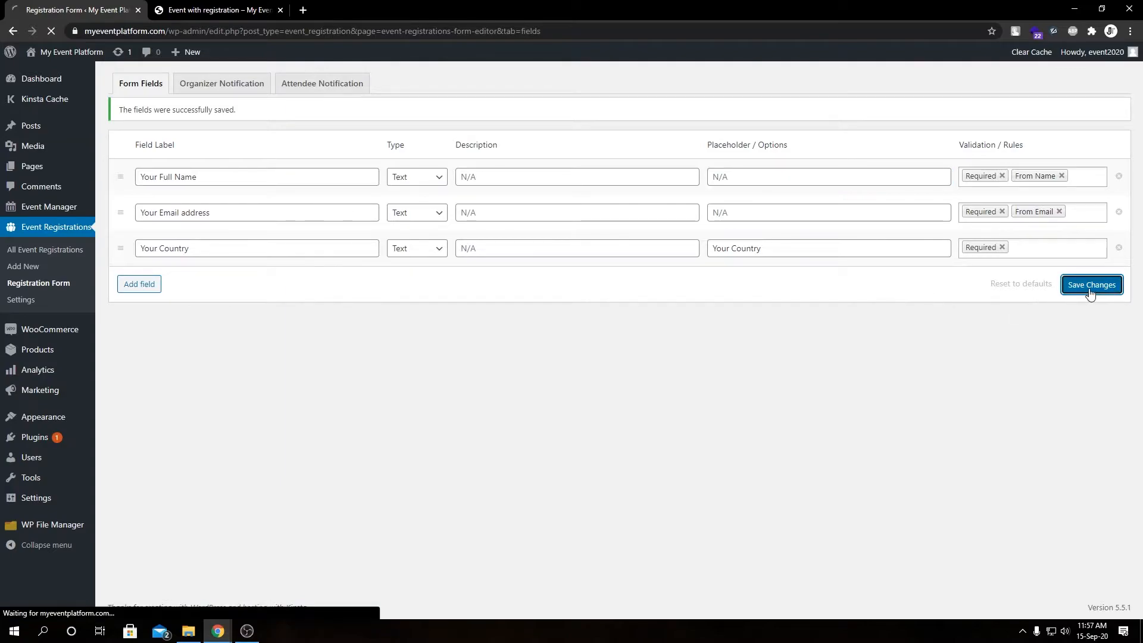
left_click(1091, 284)
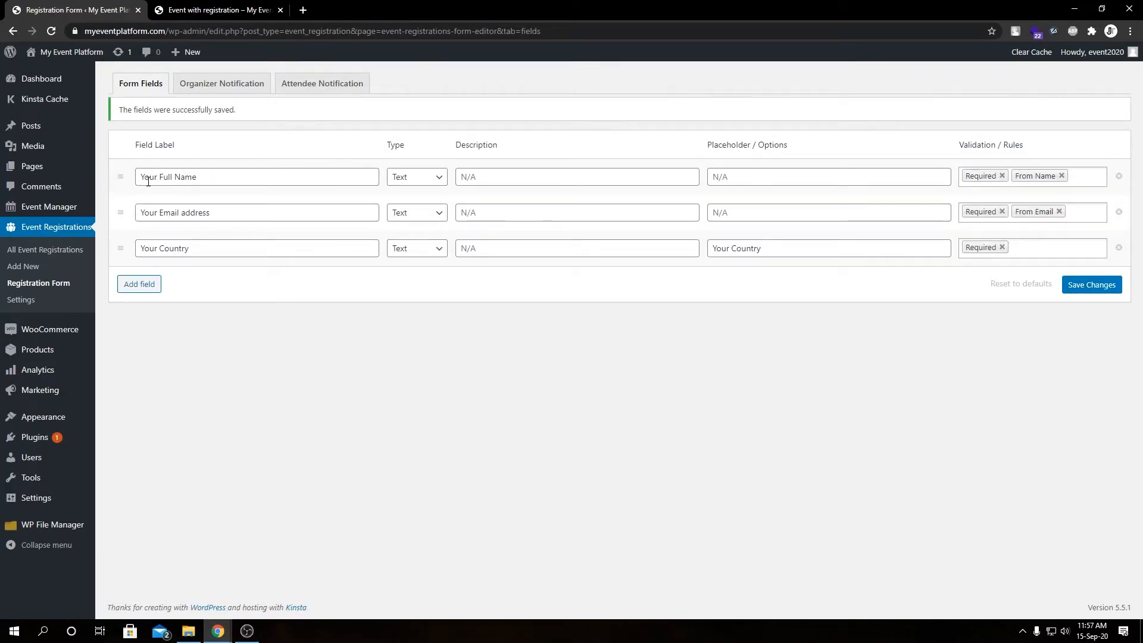
Step: Check the 'Your' prefix on the Full Name and Country labels, then return to the event page
double_click(148, 176)
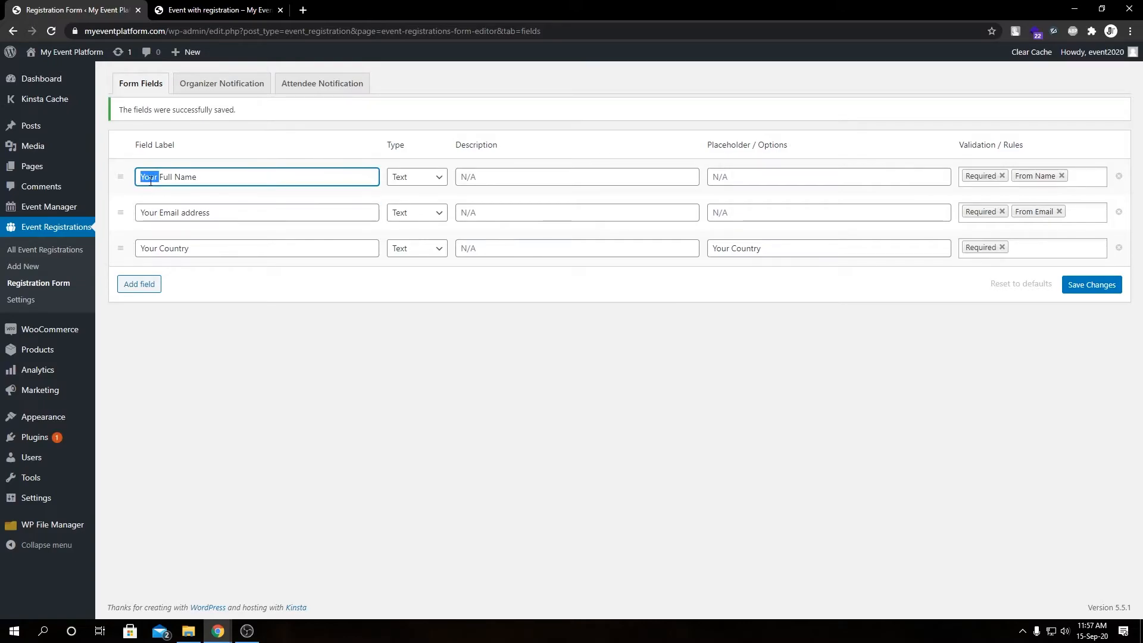
double_click(150, 247)
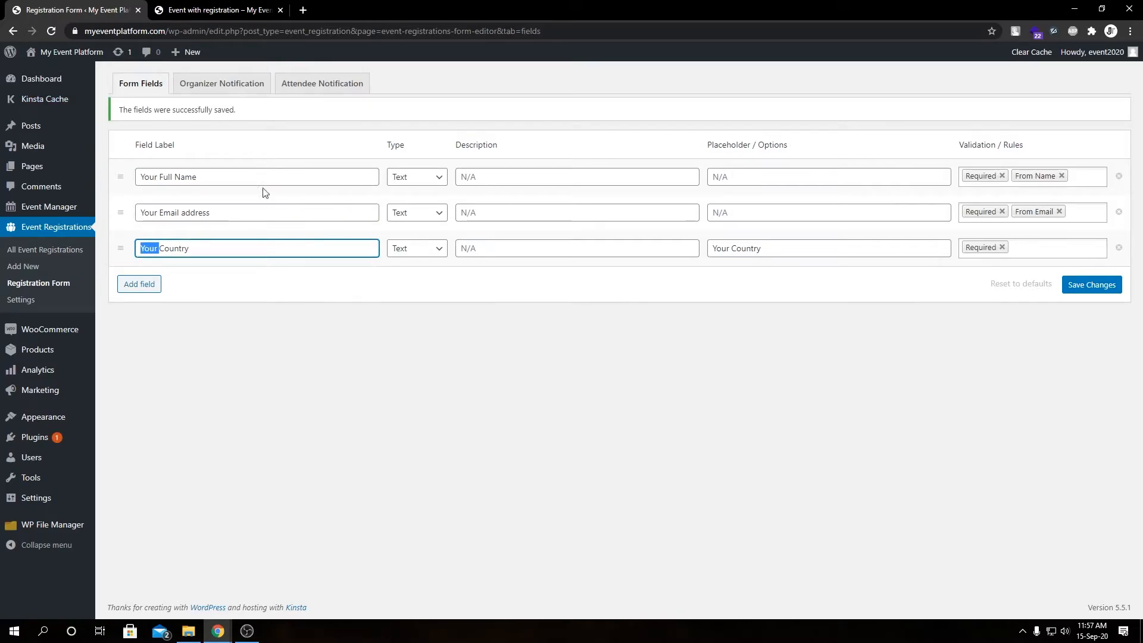
left_click(219, 10)
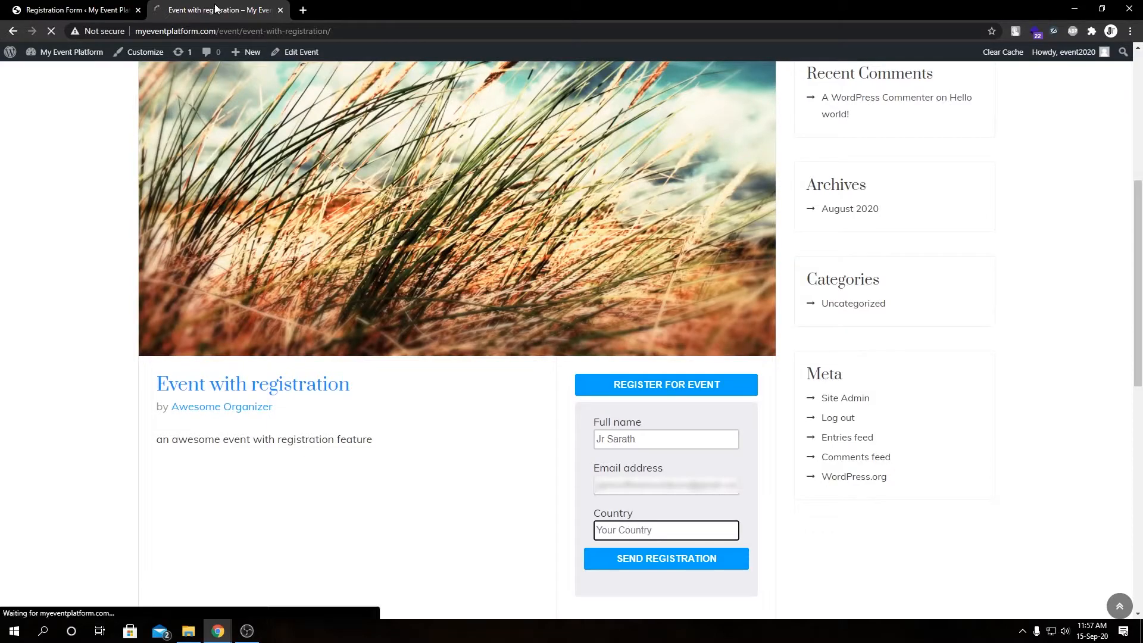
Step: Reload the event page and show the registration form with the 'Your' labels
left_click(665, 384)
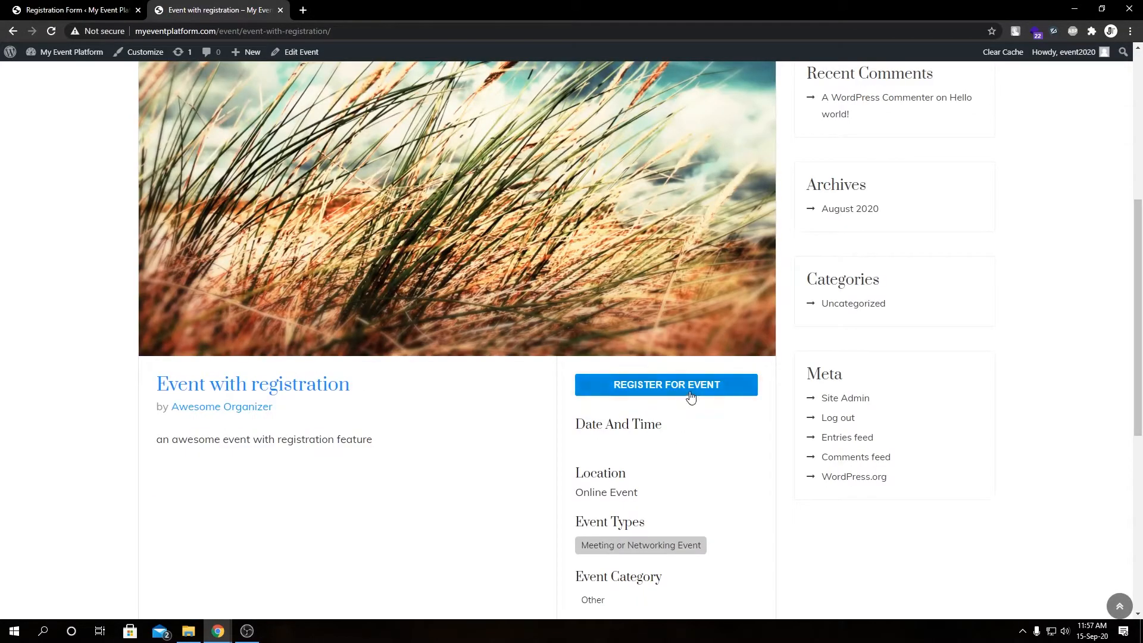
left_click(665, 384)
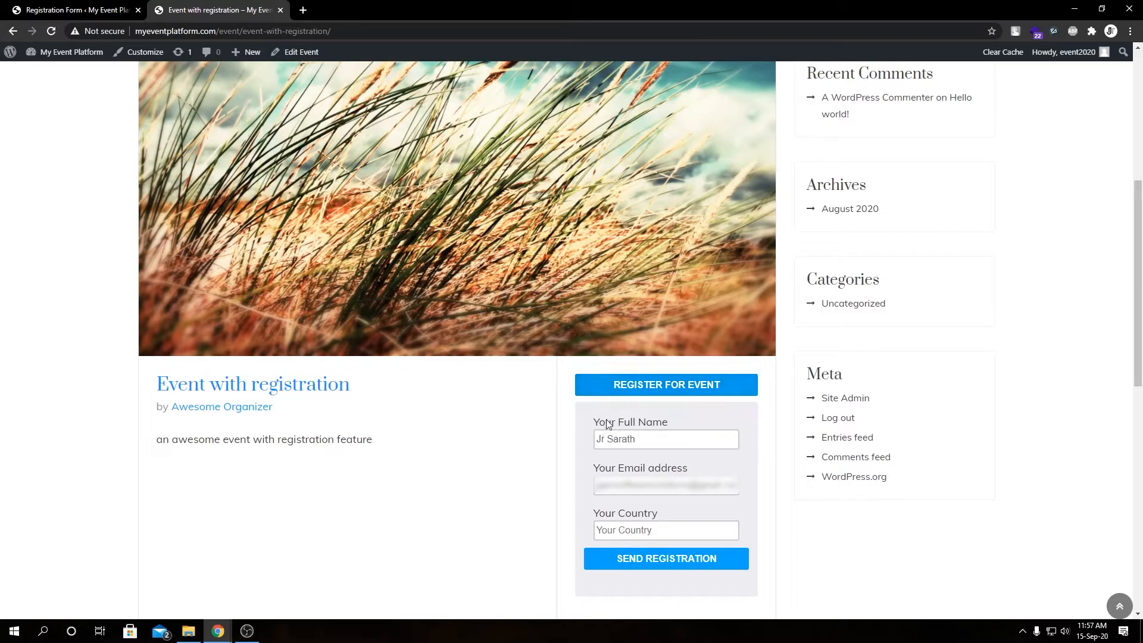
double_click(603, 467)
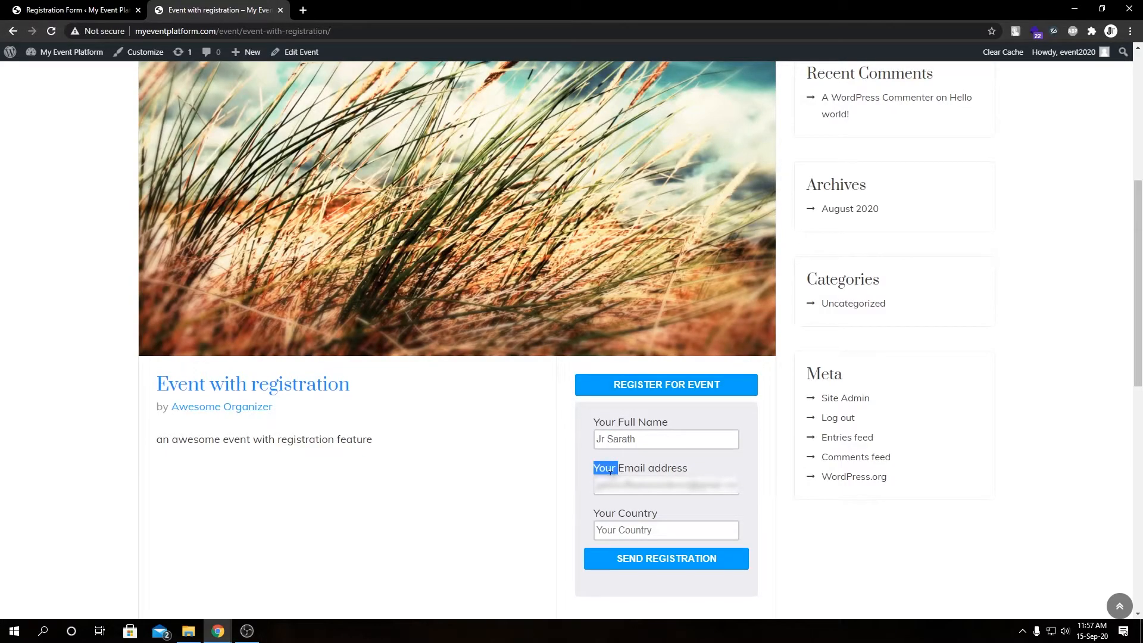
left_click(72, 9)
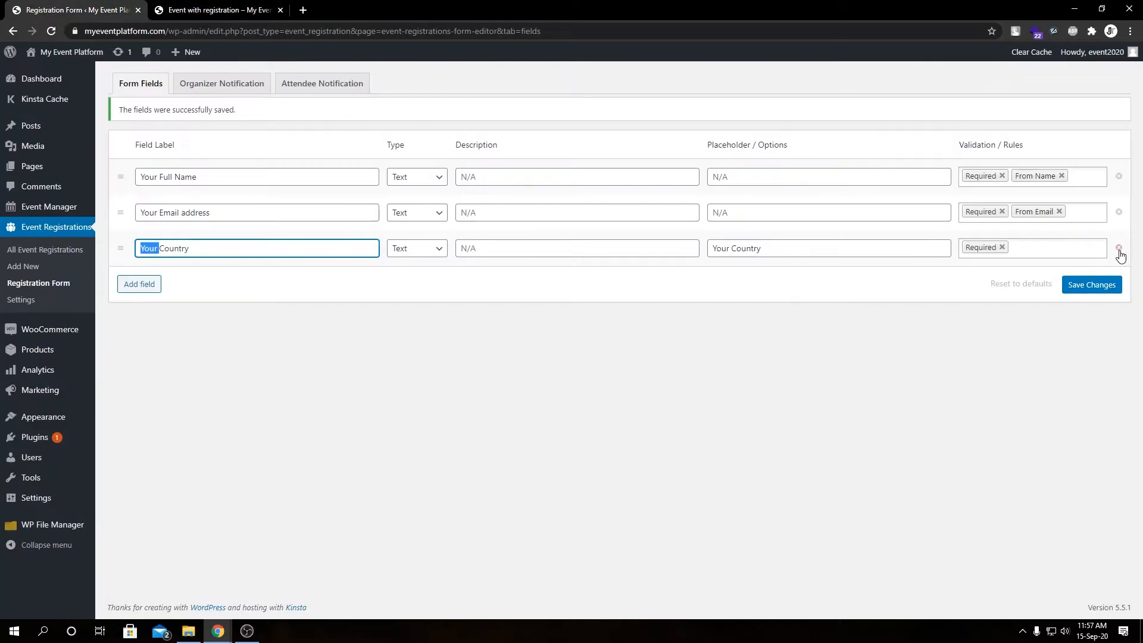
Step: Delete the Your Country field and compare with the live event page
left_click(1118, 248)
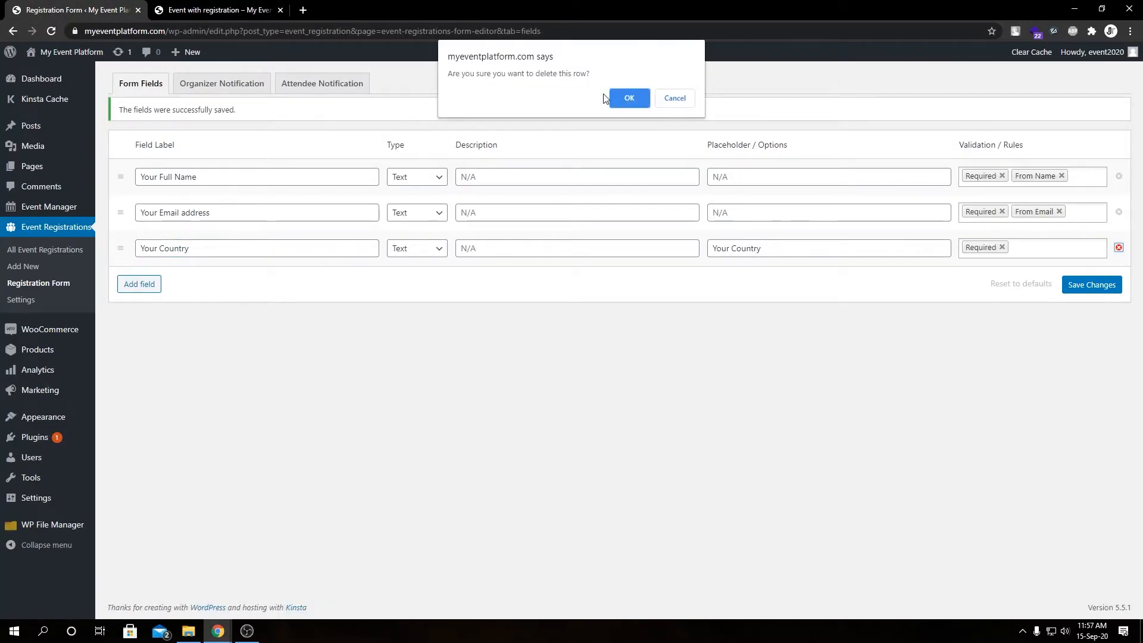
left_click(629, 97)
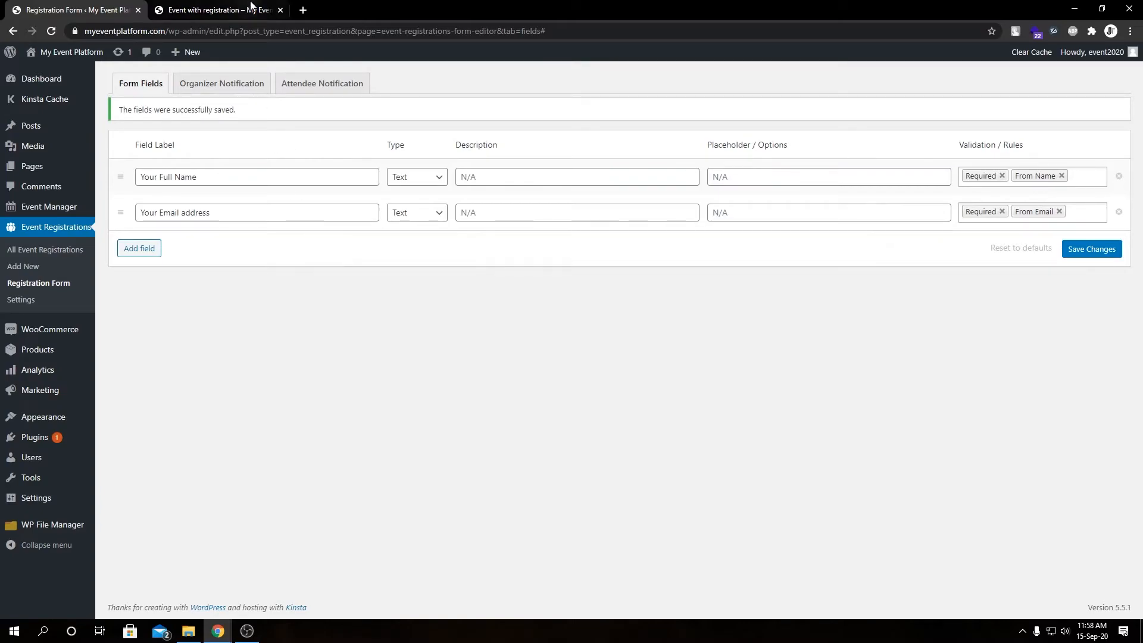
left_click(215, 10)
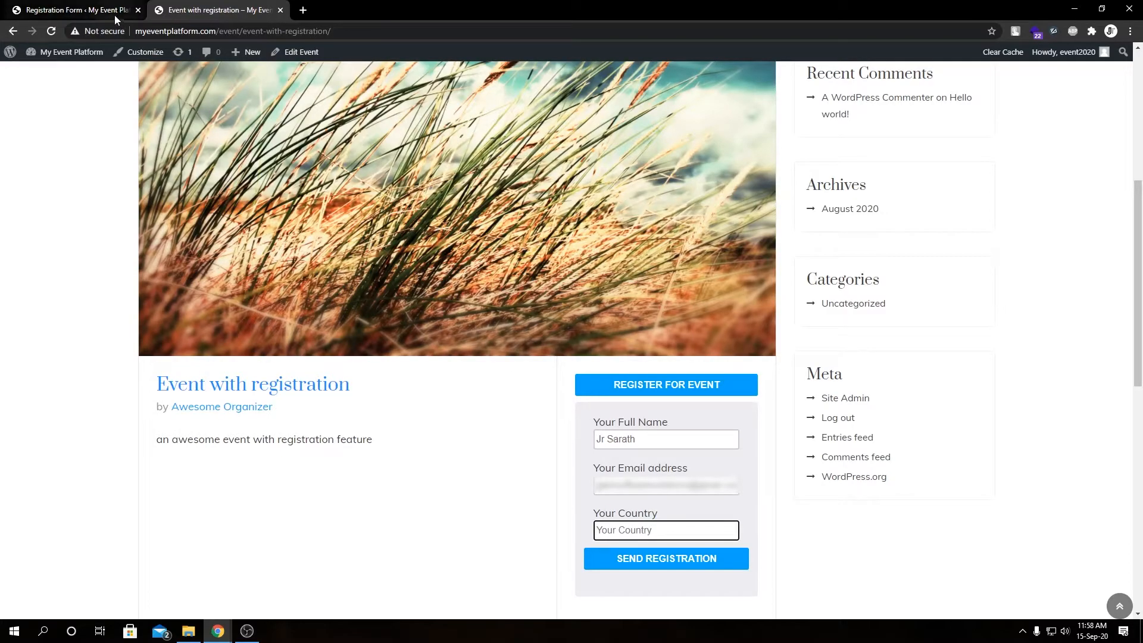
left_click(73, 10)
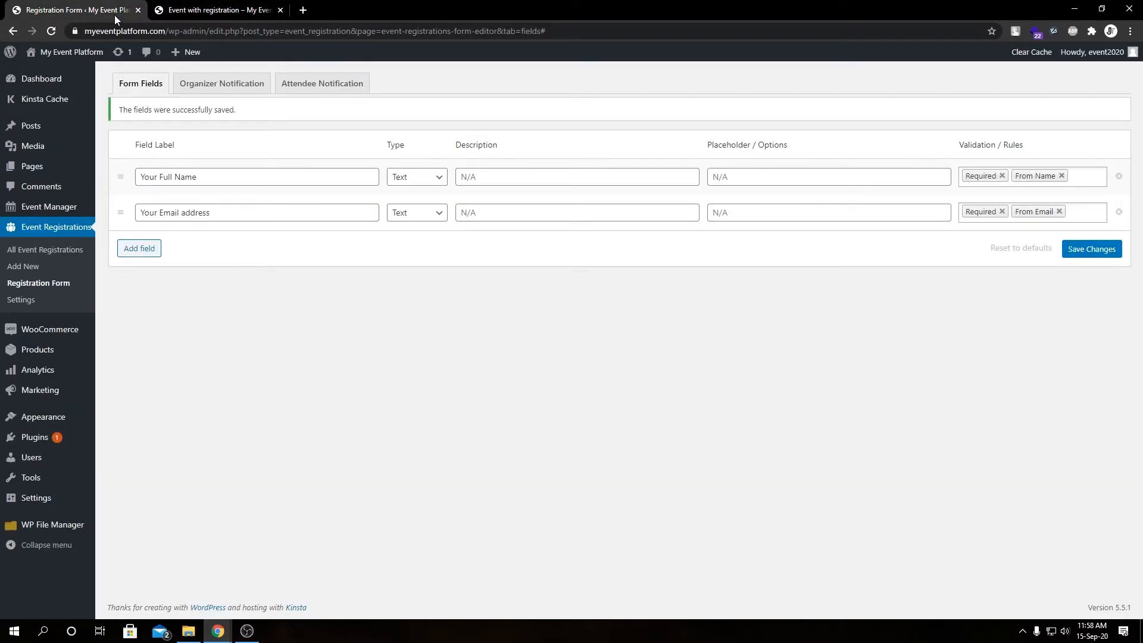
mouse_move(101, 106)
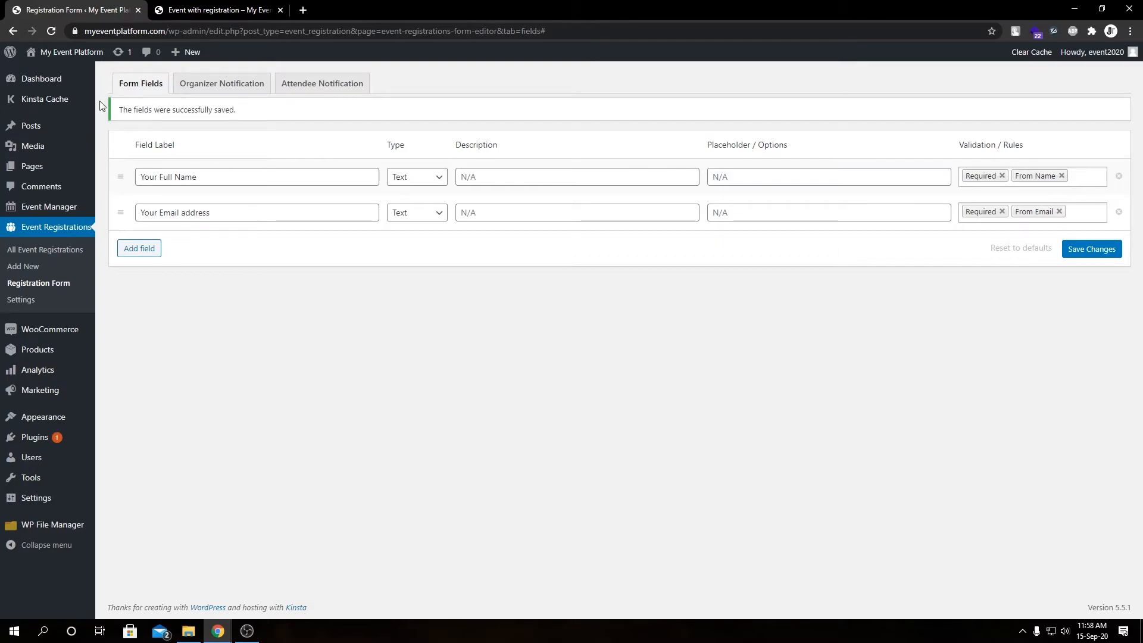
left_click(20, 299)
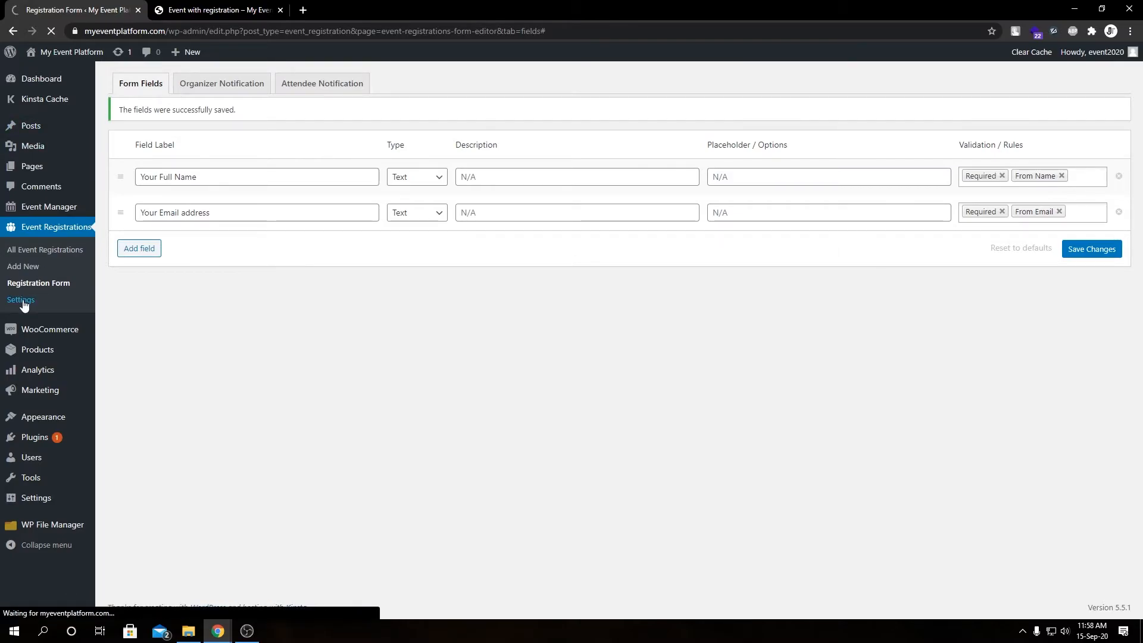
Step: Tick 'Only allow registered users to register' and 'Prevent registering to the same event multiple times'
left_click(20, 299)
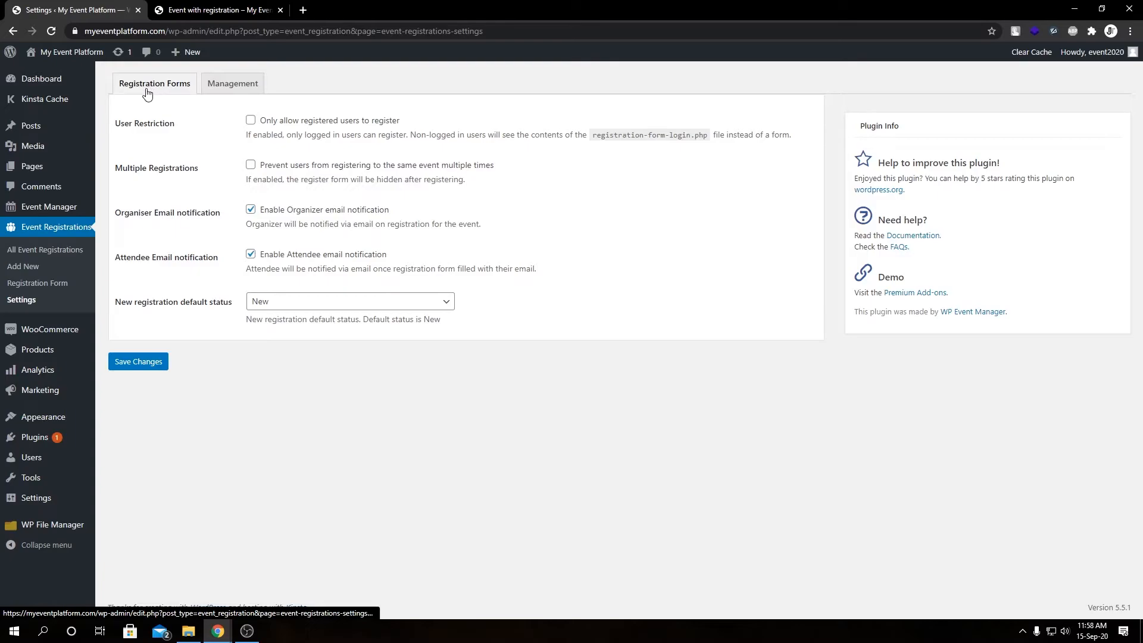
mouse_move(424, 348)
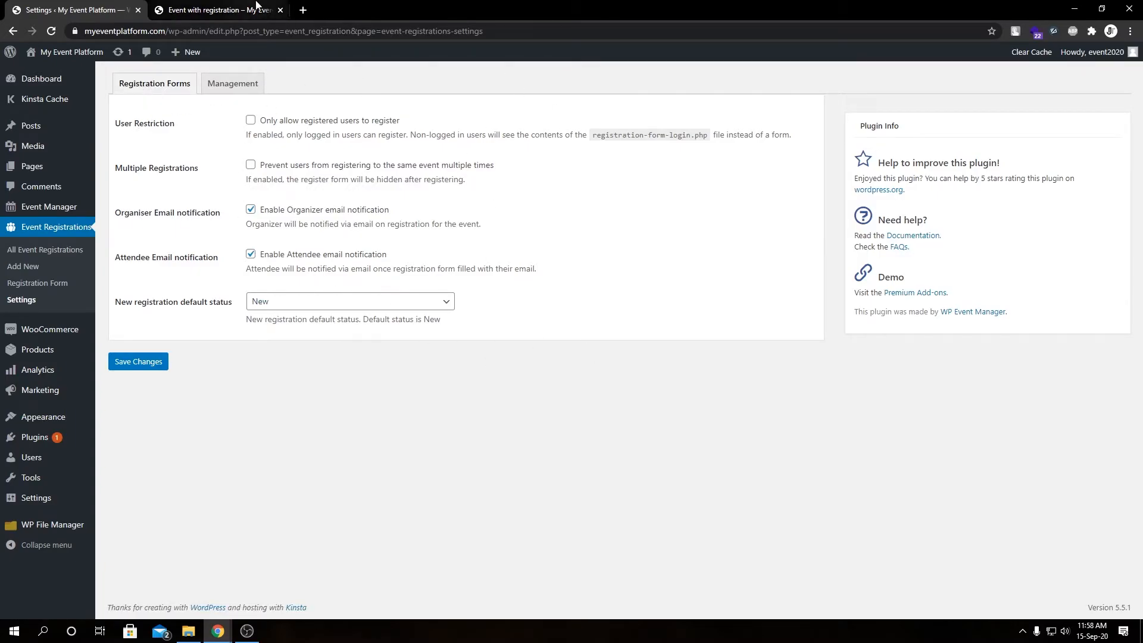
mouse_move(194, 168)
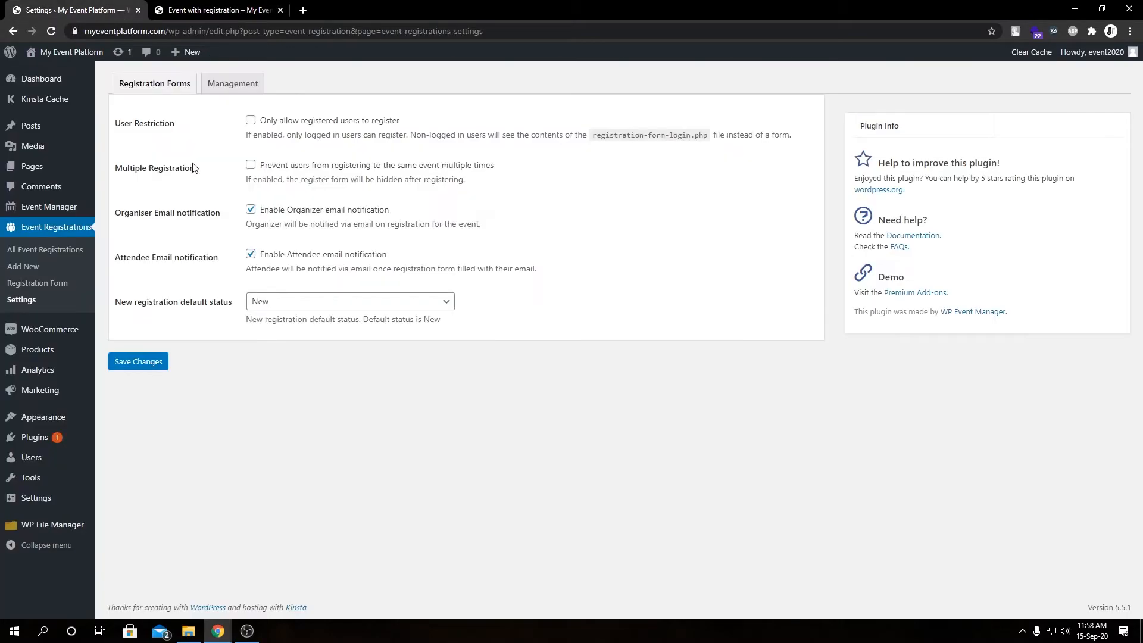
mouse_move(184, 142)
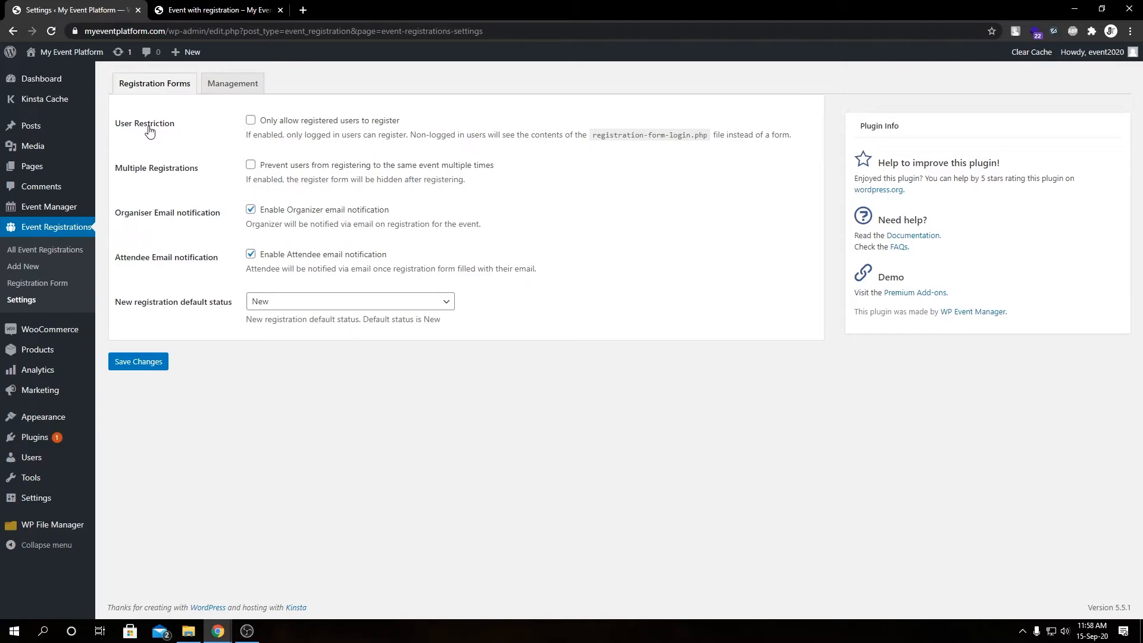
mouse_move(348, 130)
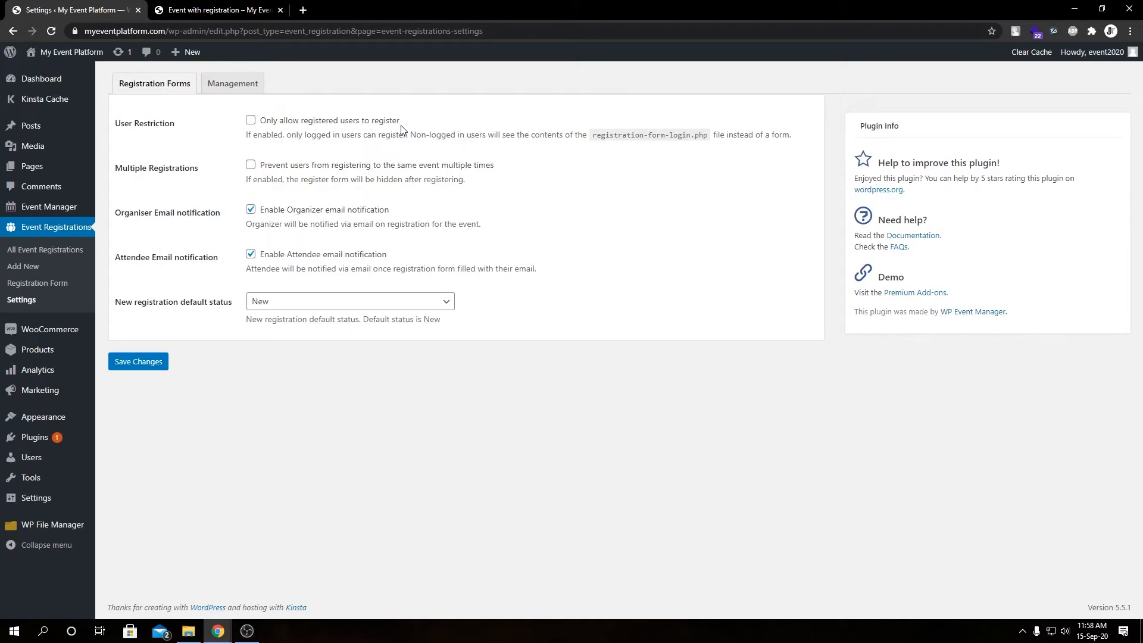
left_click(250, 120)
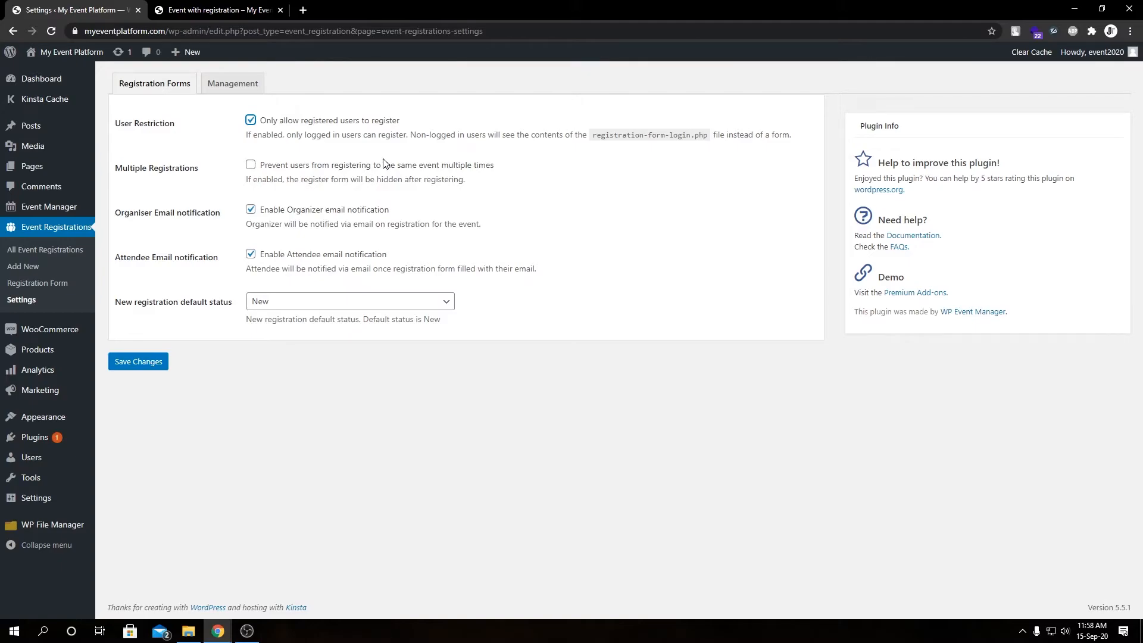
mouse_move(357, 159)
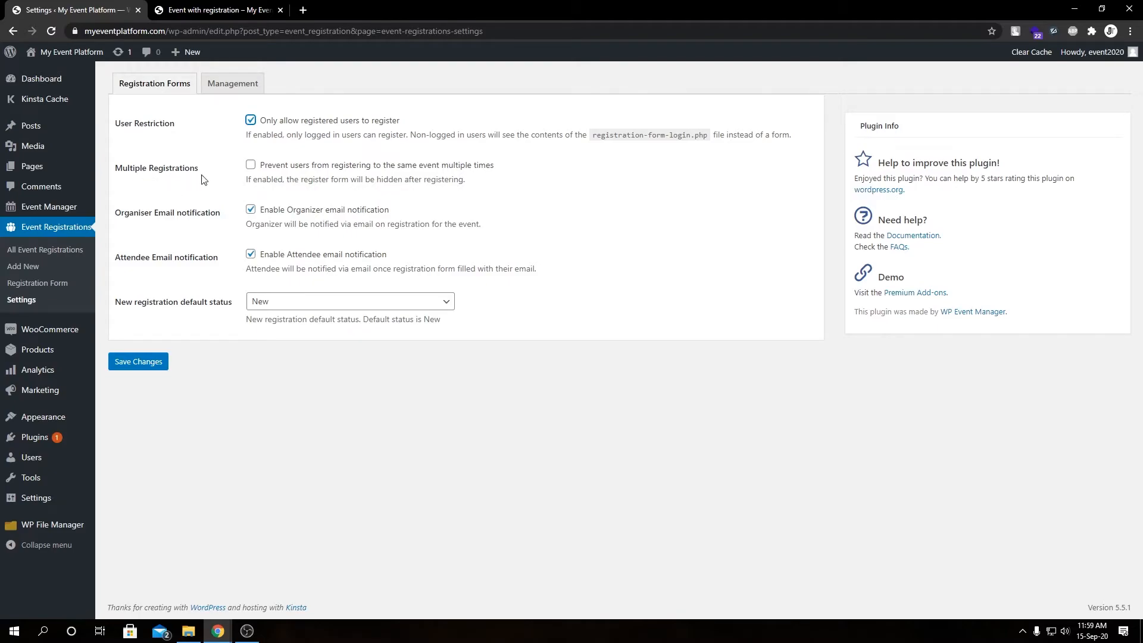
mouse_move(380, 174)
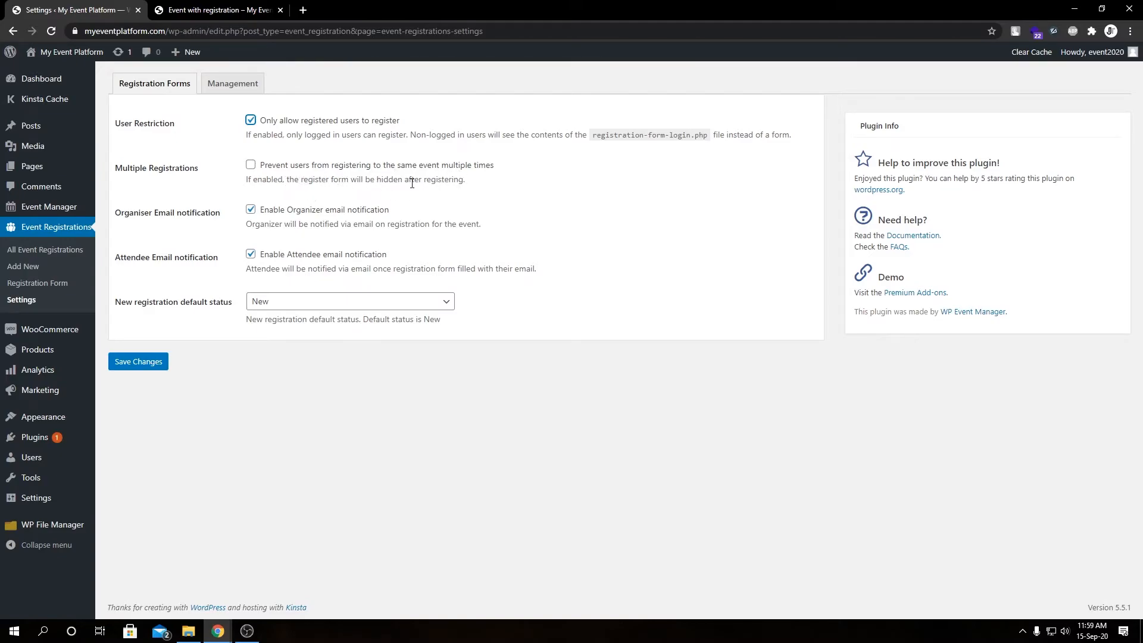
left_click(250, 165)
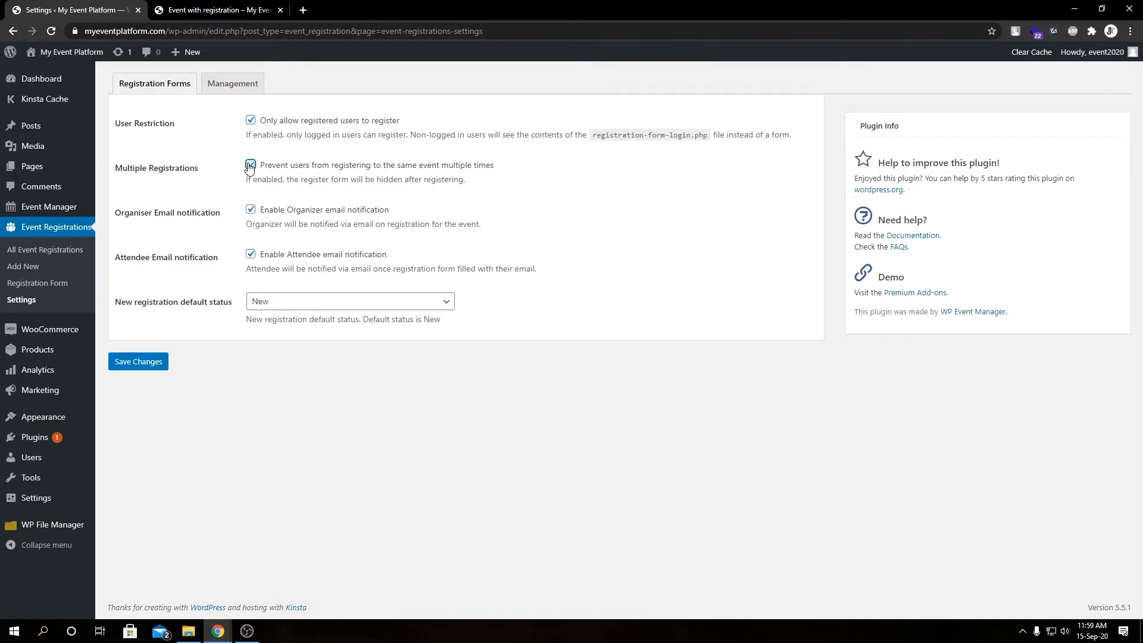
left_click(250, 164)
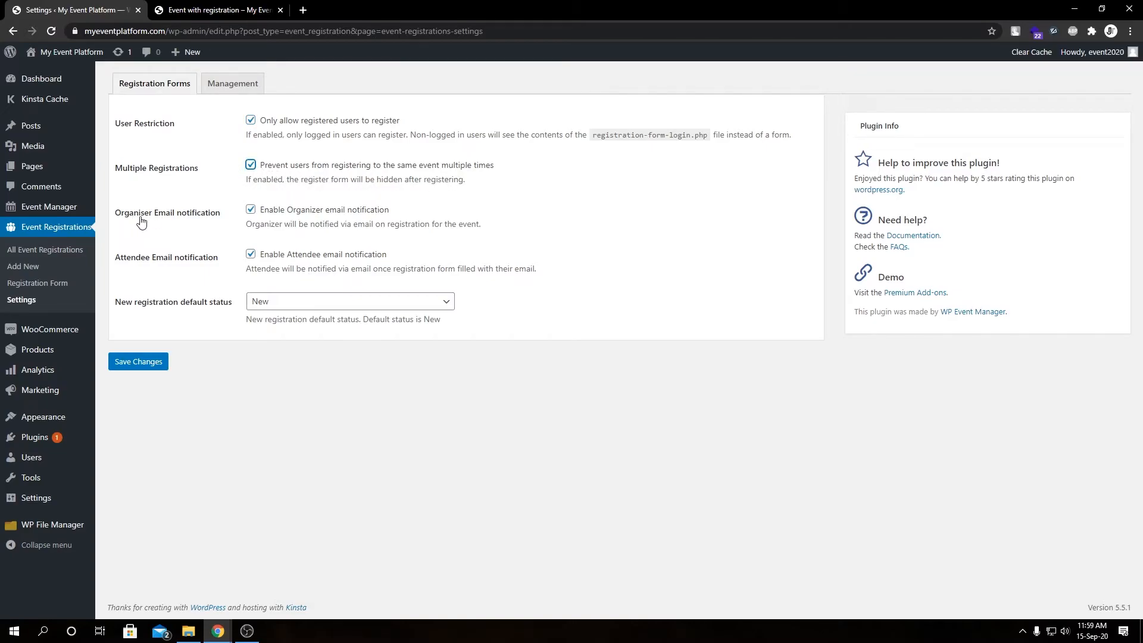
mouse_move(339, 220)
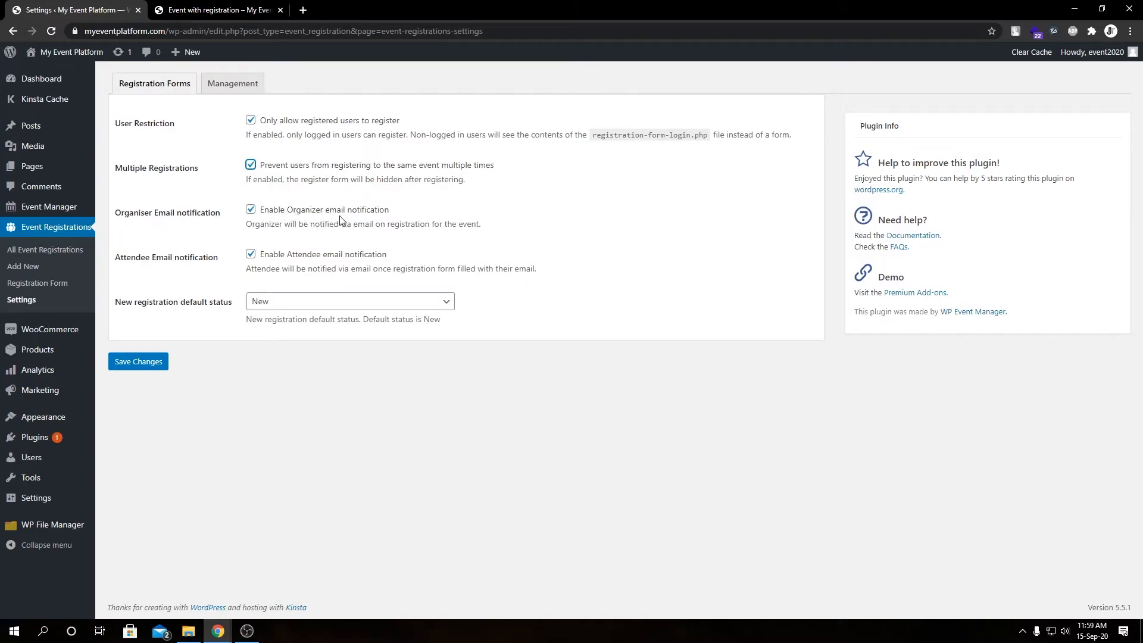
mouse_move(166, 222)
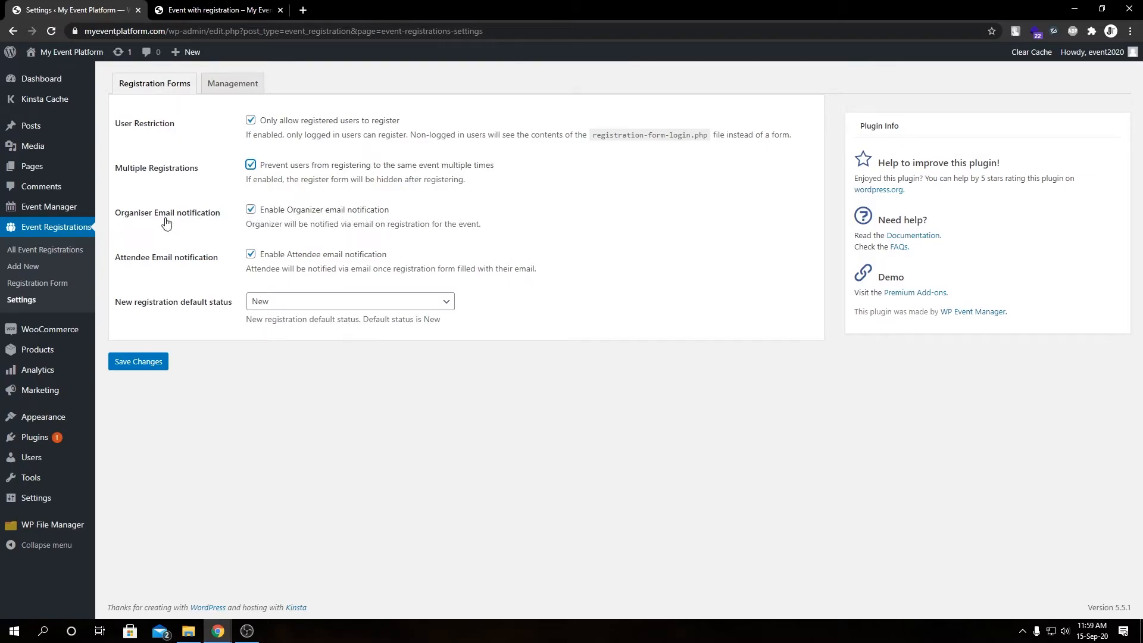
mouse_move(194, 217)
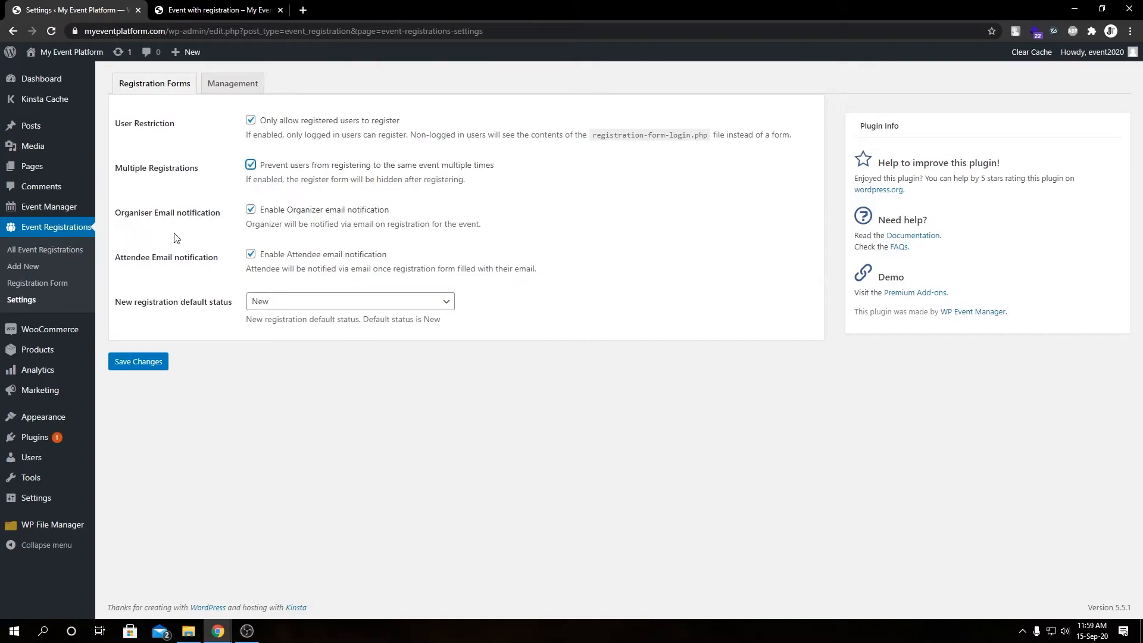
mouse_move(284, 264)
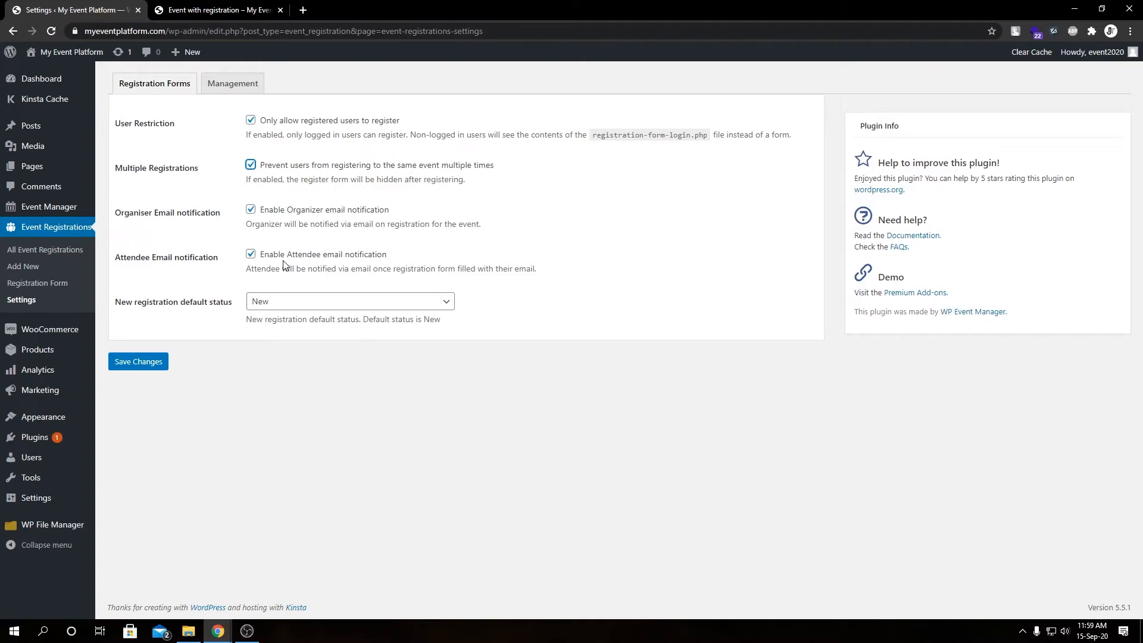
mouse_move(163, 315)
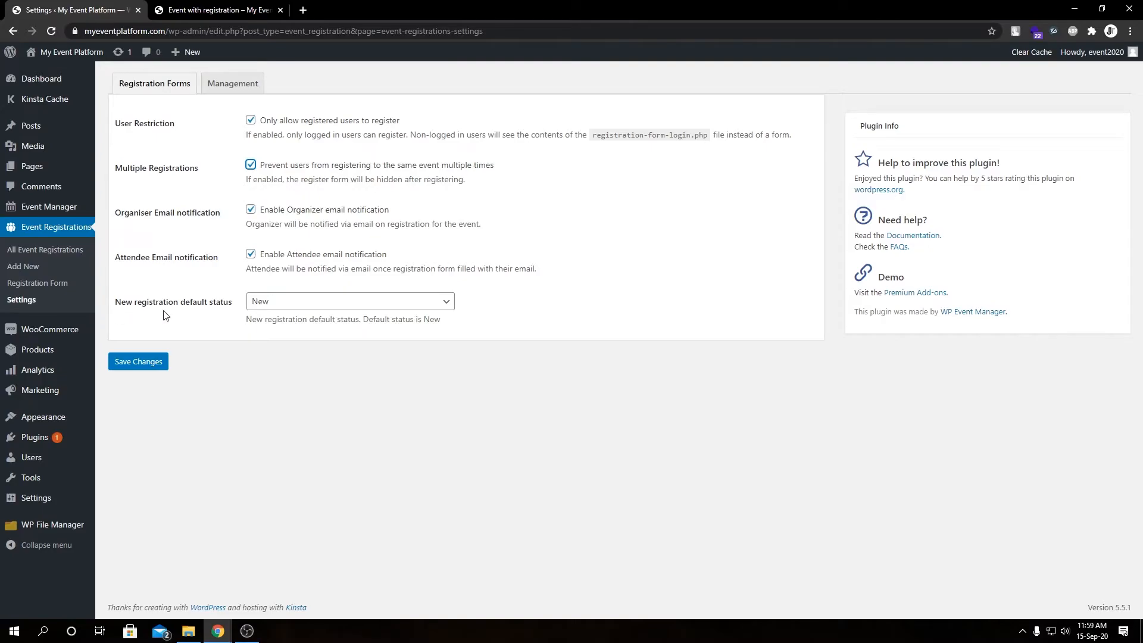
left_click(349, 300)
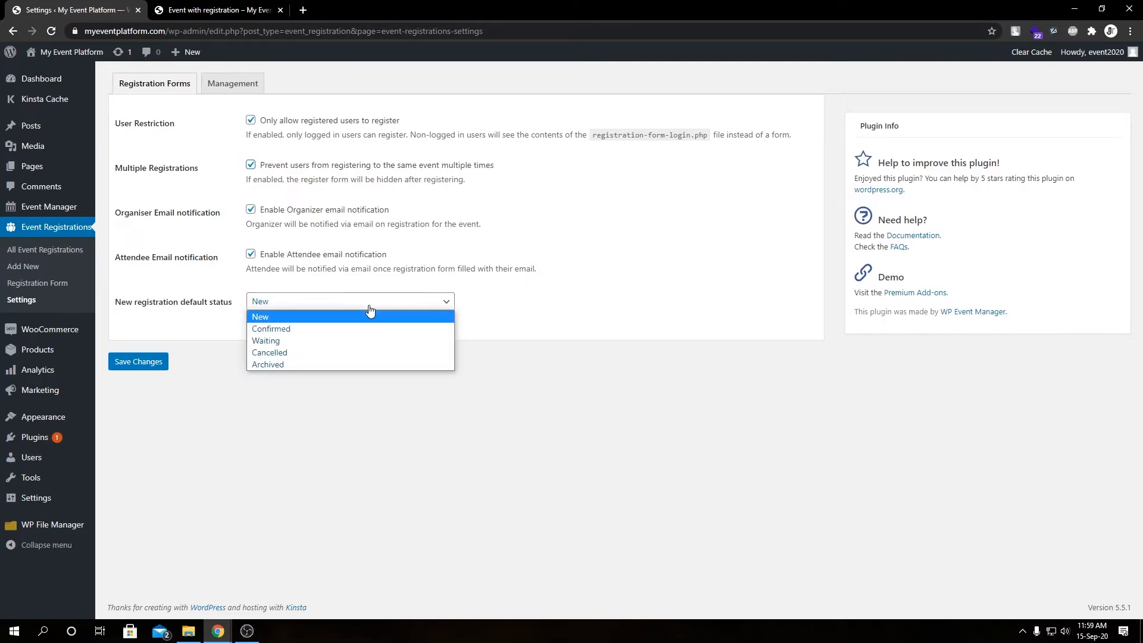
mouse_move(357, 315)
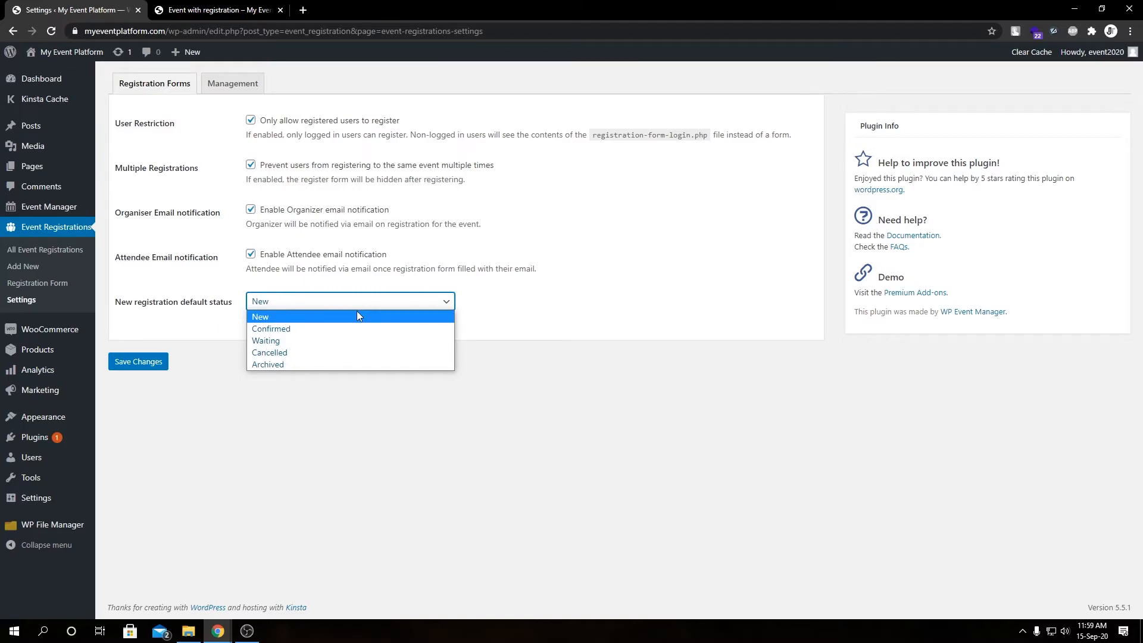
mouse_move(306, 363)
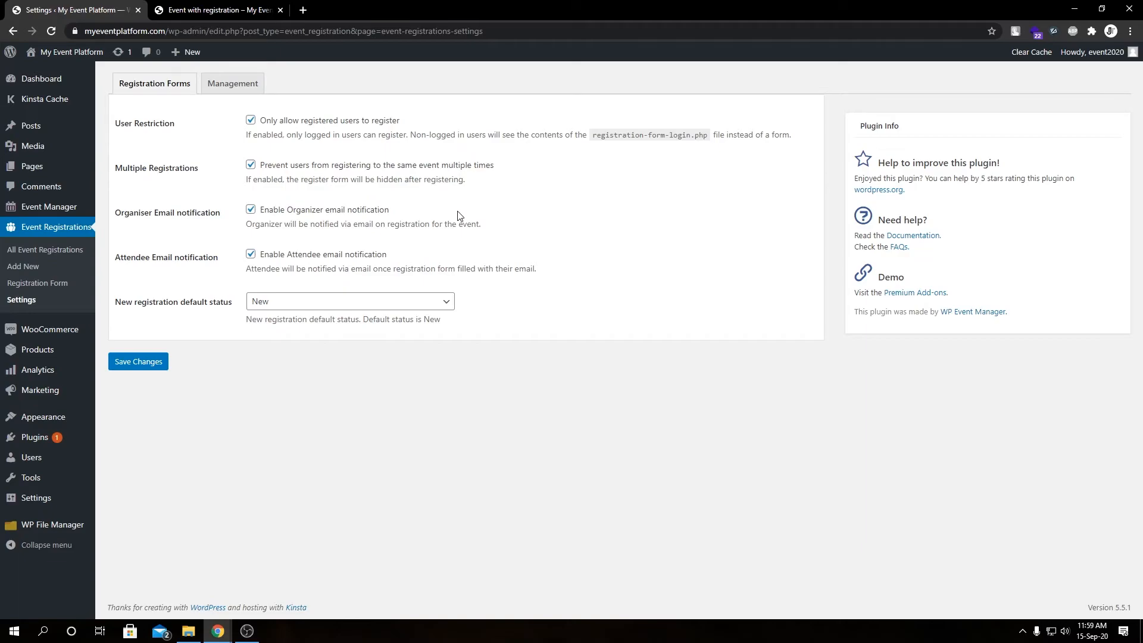
left_click(137, 362)
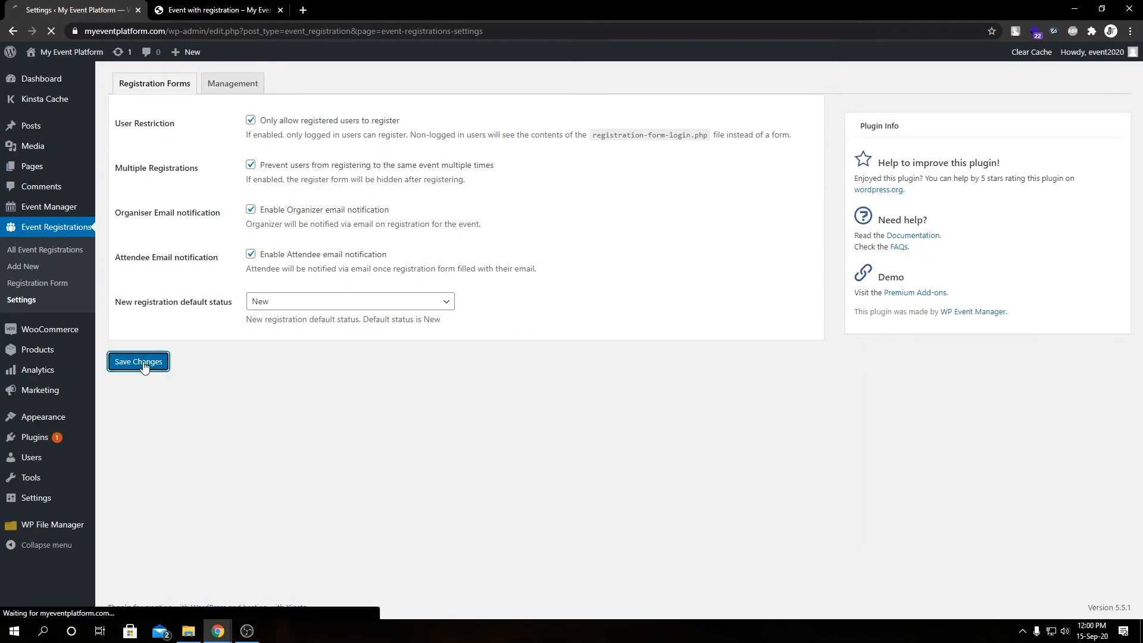
left_click(137, 361)
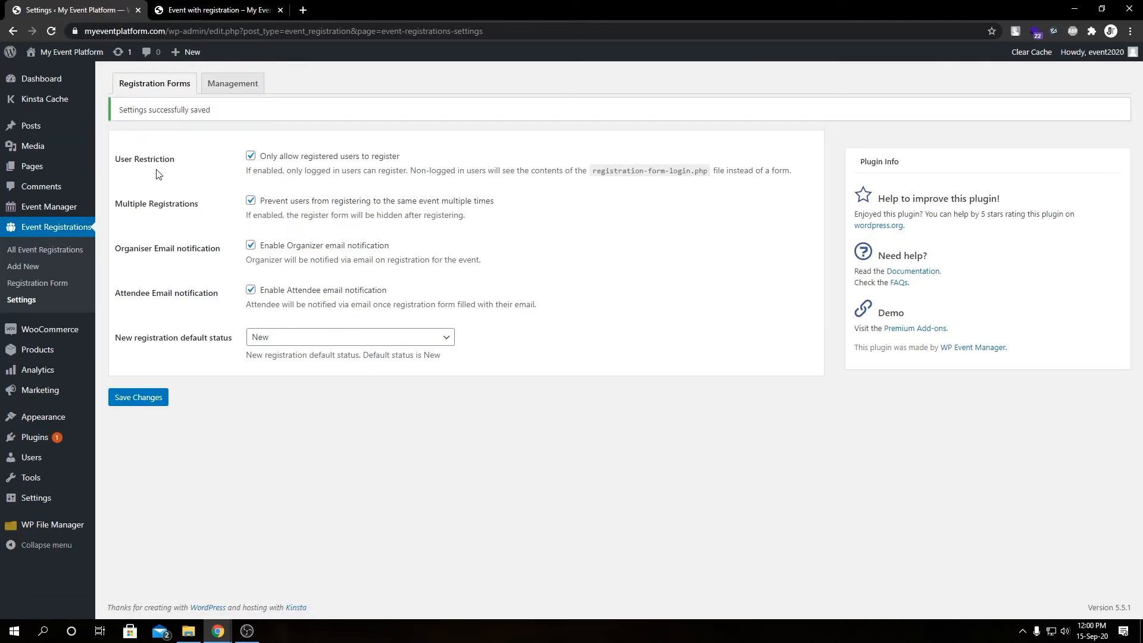
mouse_move(130, 214)
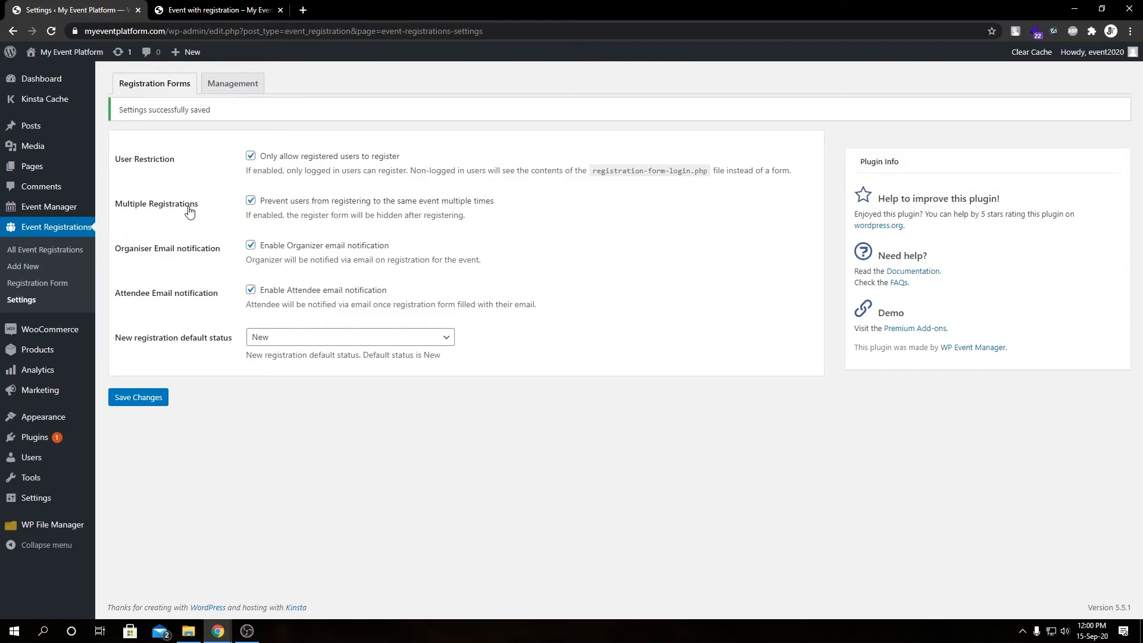
left_click(215, 10)
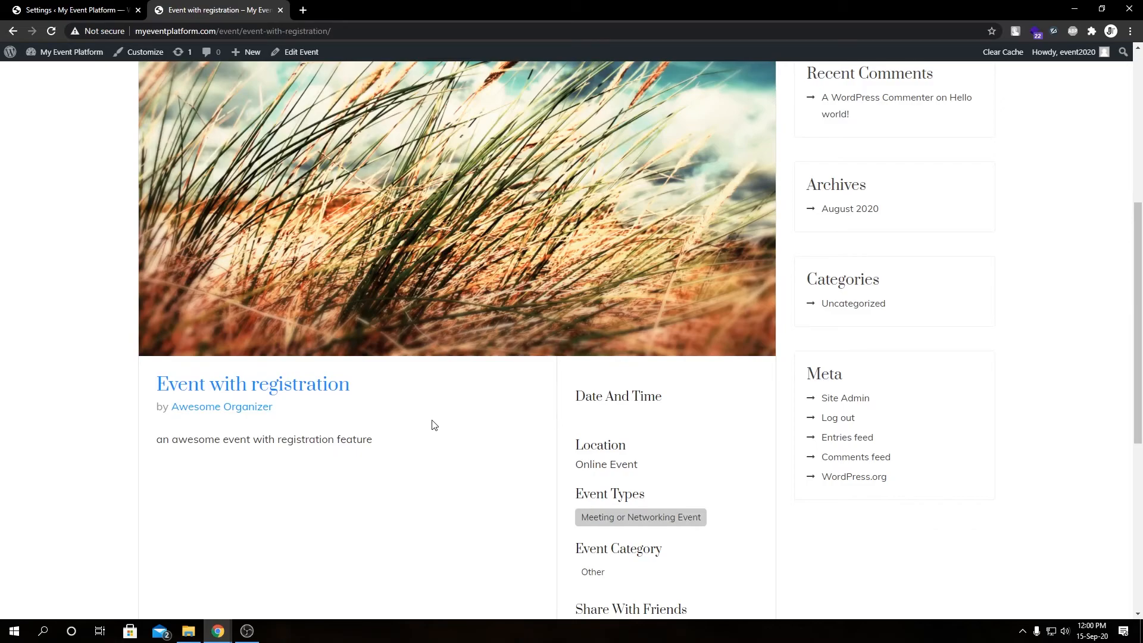
scroll("up", 3)
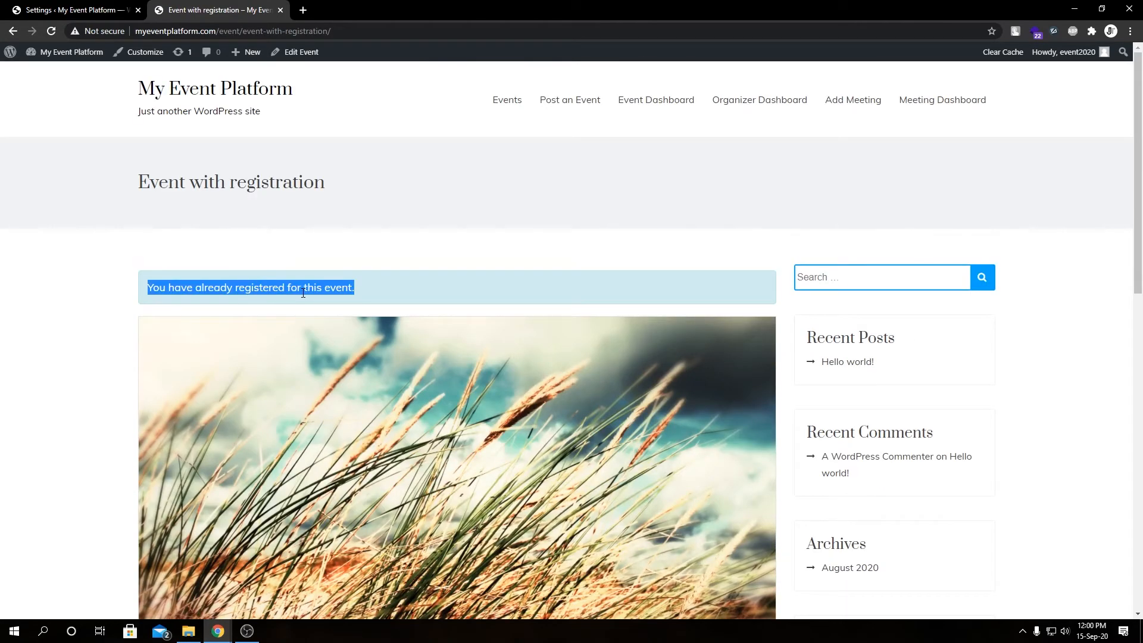
scroll("down", 3)
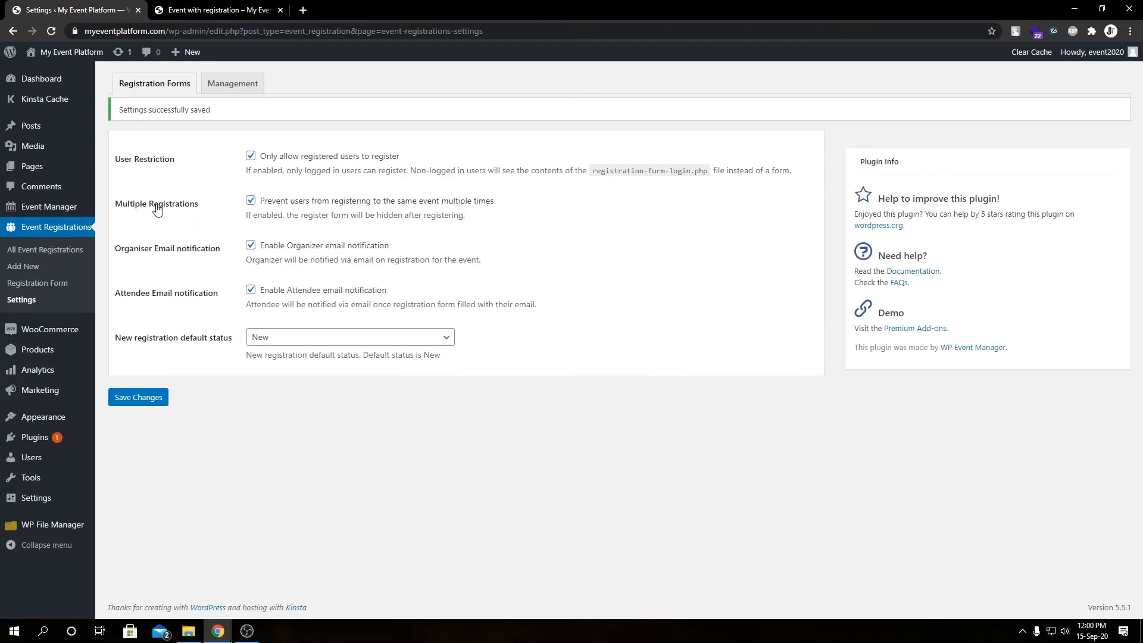
mouse_move(251, 211)
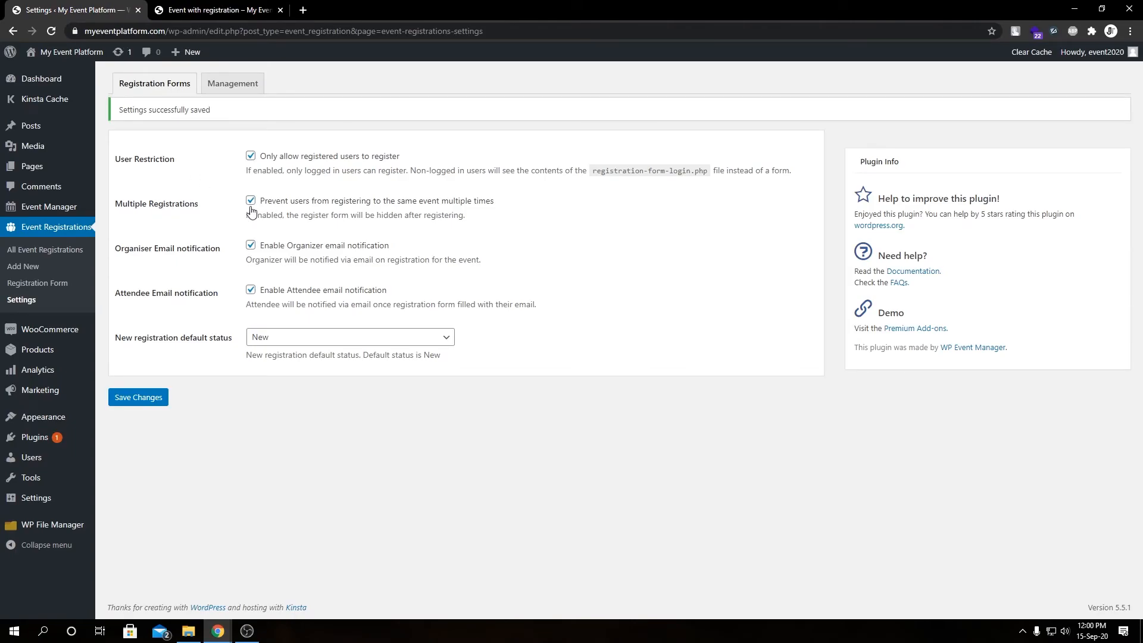
Step: Untick 'Prevent users from registering to the same event multiple times' and save settings
left_click(251, 200)
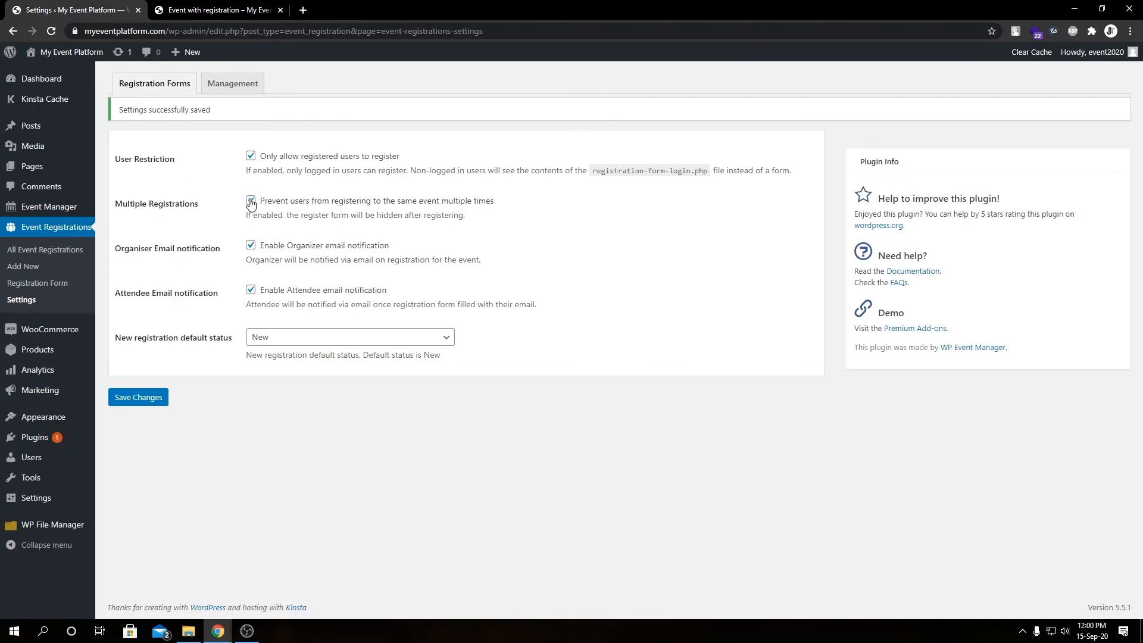
left_click(215, 9)
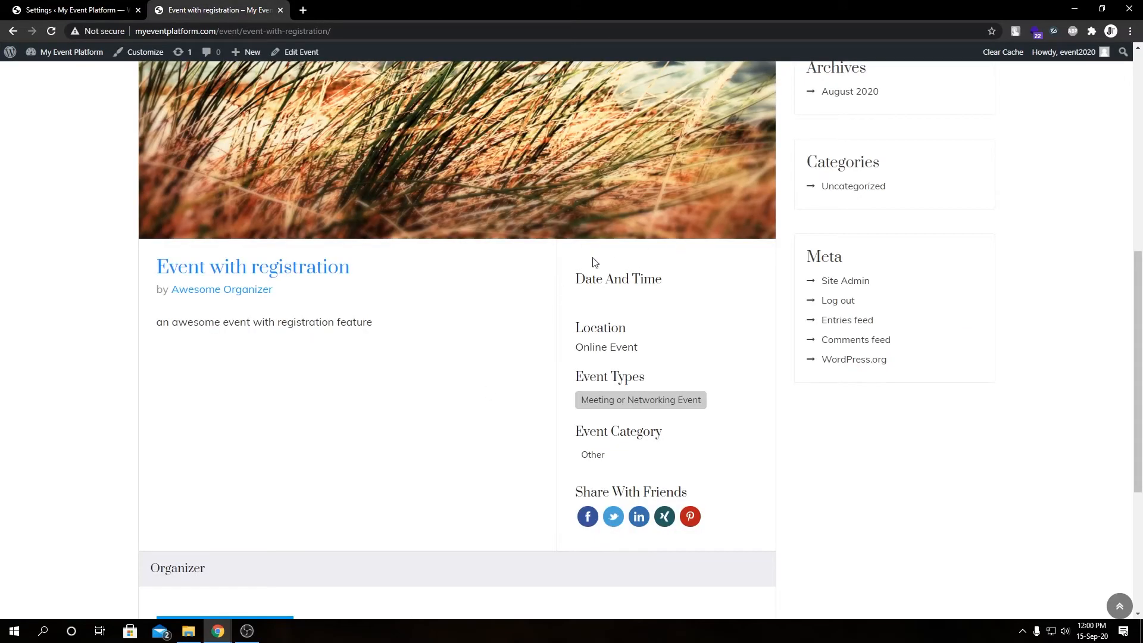
left_click(71, 9)
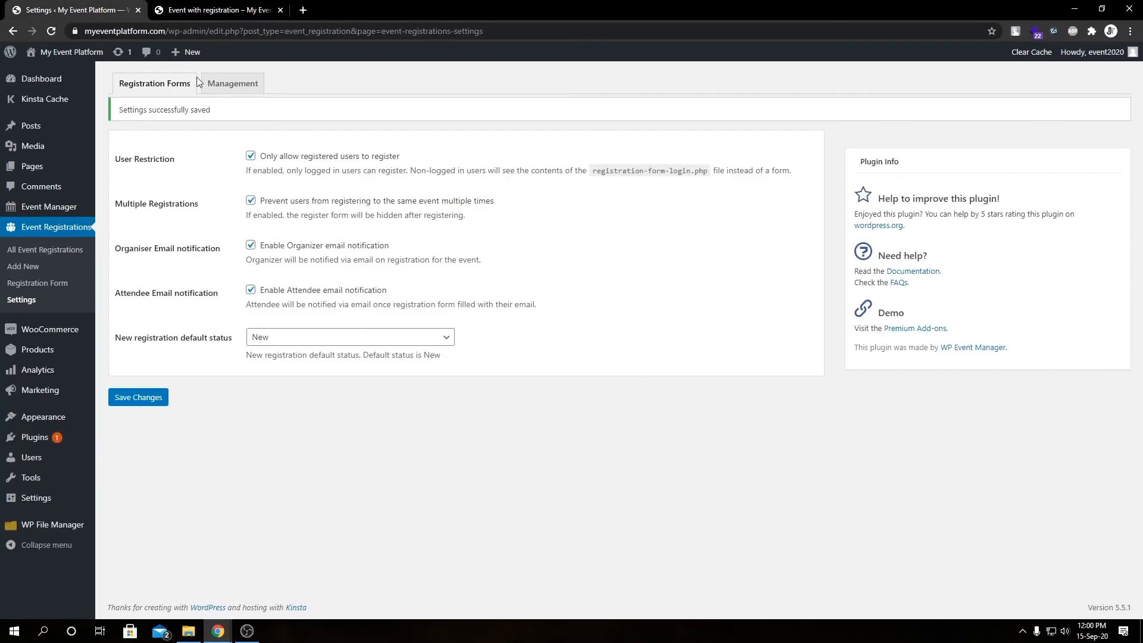
left_click(250, 200)
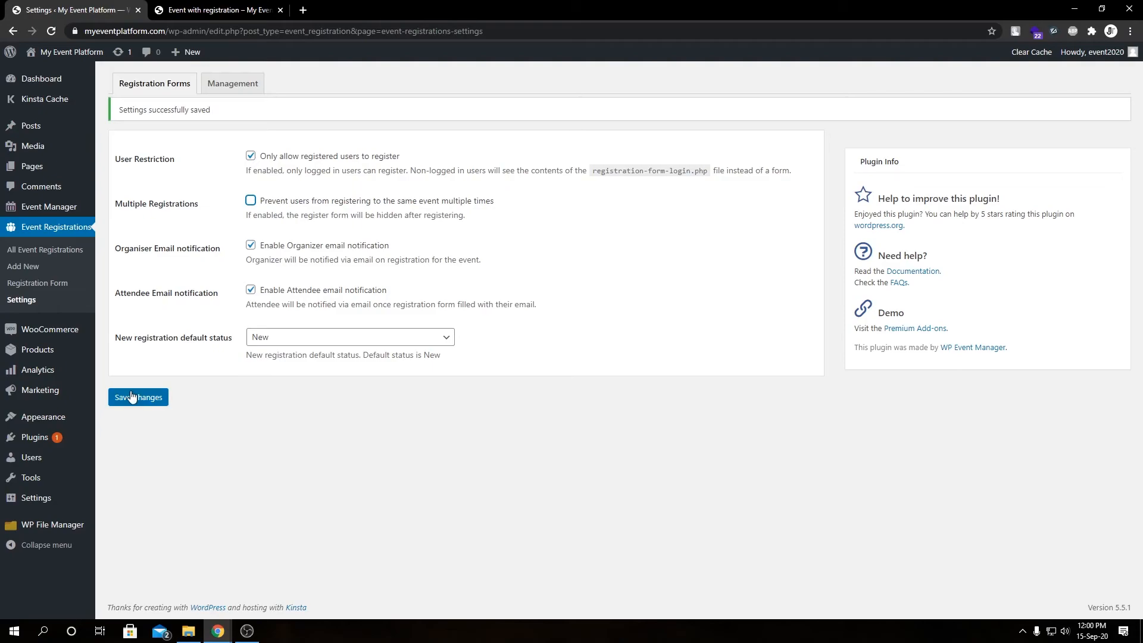
left_click(137, 397)
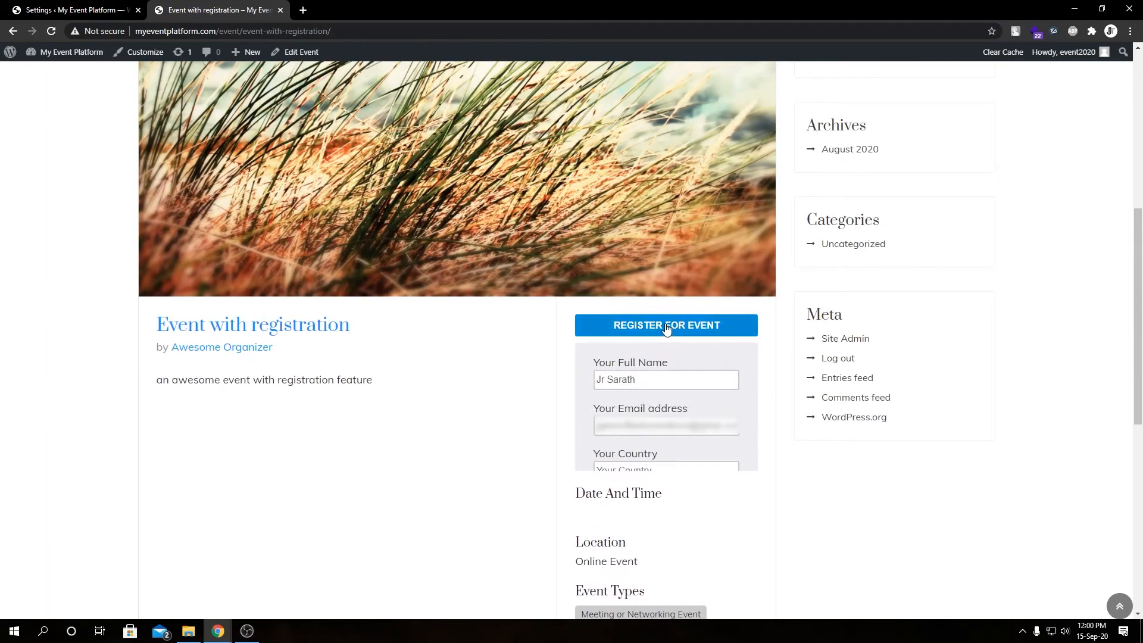
Step: Show the event page's registration form, then return to the registration settings
left_click(665, 325)
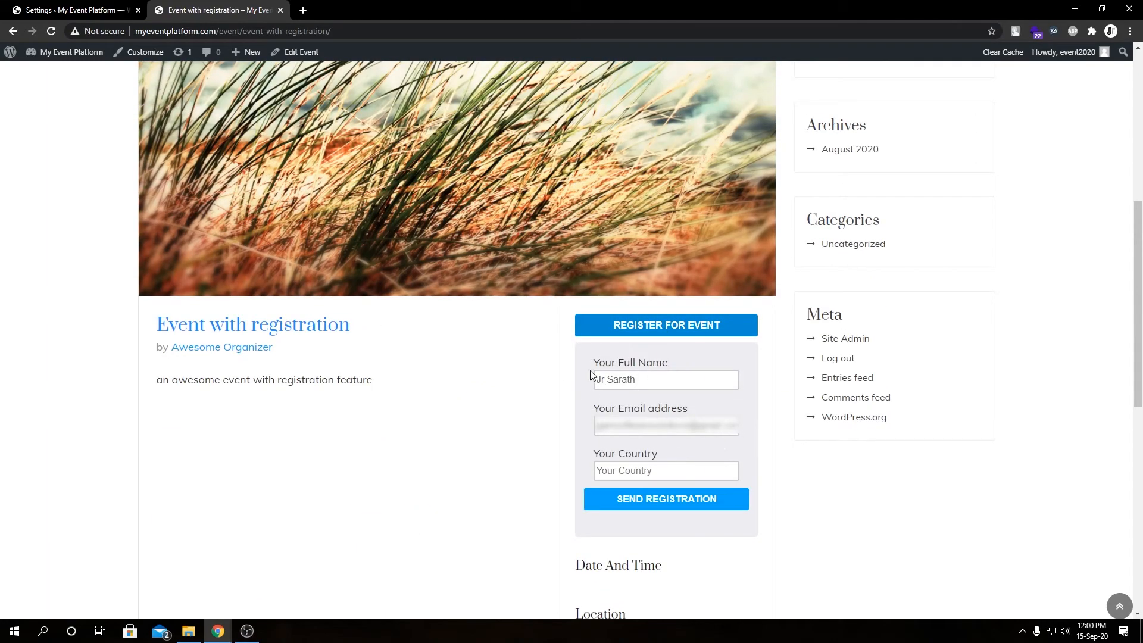
left_click(666, 499)
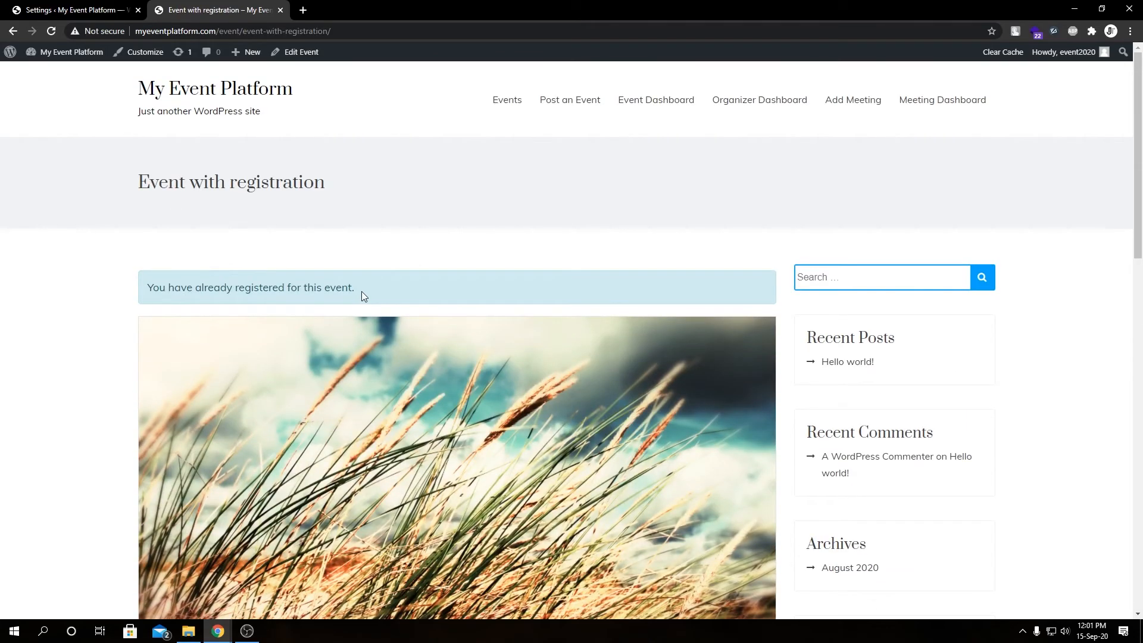
left_click(73, 10)
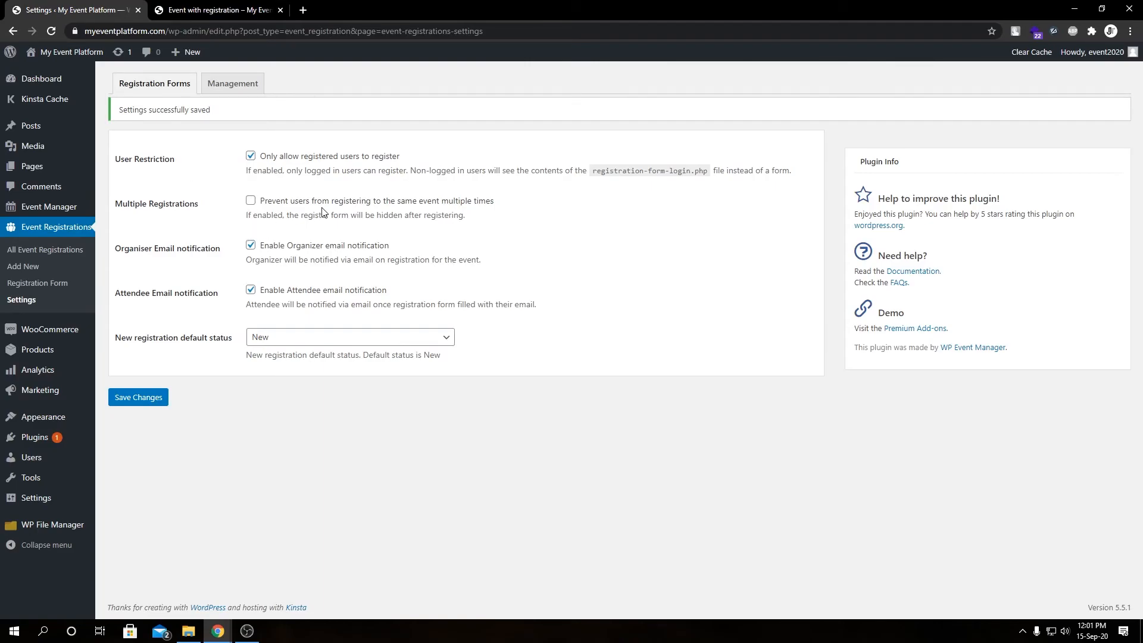
mouse_move(115, 161)
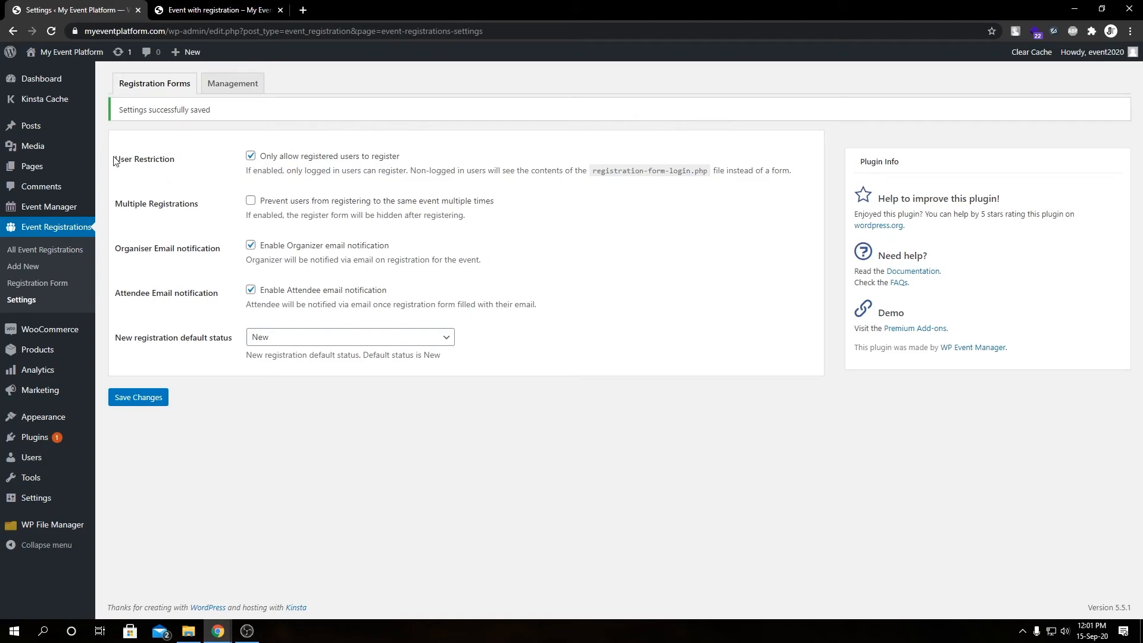
mouse_move(269, 458)
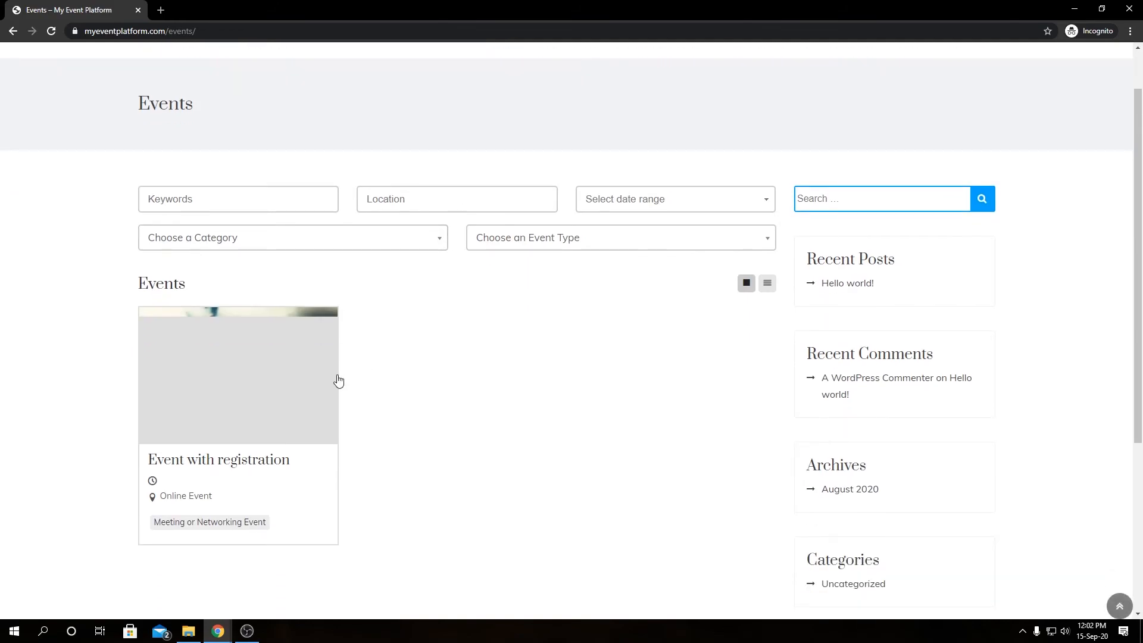
Step: As a logged-out visitor, open the 'Event with registration' page and try its registration form fields
left_click(238, 374)
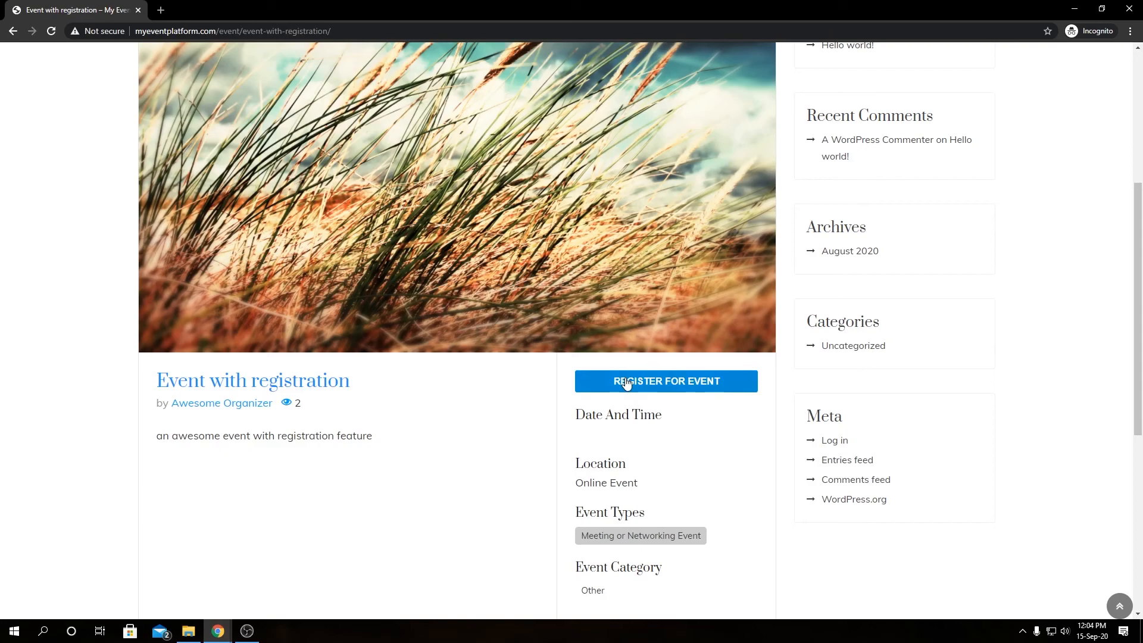
left_click(665, 381)
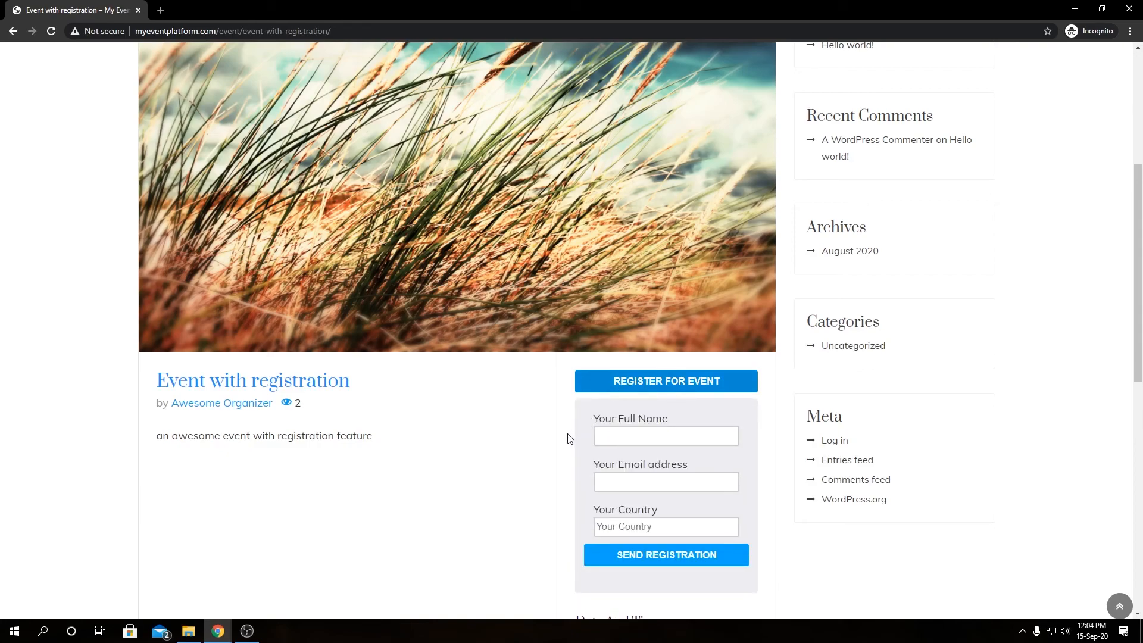
left_click(665, 435)
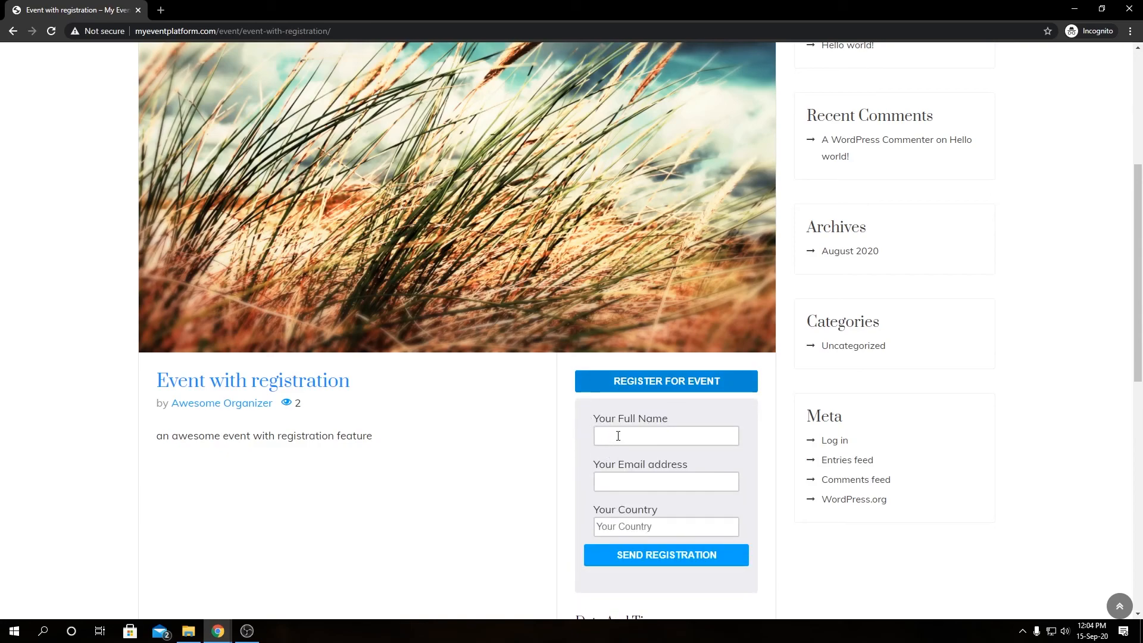
left_click(665, 481)
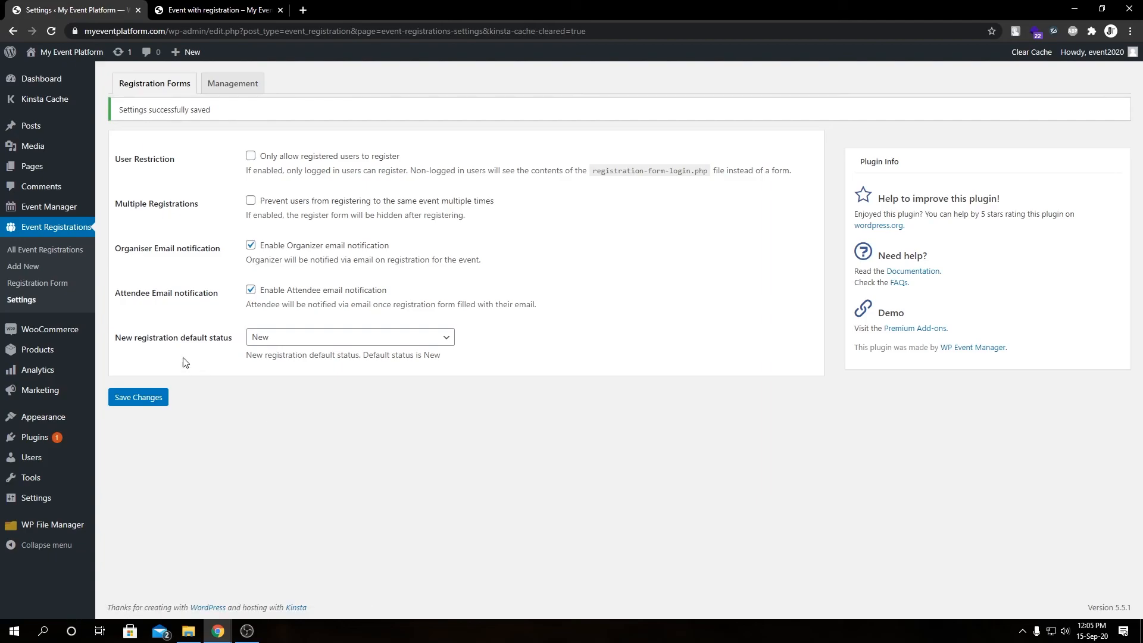
Step: Review the Organizer Notification email's form data and contact lines, then view the Attendee Notification
left_click(38, 285)
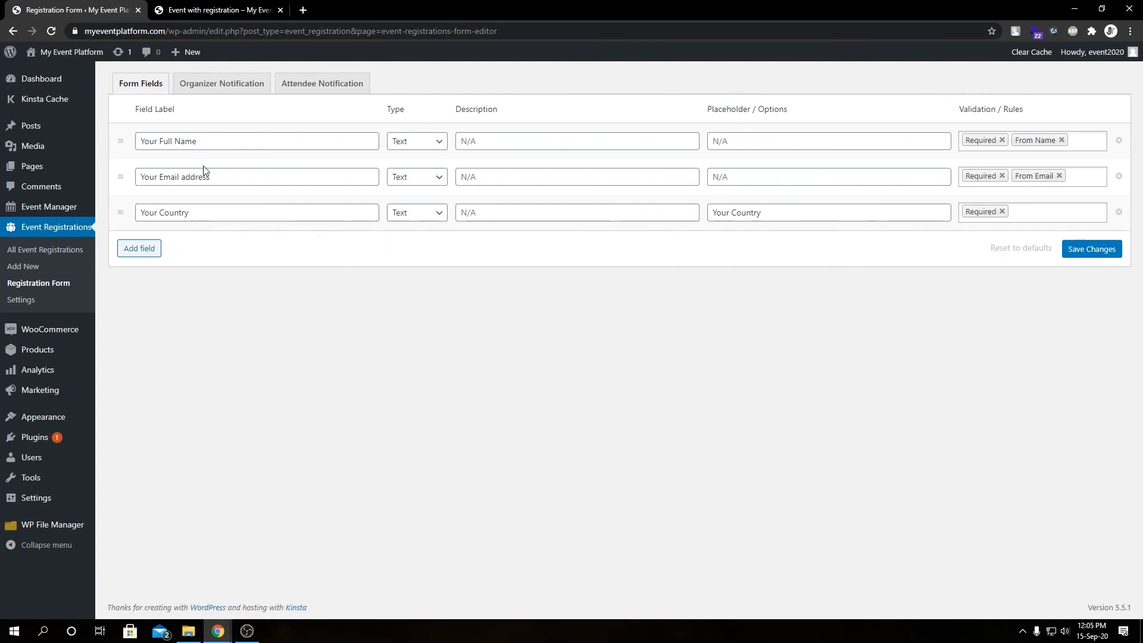
left_click(222, 84)
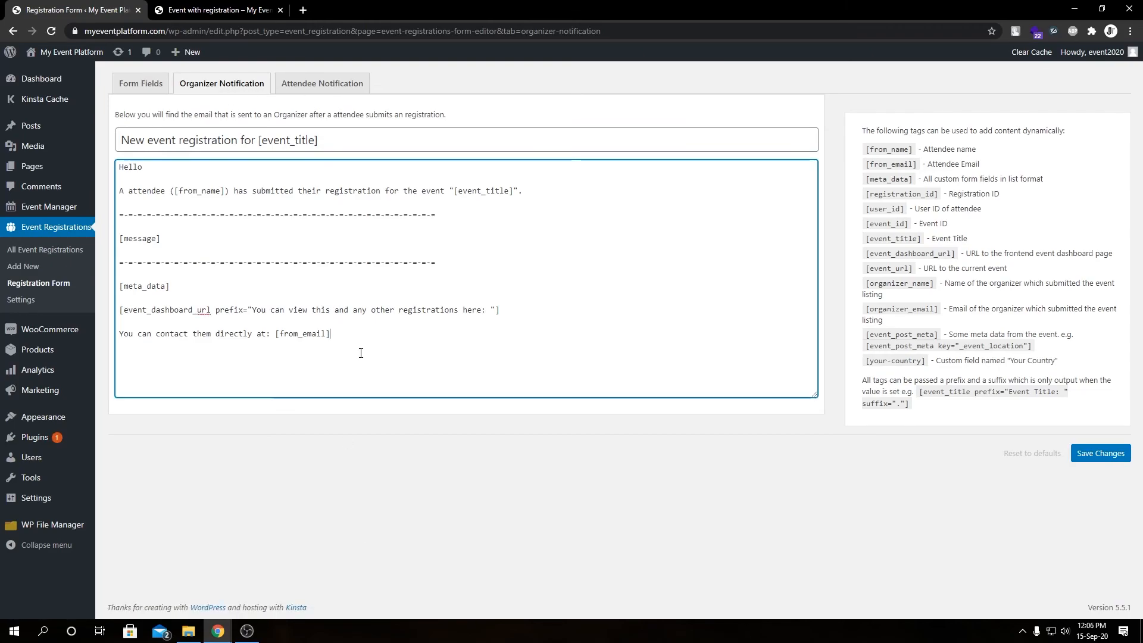
left_click_drag(121, 270, 329, 334)
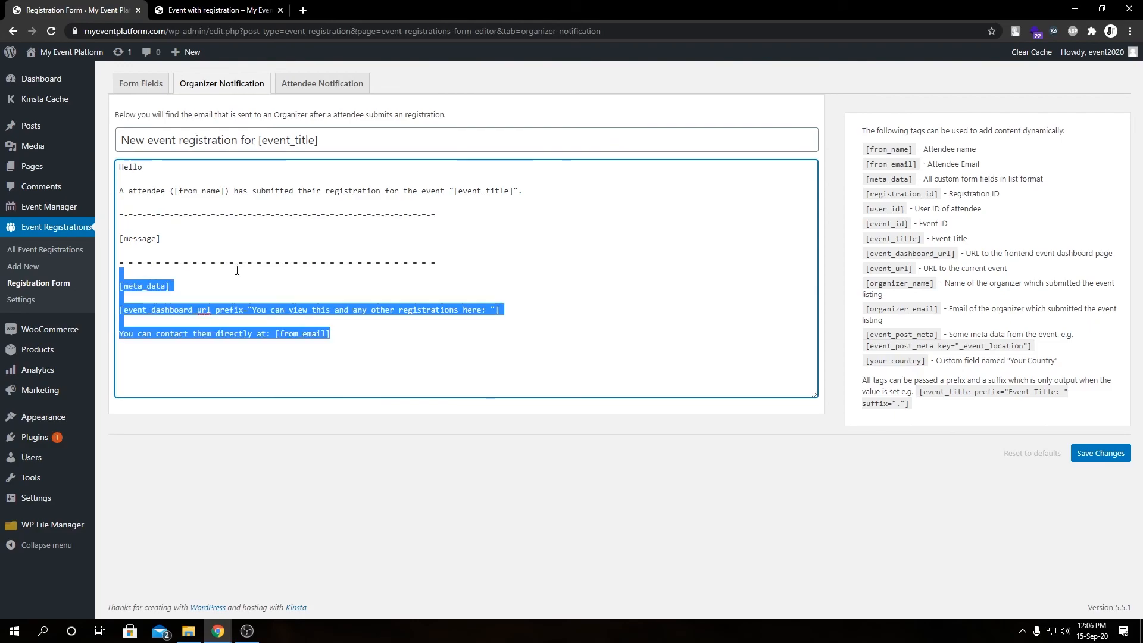
left_click(321, 84)
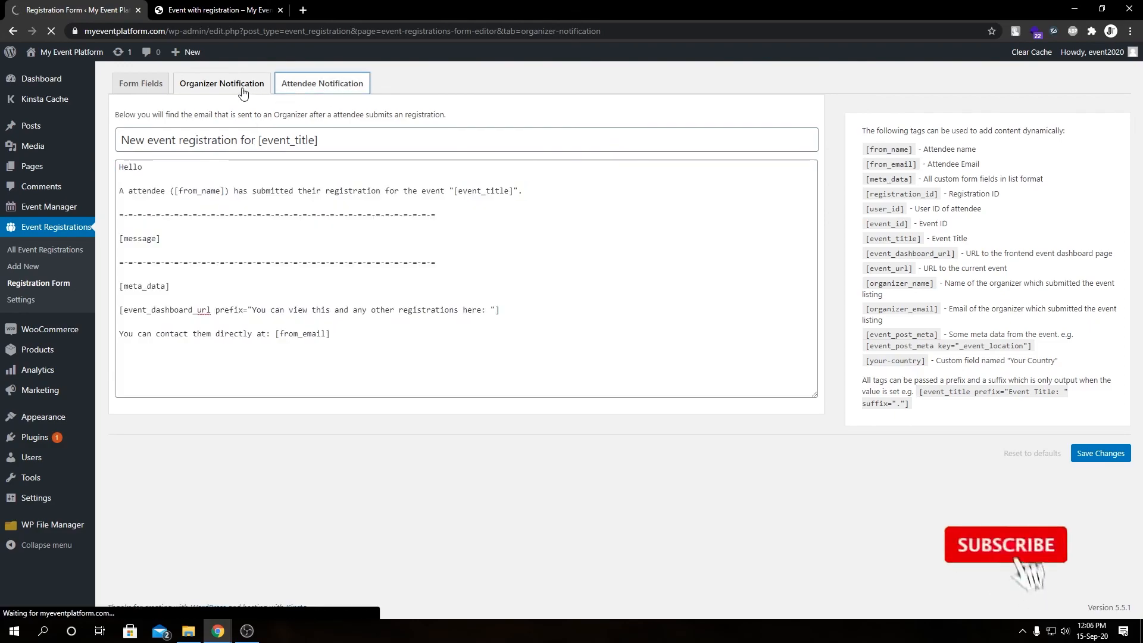